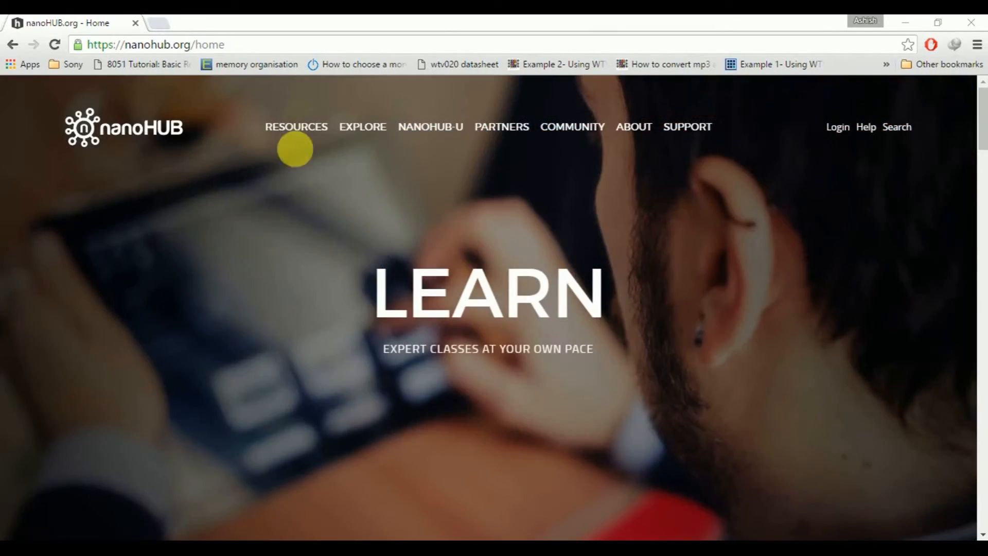
- Browse the nanoHUB home page, then go to the login page
{"action": "left_click", "coordinate": [157, 44]}
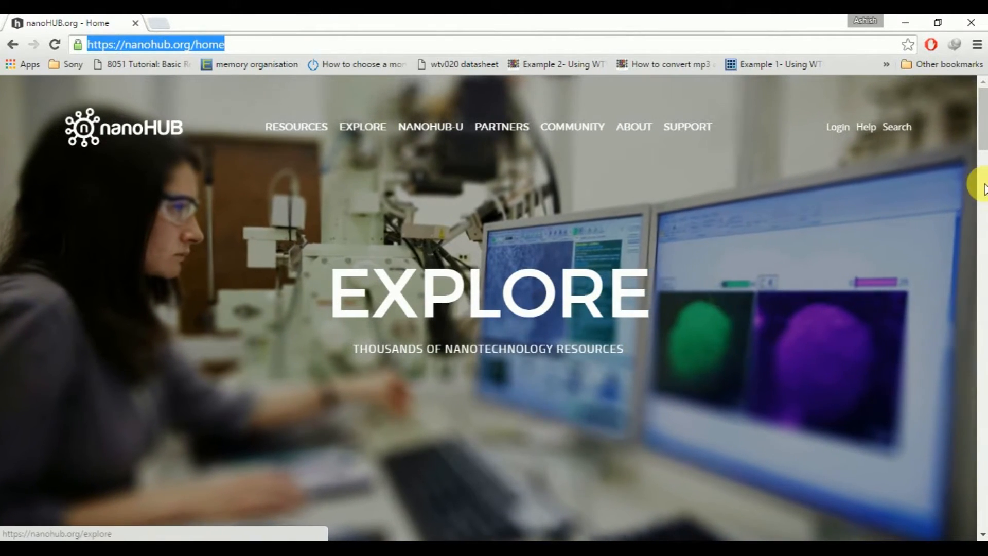
{"action": "scroll", "scroll_direction": "down", "scroll_amount": 3}
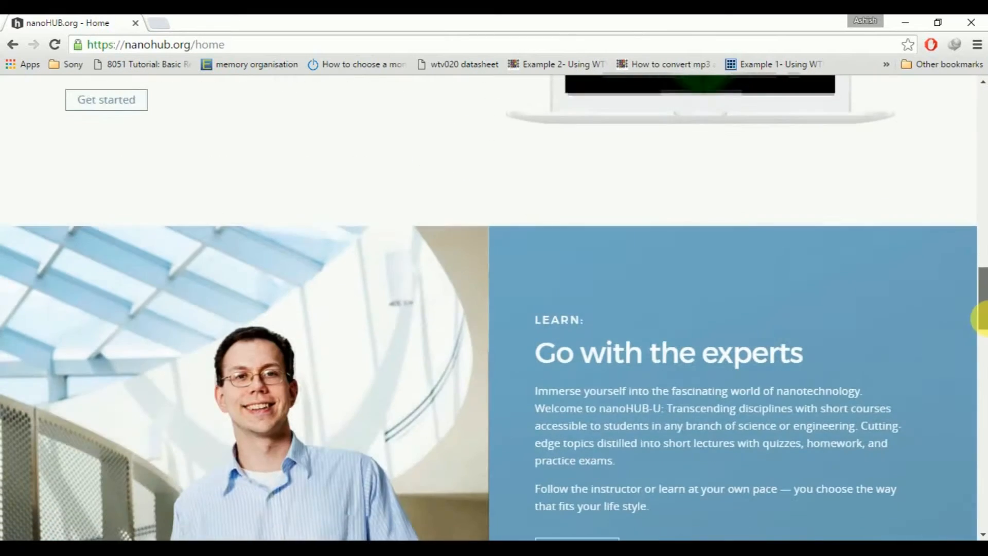
{"action": "scroll", "scroll_direction": "down", "scroll_amount": 3}
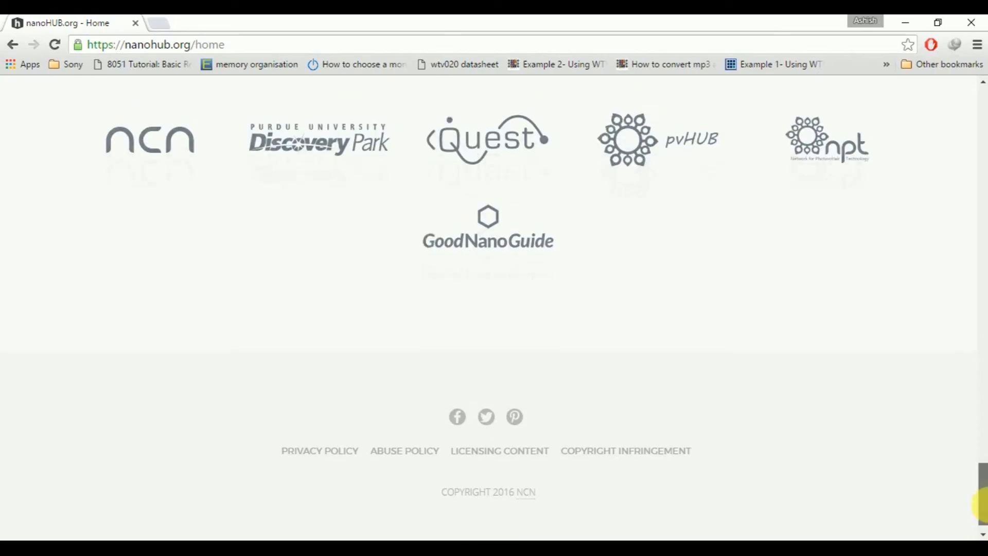
{"action": "scroll", "scroll_direction": "up", "scroll_amount": 3}
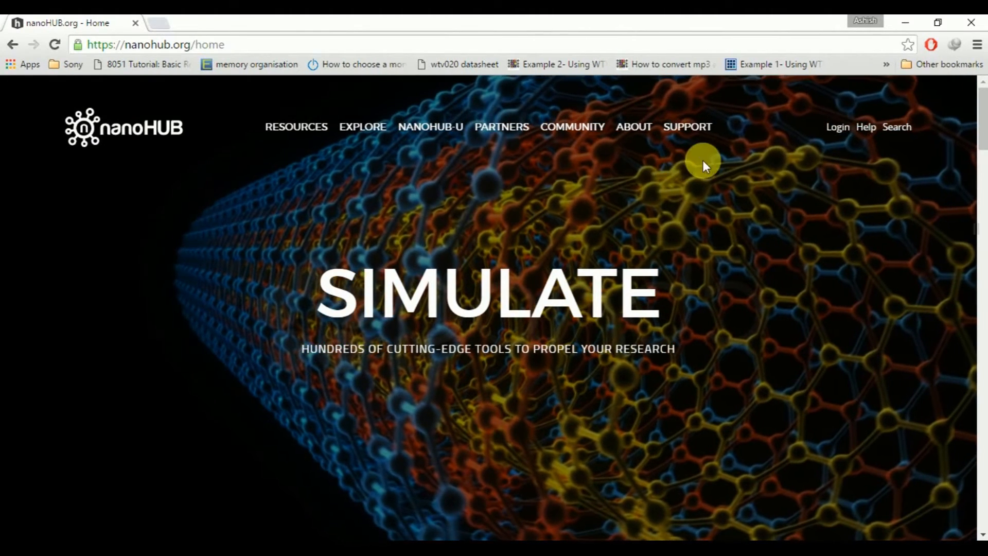
{"action": "mouse_move", "coordinate": [838, 126]}
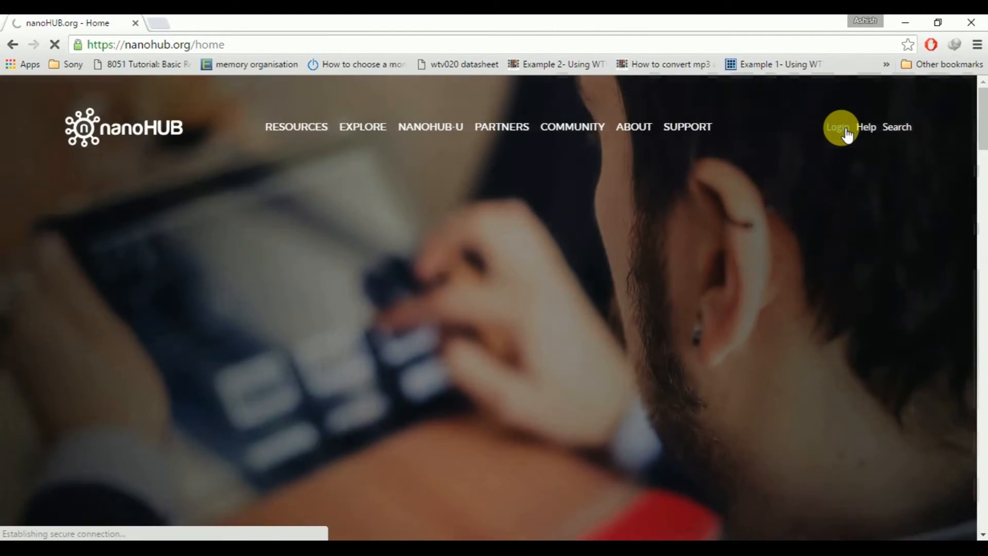
{"action": "left_click", "coordinate": [836, 126]}
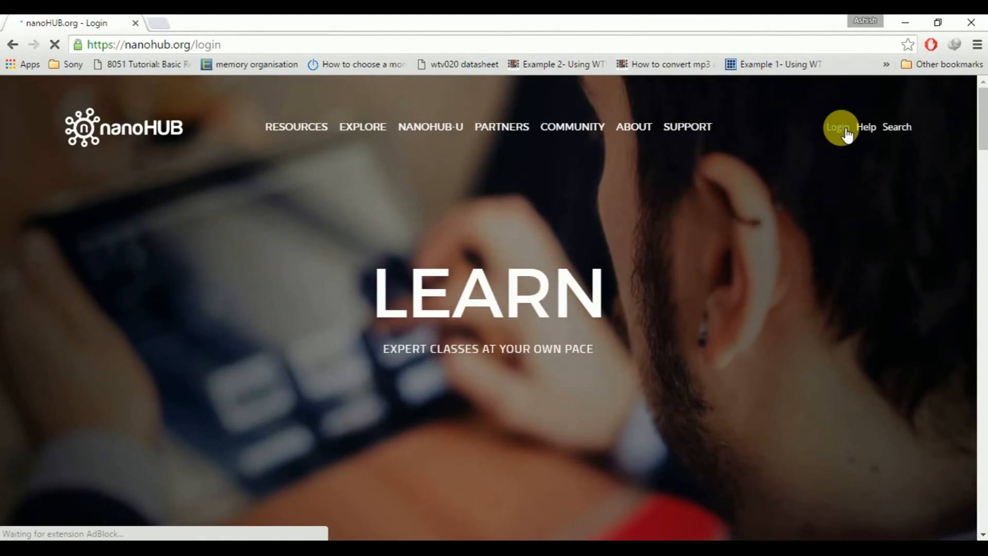
{"action": "left_click", "coordinate": [836, 127]}
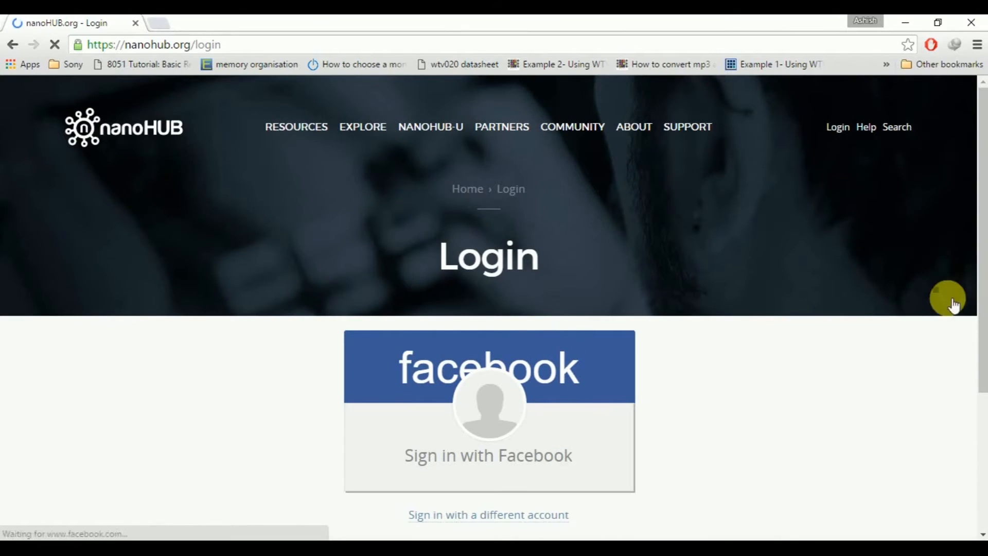
{"action": "scroll", "scroll_direction": "down", "scroll_amount": 3}
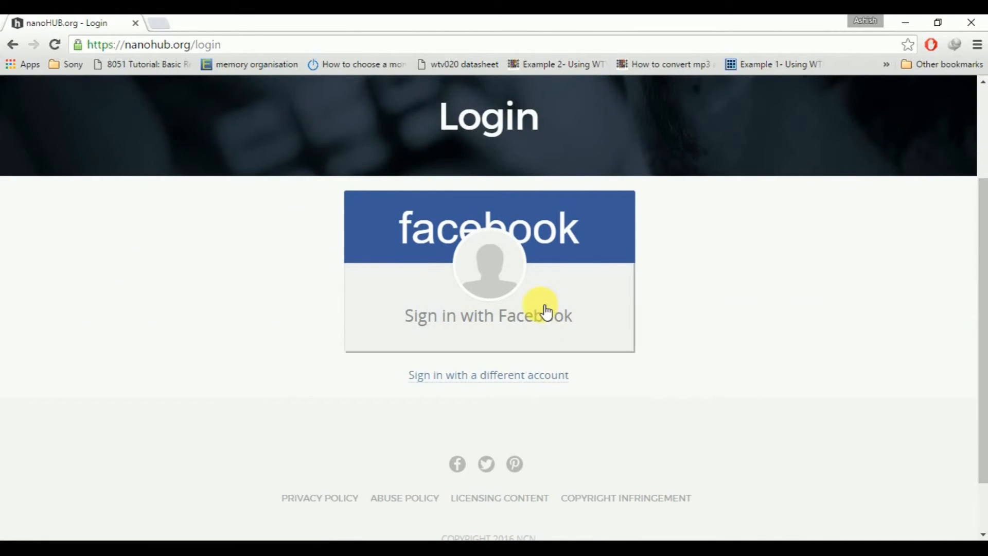
{"action": "mouse_move", "coordinate": [492, 263]}
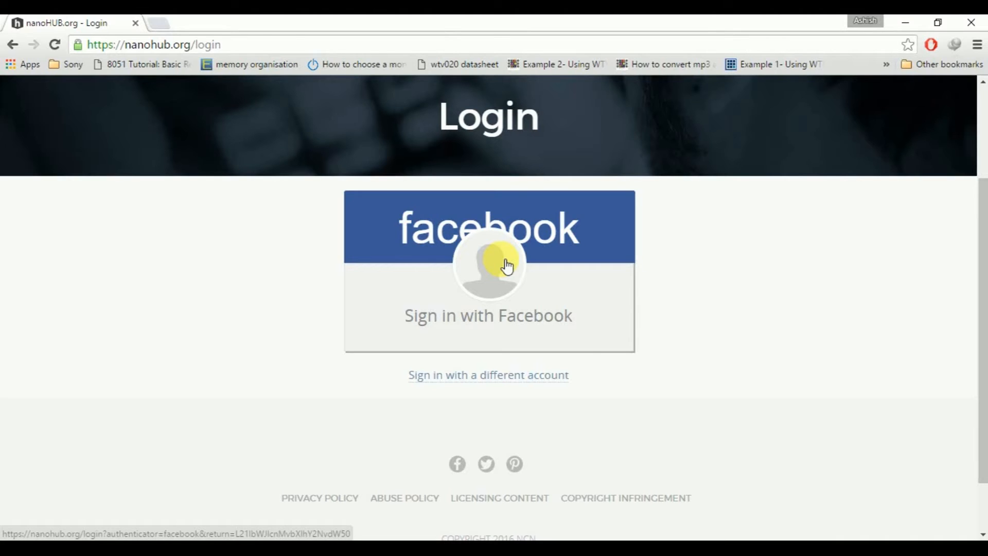
- Sign in with Facebook and scroll the member dashboard to its bottom and back
{"action": "left_click", "coordinate": [488, 271]}
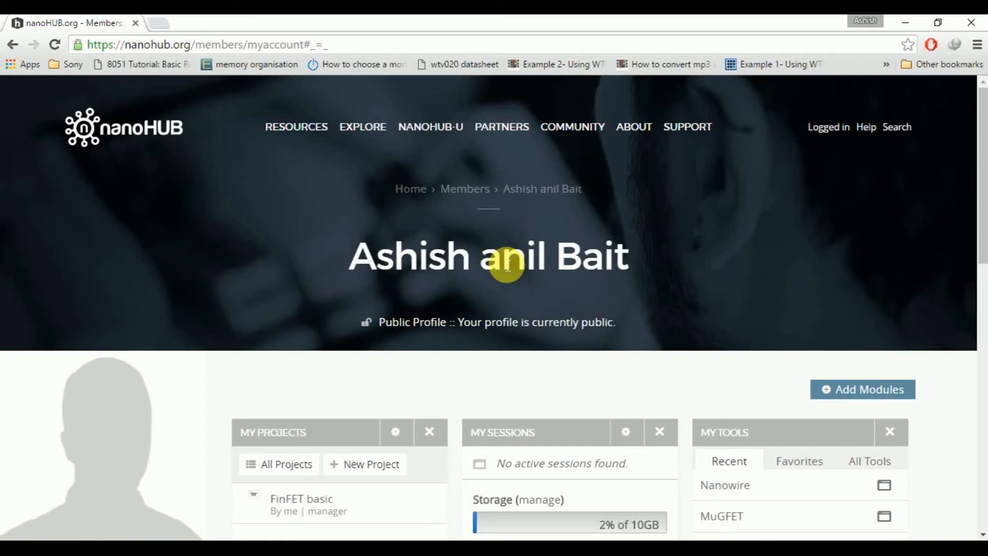
{"action": "scroll", "scroll_direction": "down", "scroll_amount": 3}
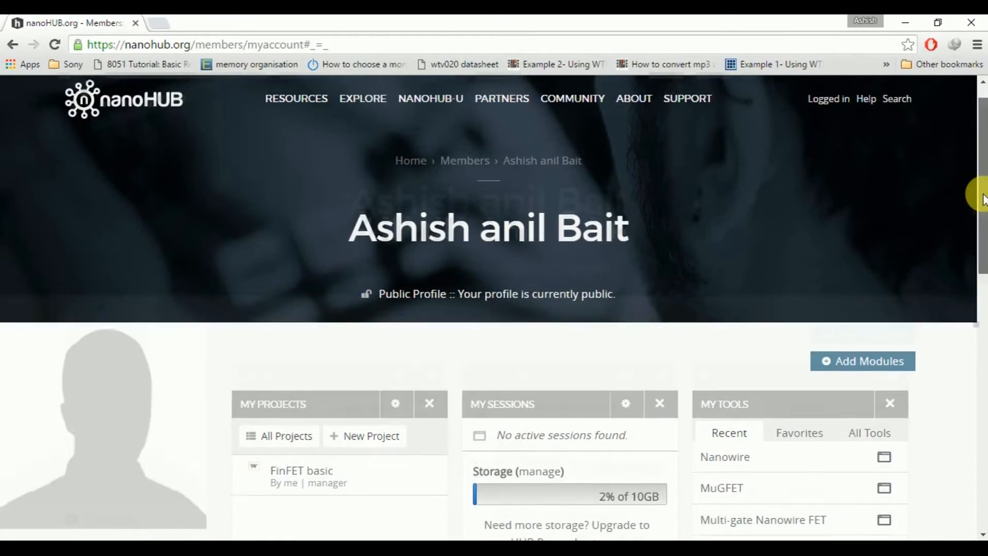
{"action": "scroll", "scroll_direction": "down", "scroll_amount": 3}
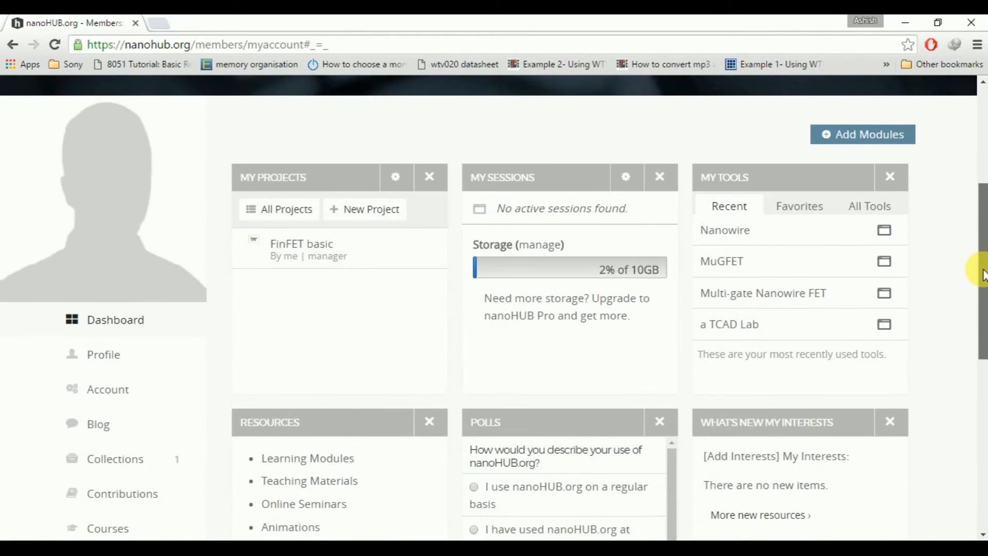
{"action": "scroll", "scroll_direction": "down", "scroll_amount": 3}
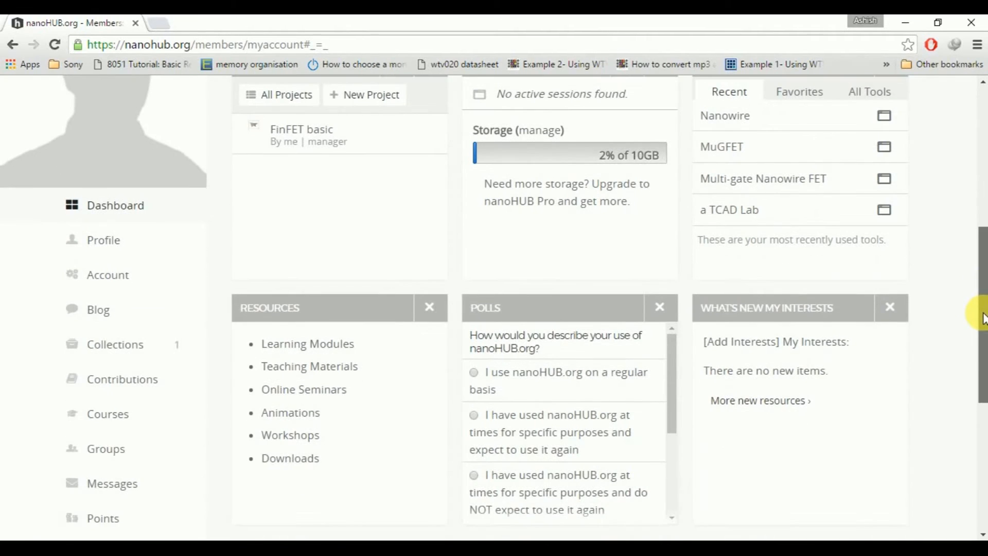
{"action": "scroll", "scroll_direction": "down", "scroll_amount": 3}
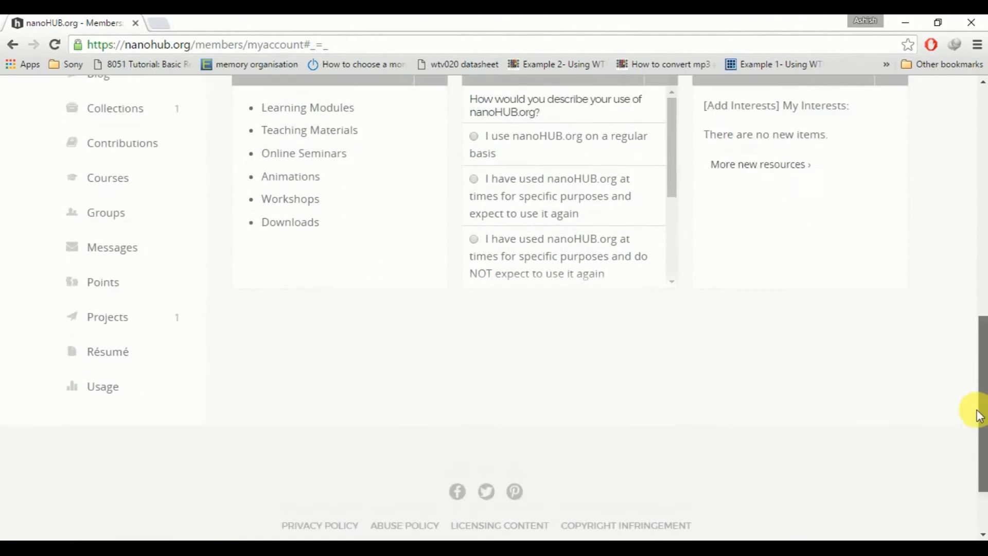
{"action": "scroll", "scroll_direction": "down", "scroll_amount": 3}
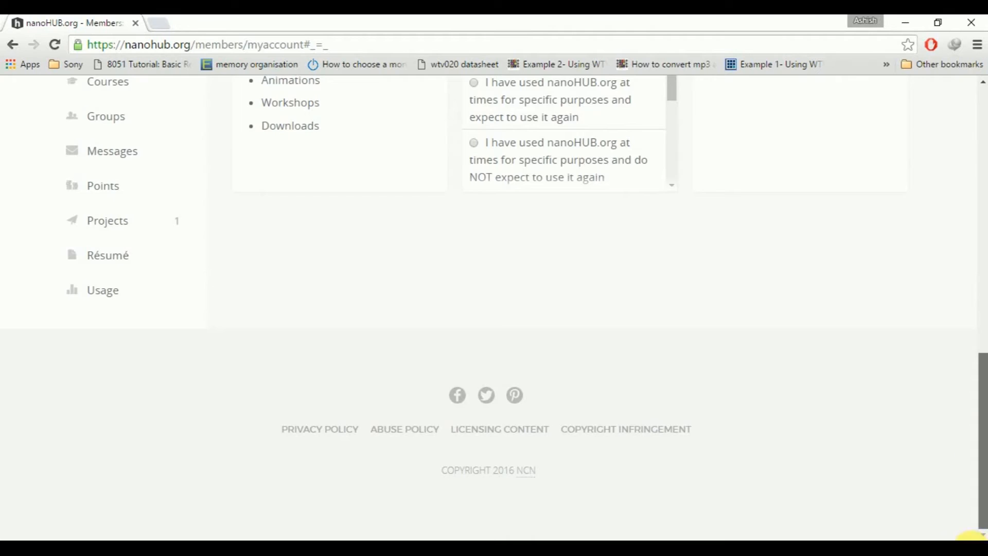
{"action": "scroll", "scroll_direction": "up", "scroll_amount": 3}
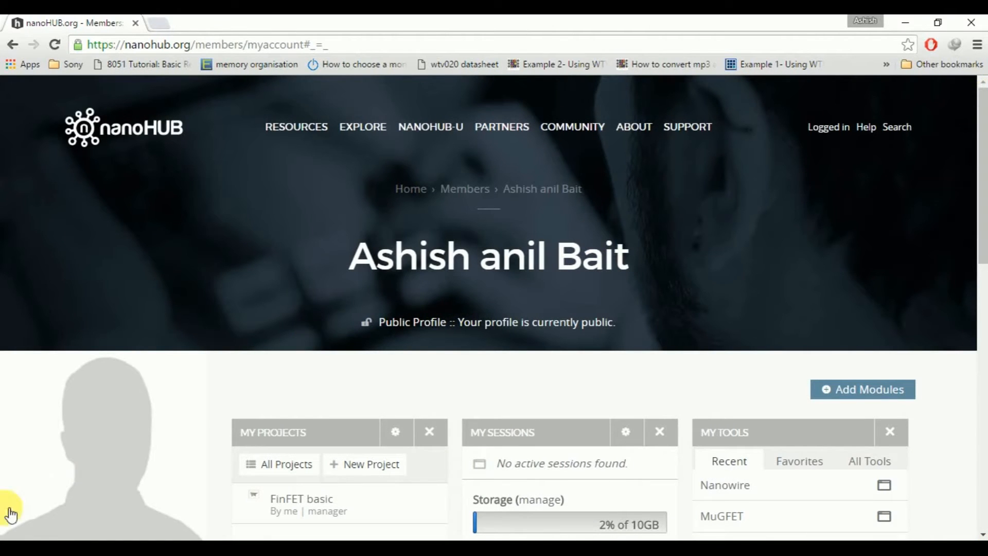
{"action": "mouse_move", "coordinate": [497, 244]}
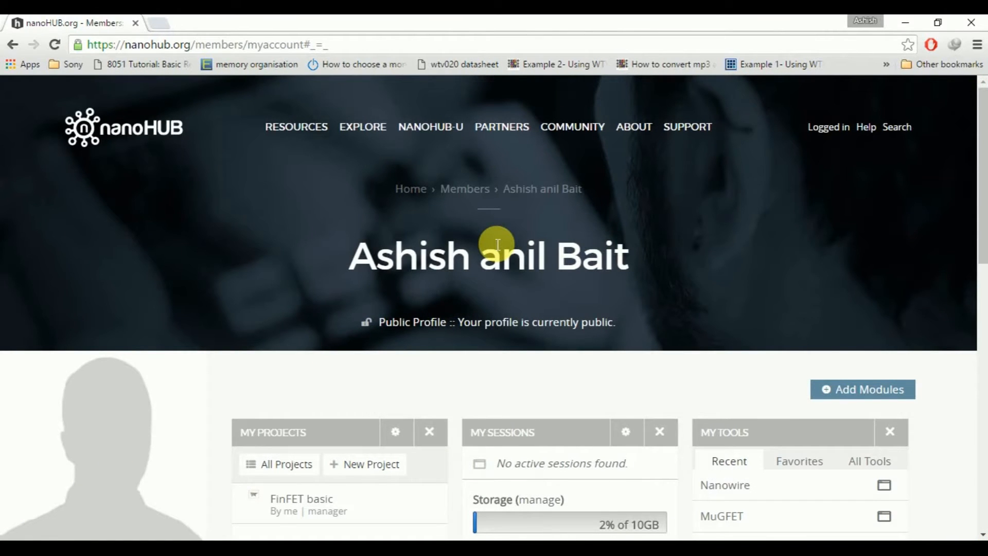
- From Resources > Tools, scroll to MuGFET and launch the tool
{"action": "left_click", "coordinate": [296, 127]}
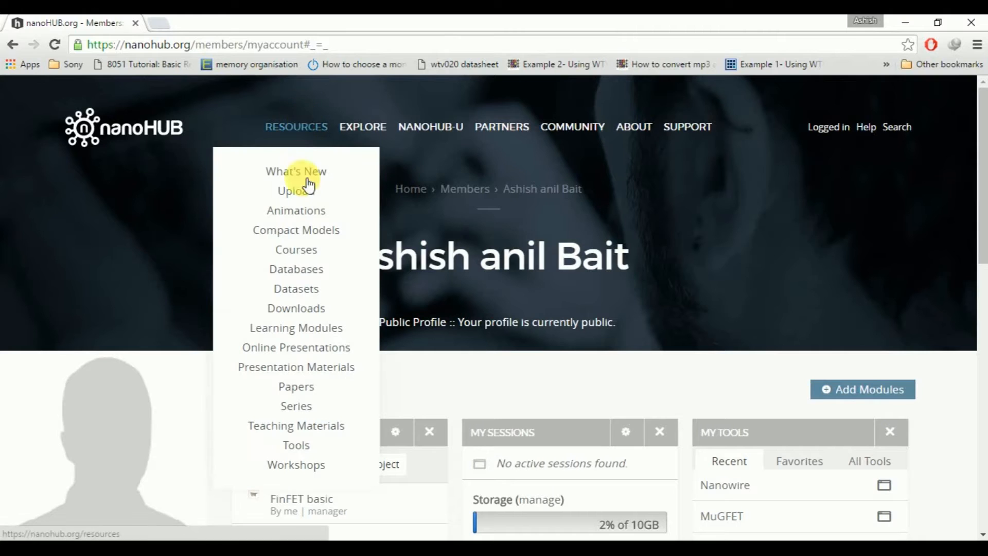
{"action": "mouse_move", "coordinate": [295, 444]}
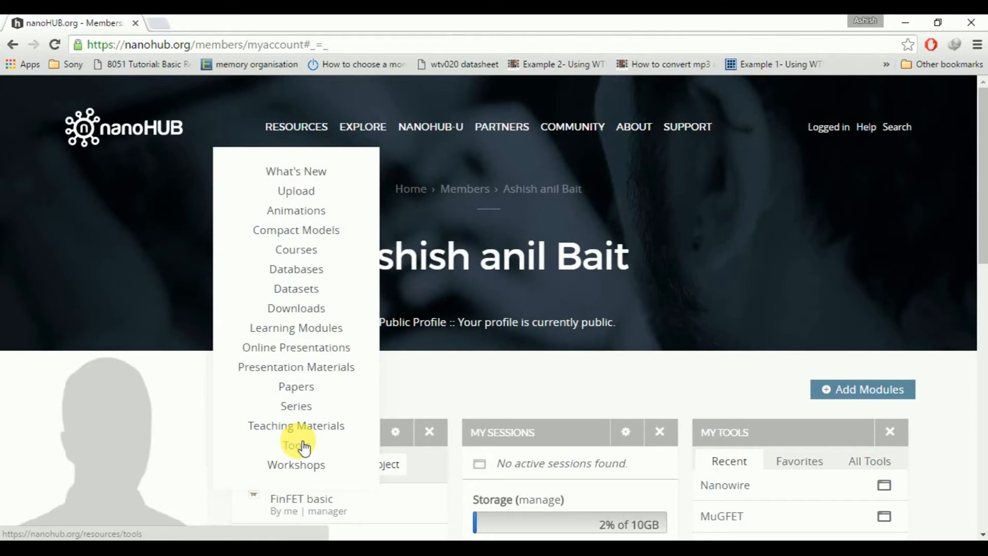
{"action": "left_click", "coordinate": [295, 446]}
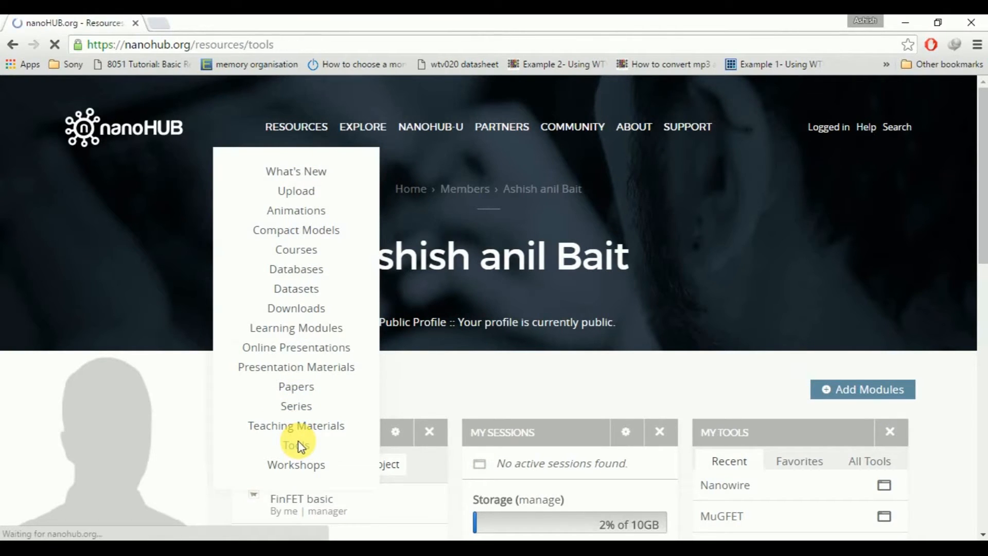
{"action": "left_click", "coordinate": [296, 445]}
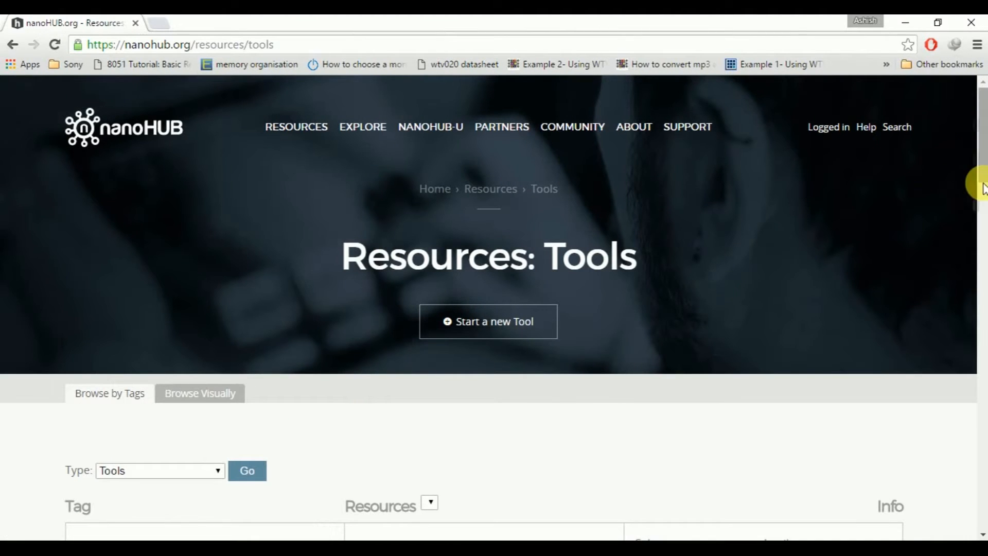
{"action": "scroll", "scroll_direction": "down", "scroll_amount": 3}
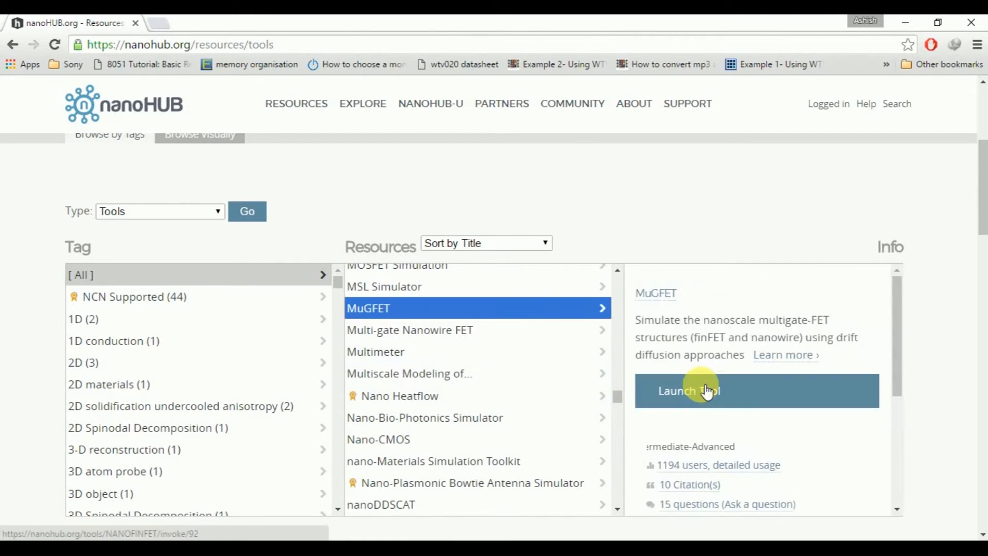
{"action": "left_click", "coordinate": [690, 389]}
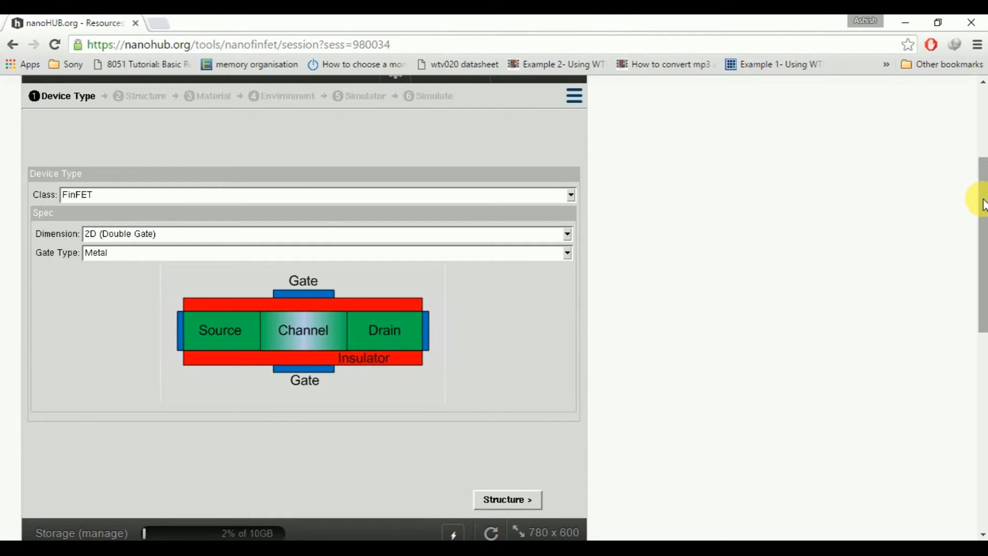
{"action": "mouse_move", "coordinate": [241, 277]}
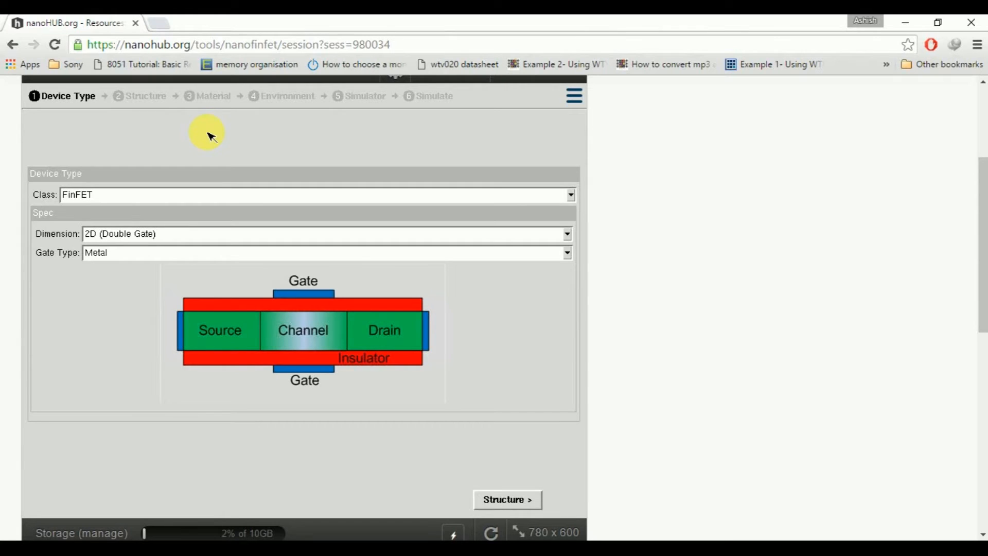
{"action": "mouse_move", "coordinate": [145, 96]}
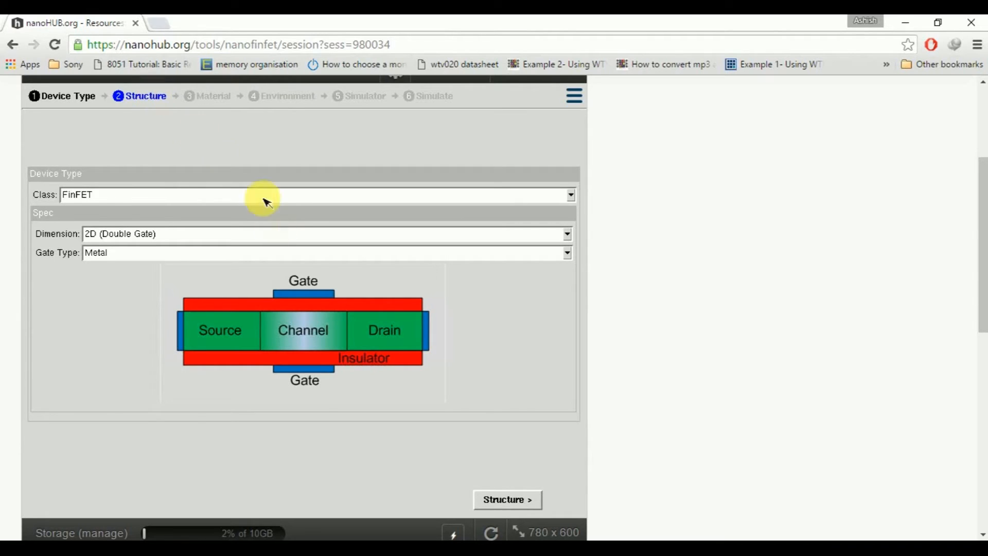
{"action": "mouse_move", "coordinate": [294, 312]}
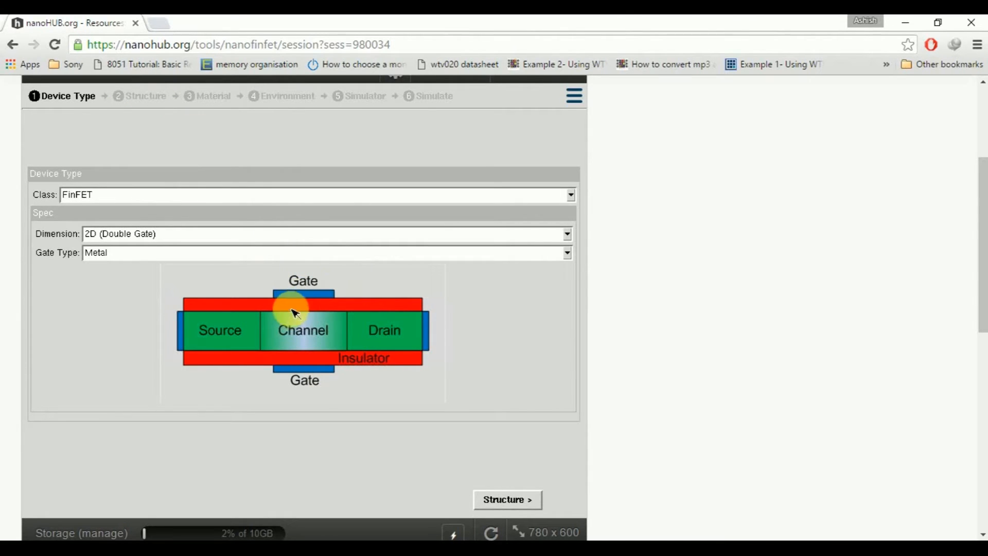
{"action": "mouse_move", "coordinate": [308, 396]}
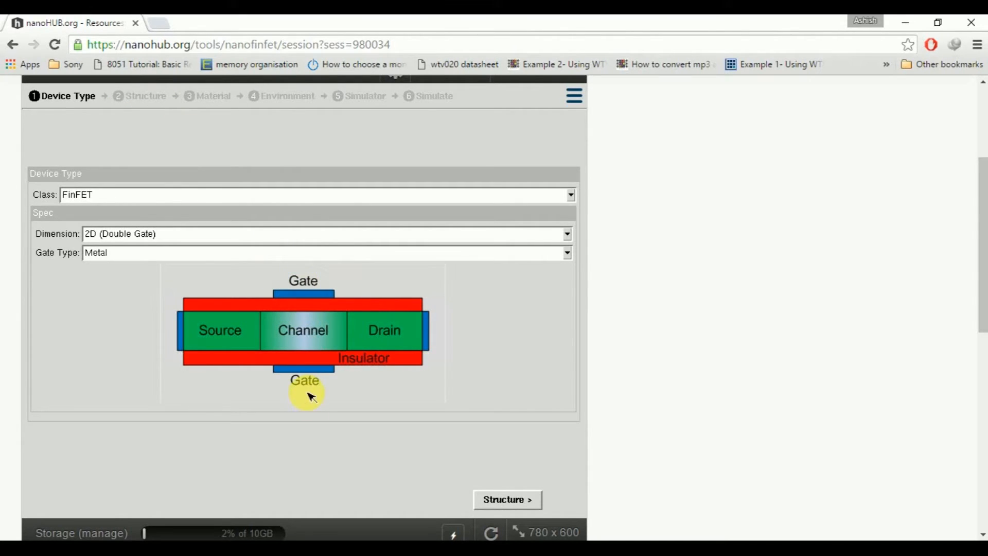
{"action": "mouse_move", "coordinate": [317, 332]}
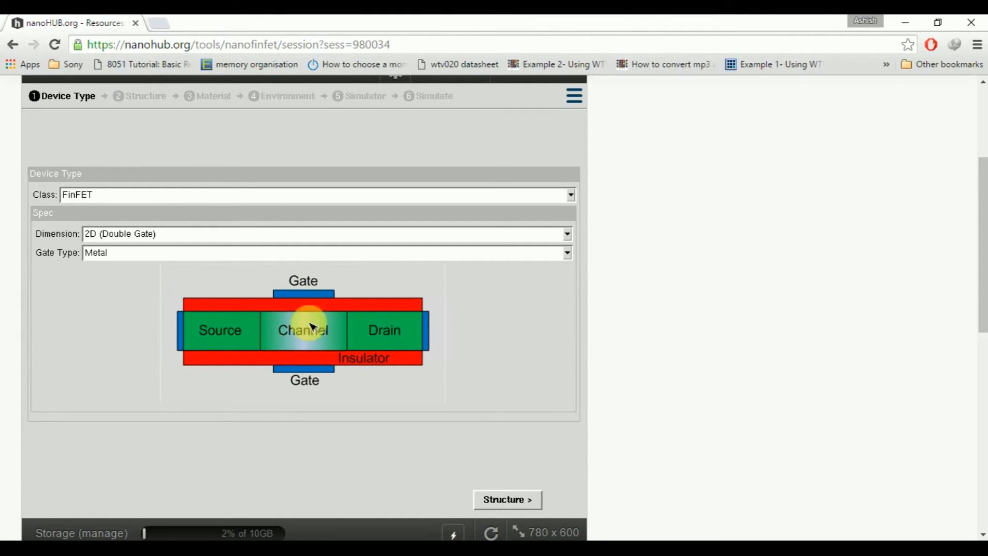
{"action": "mouse_move", "coordinate": [371, 360]}
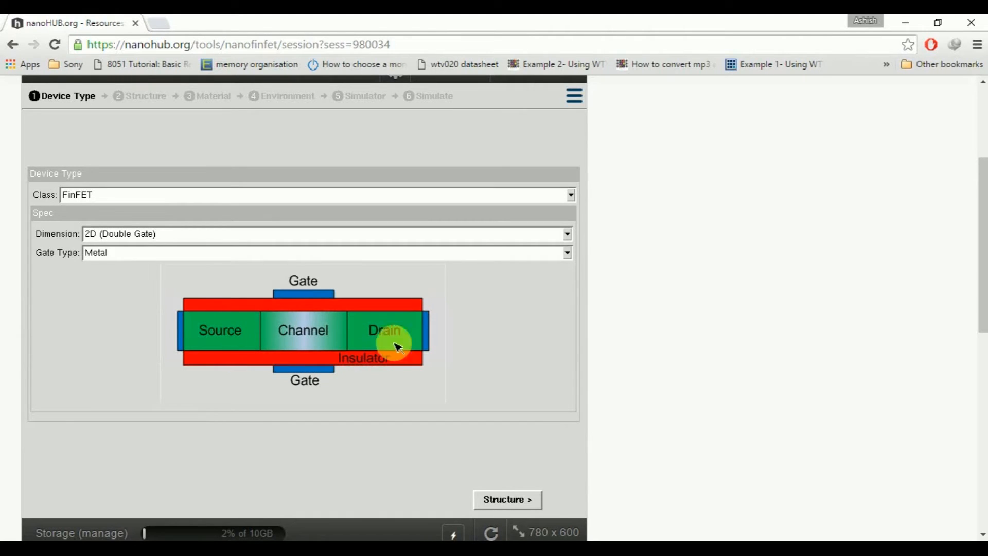
{"action": "mouse_move", "coordinate": [318, 325]}
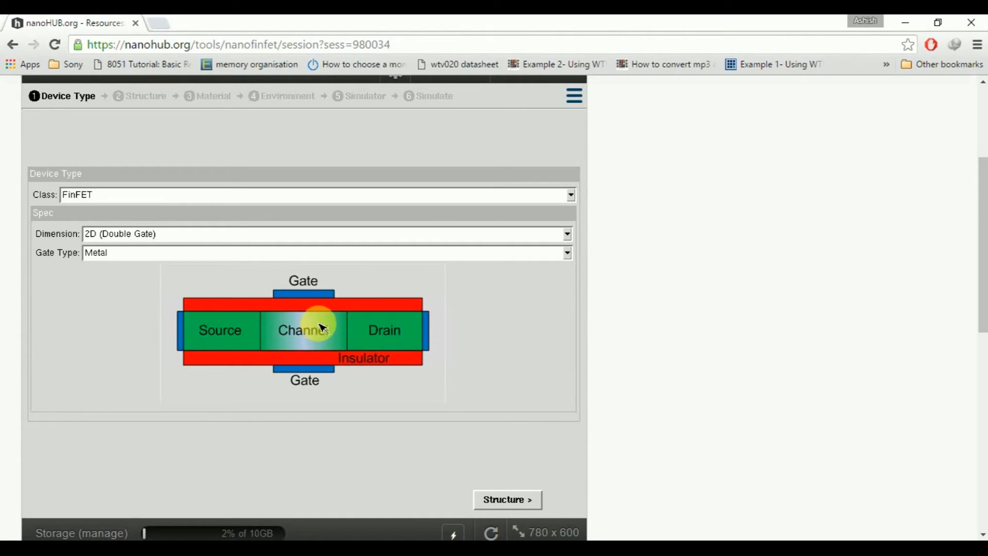
{"action": "mouse_move", "coordinate": [410, 271]}
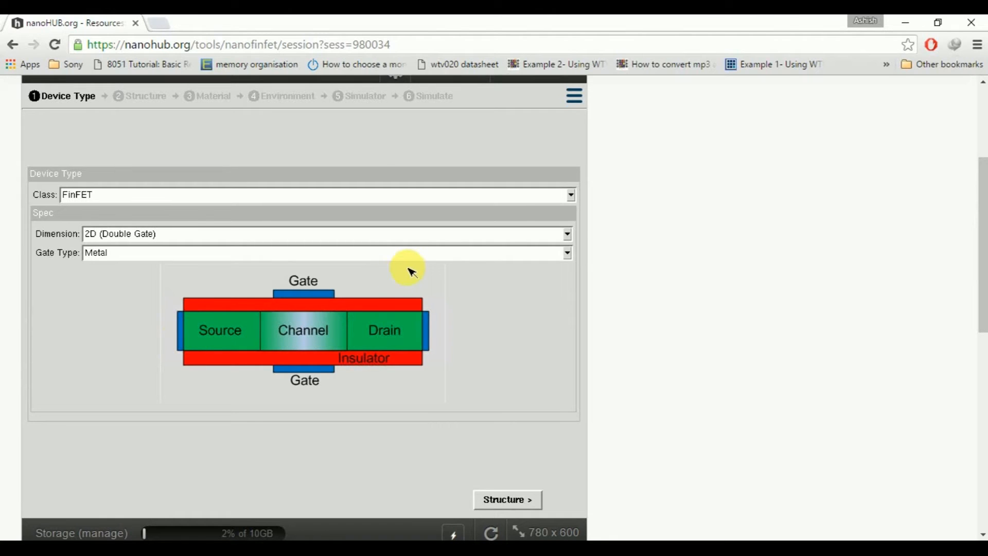
{"action": "mouse_move", "coordinate": [431, 342]}
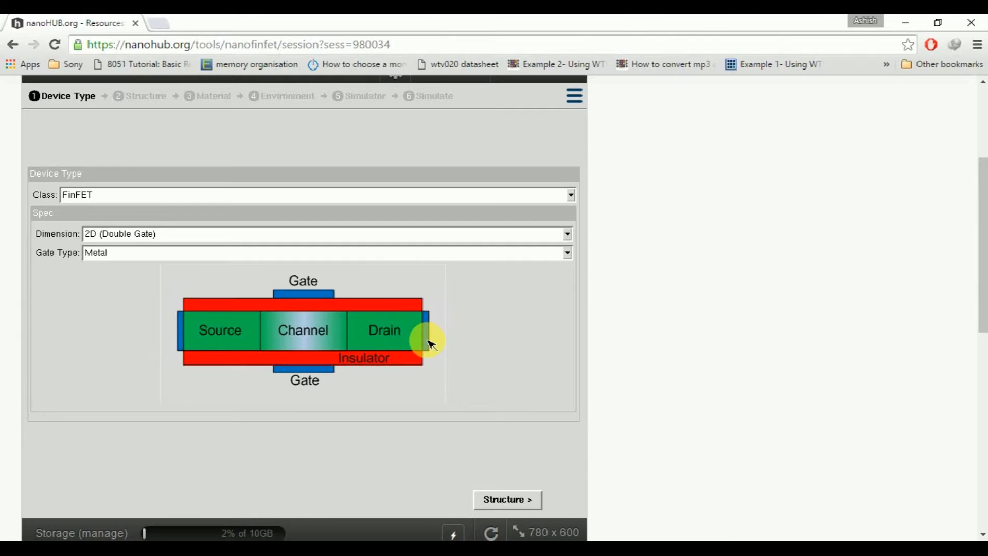
{"action": "mouse_move", "coordinate": [51, 238]}
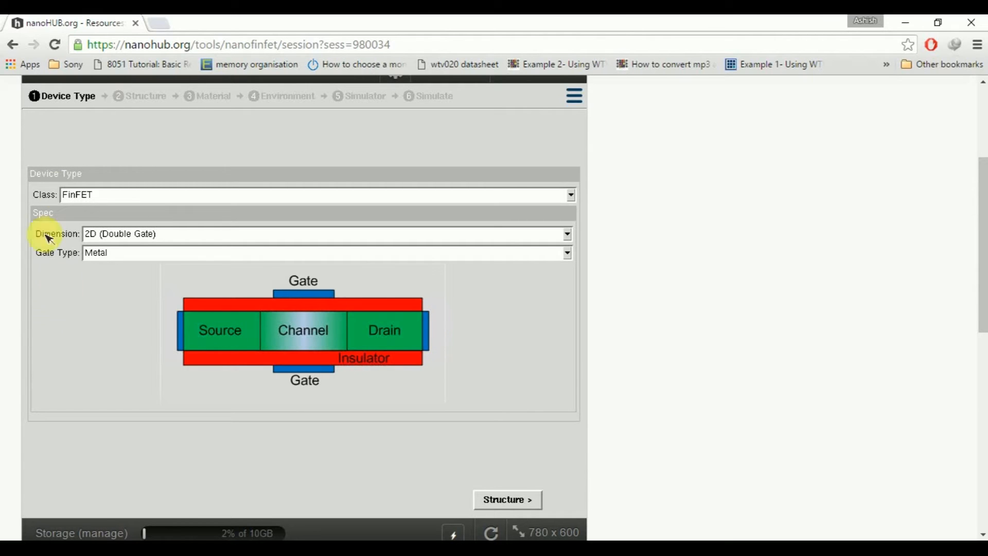
{"action": "mouse_move", "coordinate": [88, 118]}
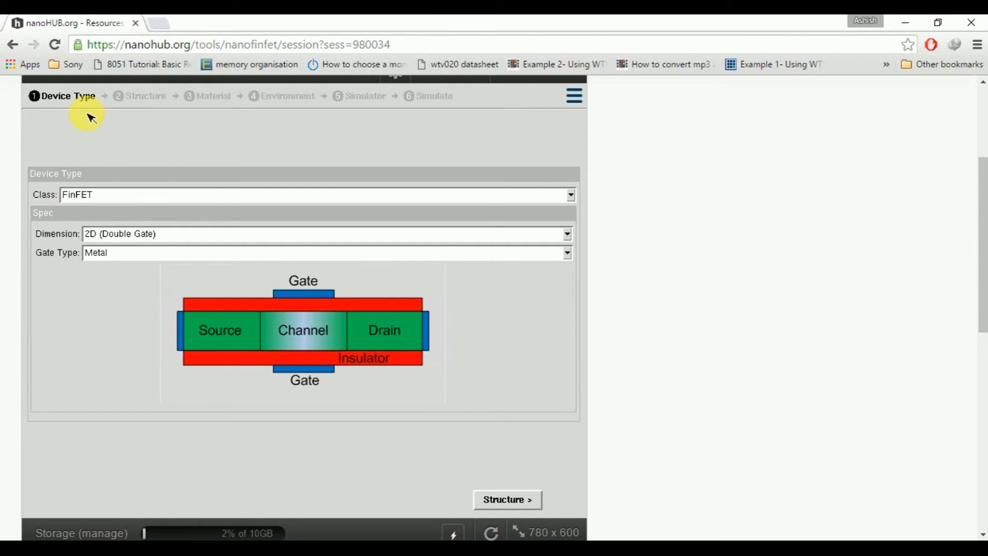
{"action": "mouse_move", "coordinate": [227, 194]}
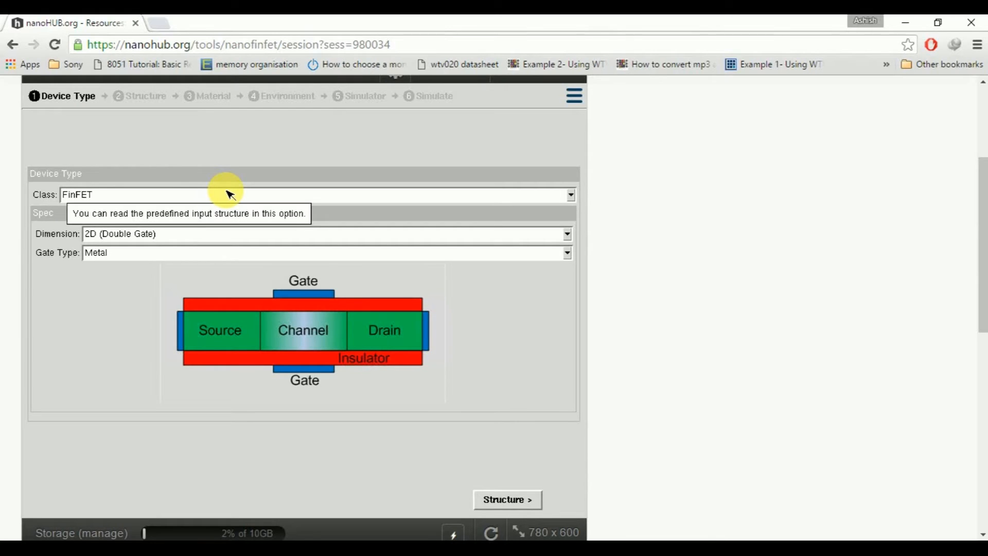
{"action": "left_click", "coordinate": [565, 194]}
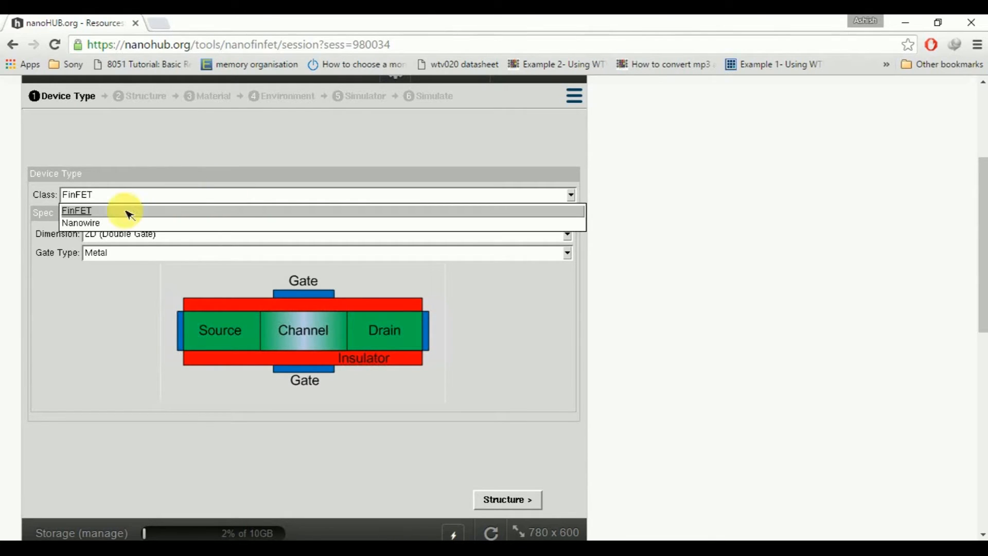
{"action": "mouse_move", "coordinate": [85, 217]}
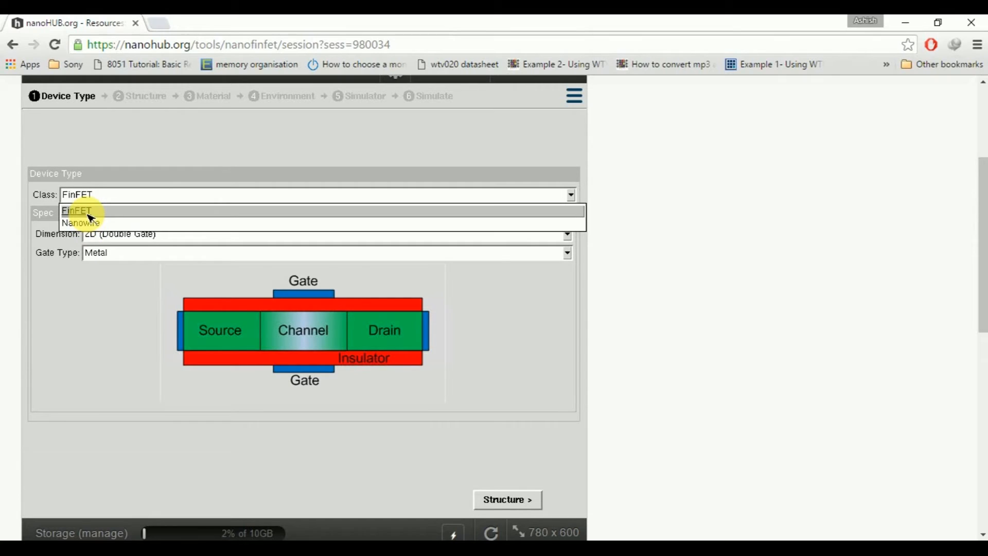
{"action": "left_click", "coordinate": [76, 210]}
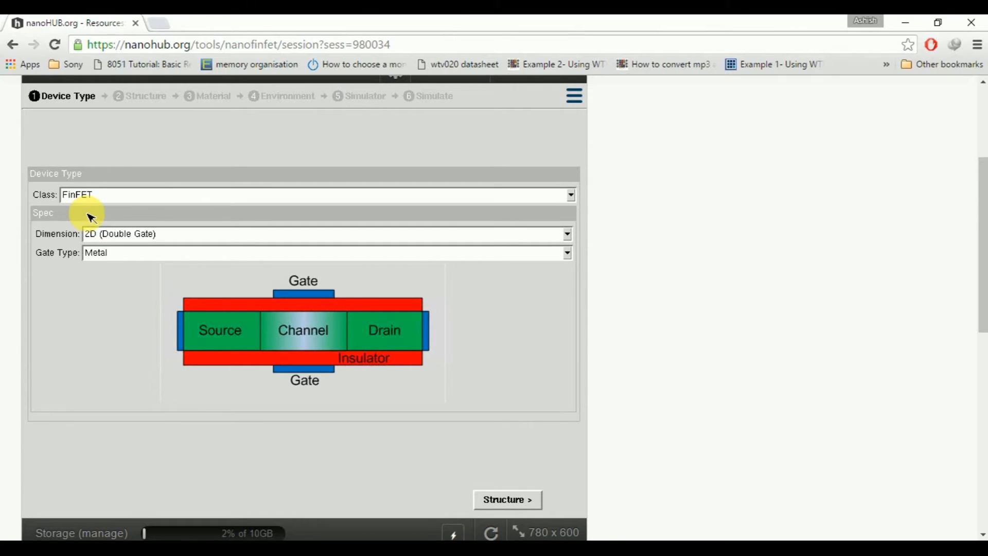
{"action": "mouse_move", "coordinate": [167, 235]}
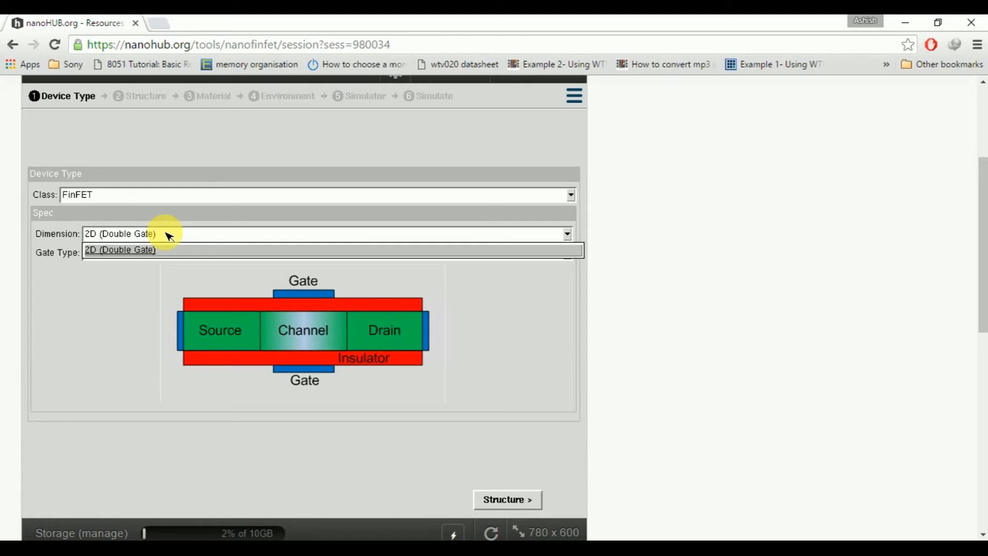
{"action": "left_click", "coordinate": [120, 249]}
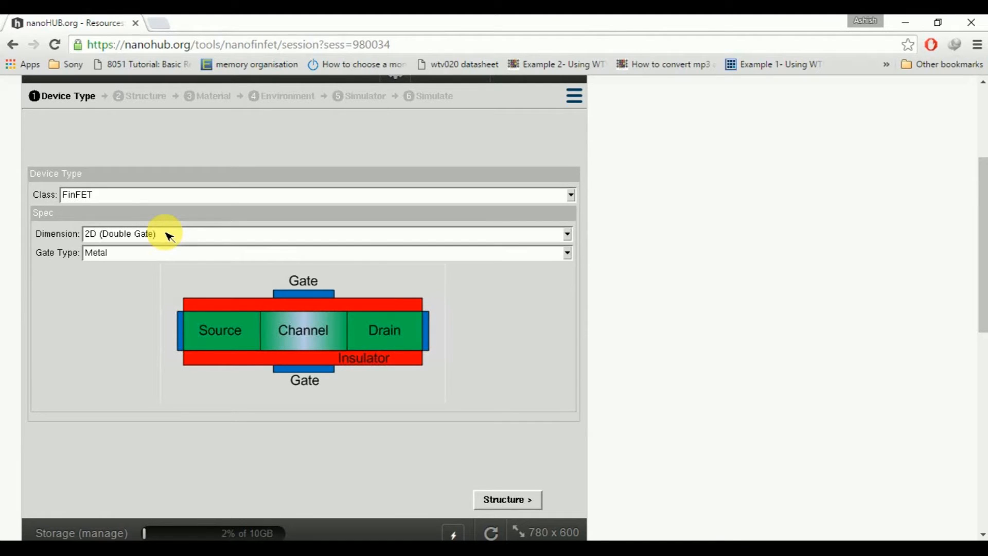
{"action": "mouse_move", "coordinate": [166, 233]}
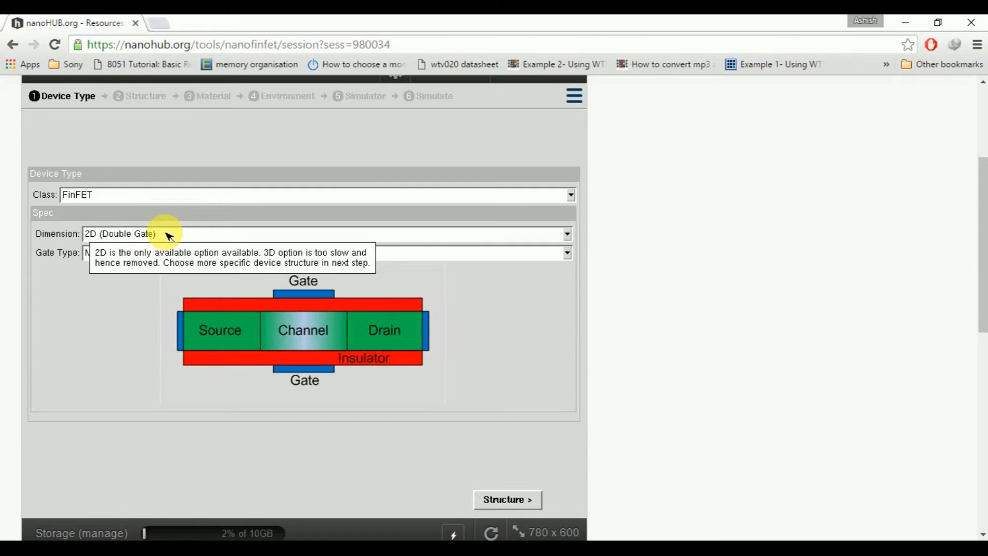
{"action": "mouse_move", "coordinate": [74, 246]}
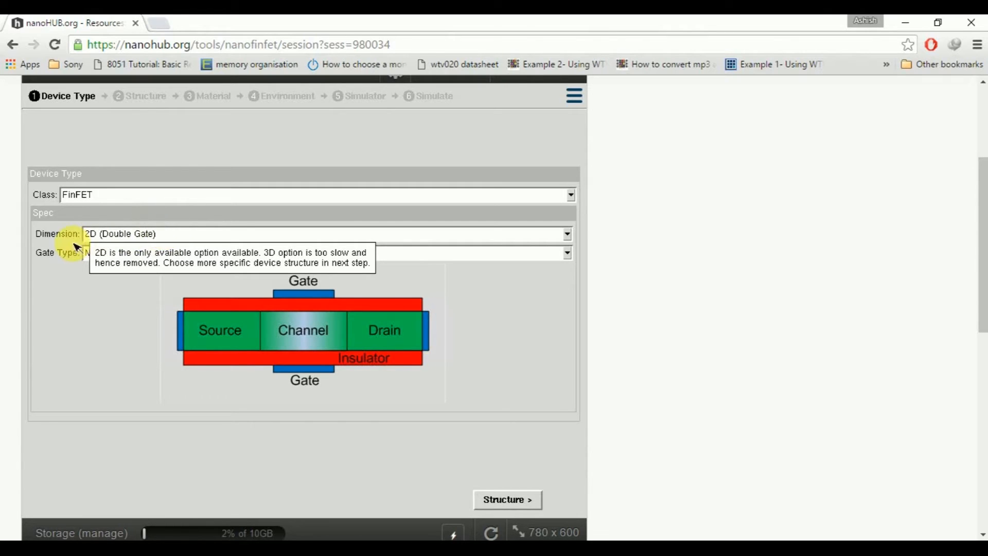
{"action": "mouse_move", "coordinate": [182, 255]}
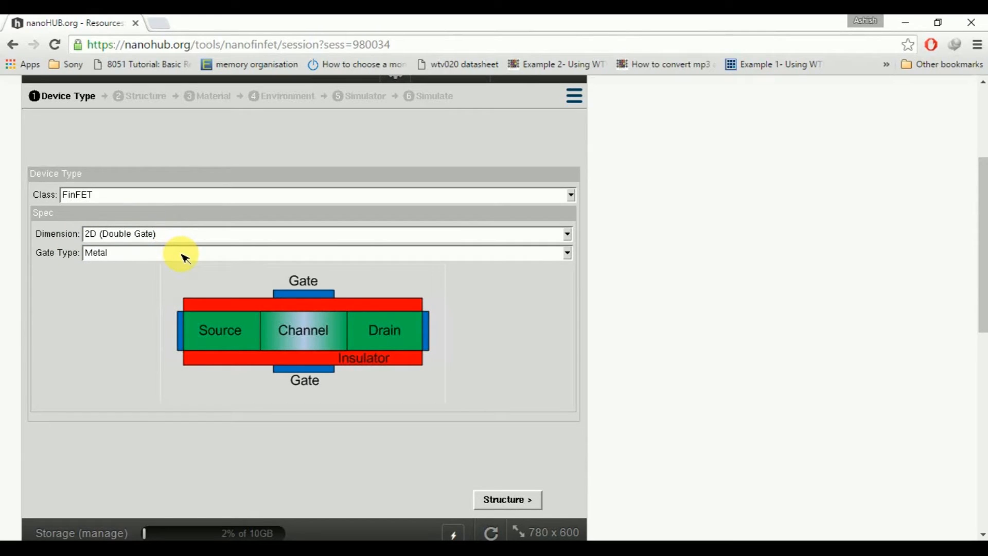
{"action": "mouse_move", "coordinate": [580, 246]}
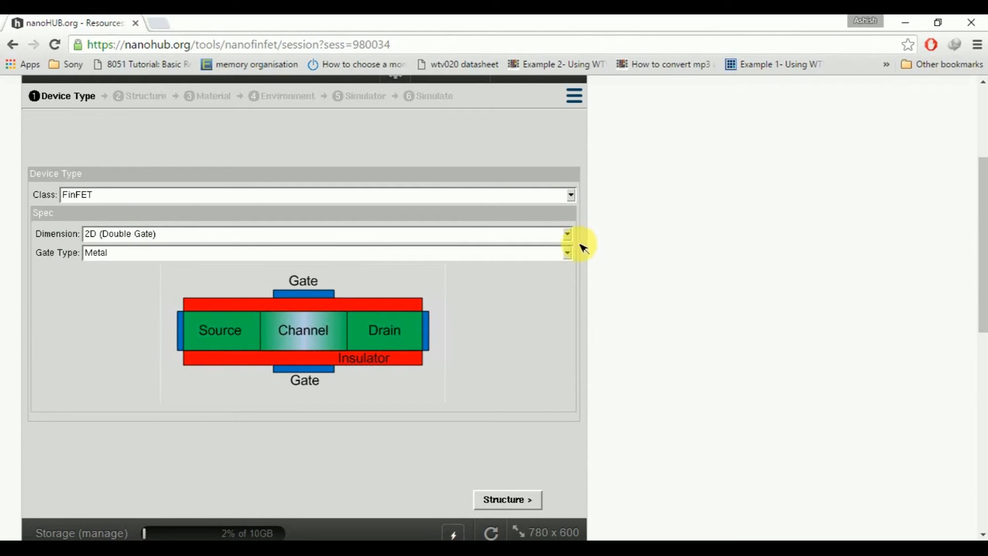
{"action": "mouse_move", "coordinate": [570, 253]}
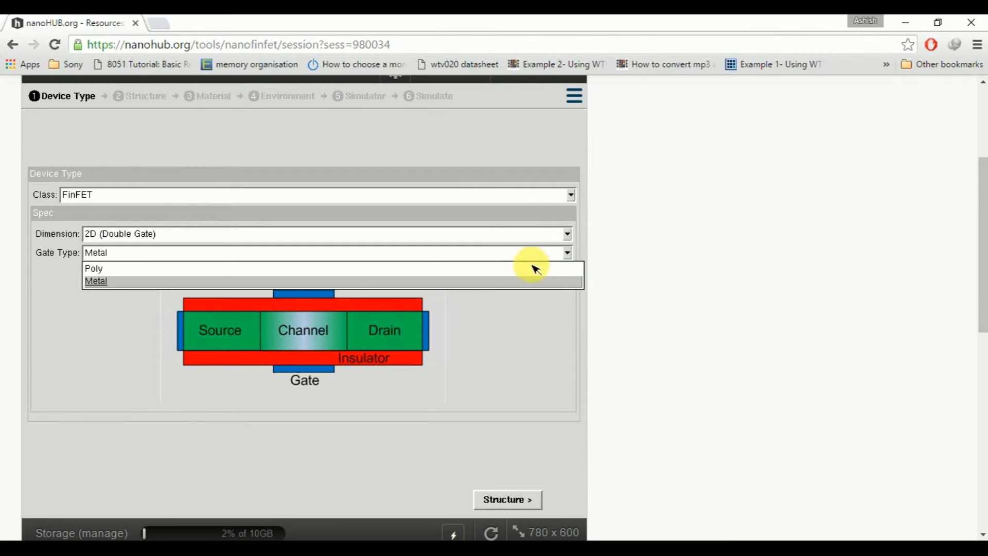
{"action": "mouse_move", "coordinate": [485, 289]}
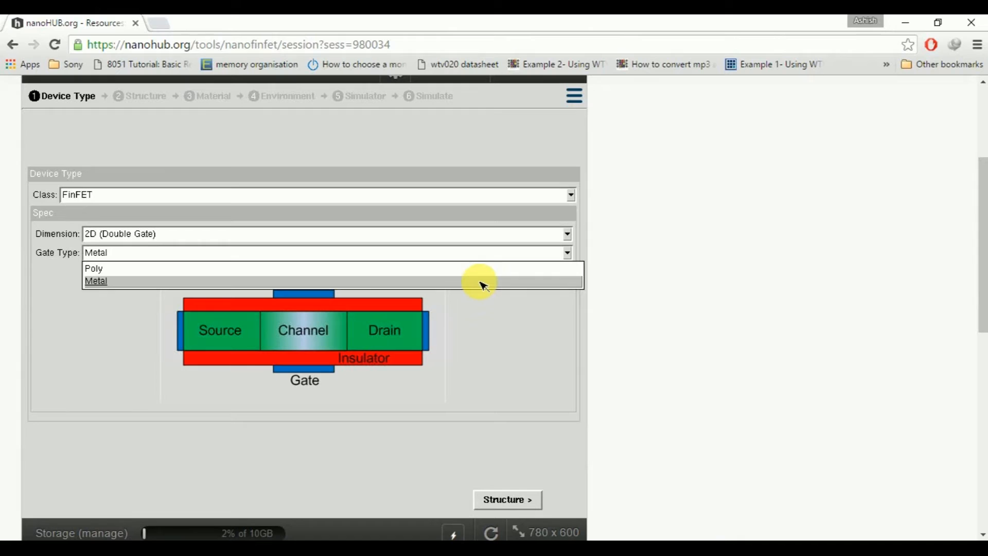
- Choose Metal as the gate type
{"action": "left_click", "coordinate": [95, 281]}
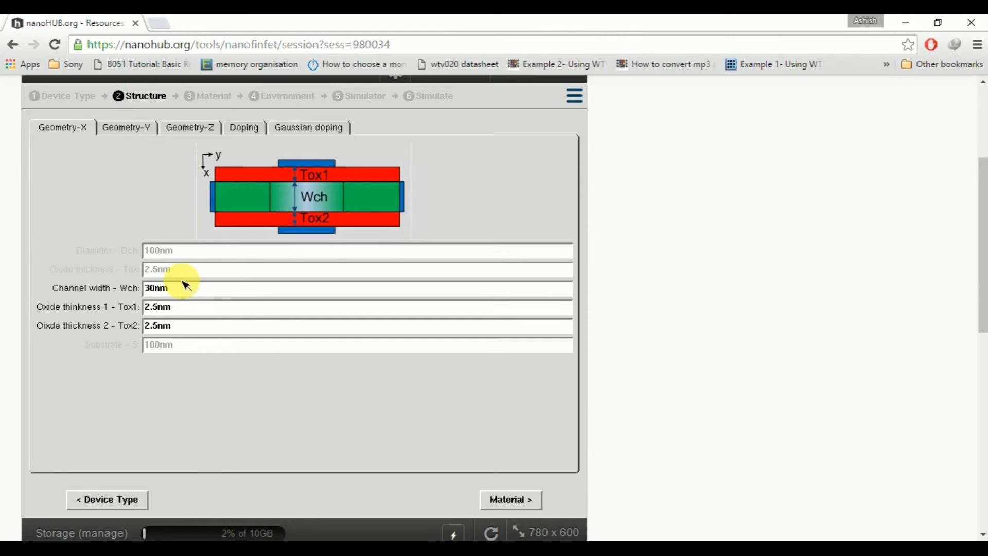
{"action": "mouse_move", "coordinate": [233, 214]}
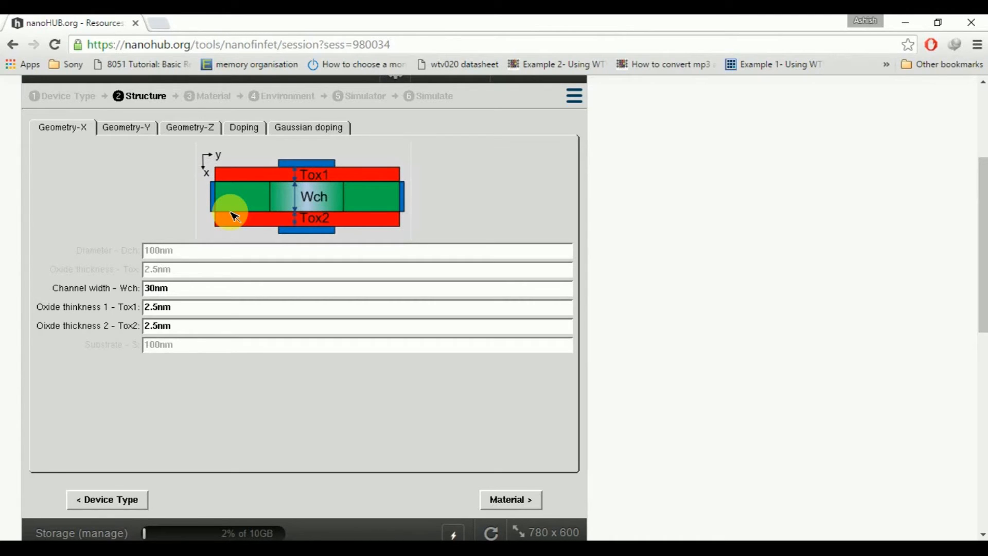
{"action": "mouse_move", "coordinate": [125, 143]}
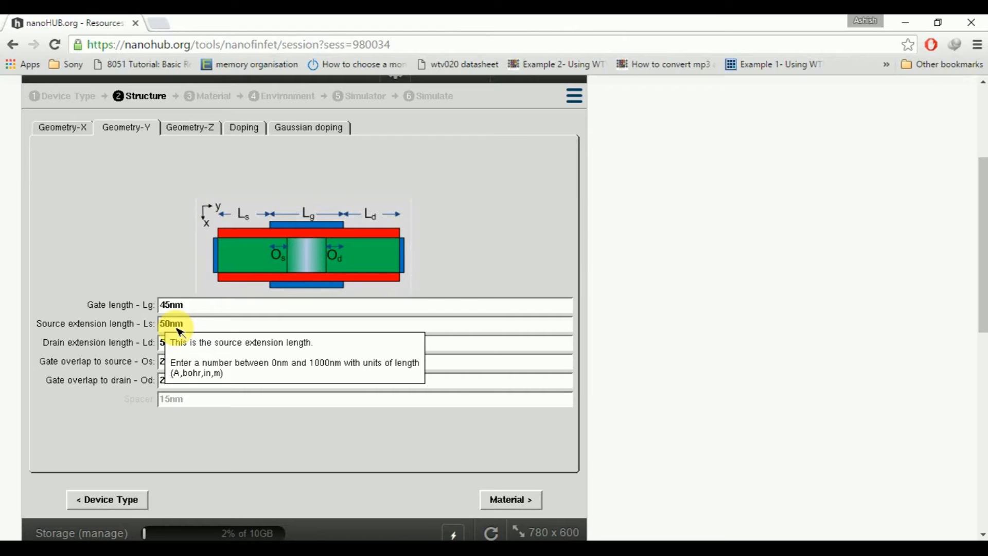
{"action": "mouse_move", "coordinate": [171, 308]}
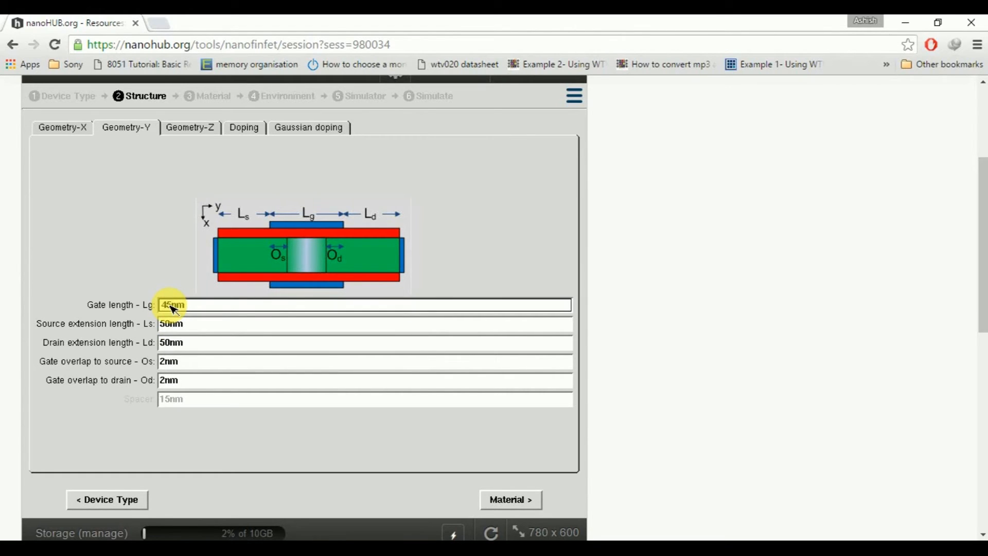
- Set gate length Lg to 14 nm and source extension Ls to 8 nm
{"action": "type", "text": "14nm"}
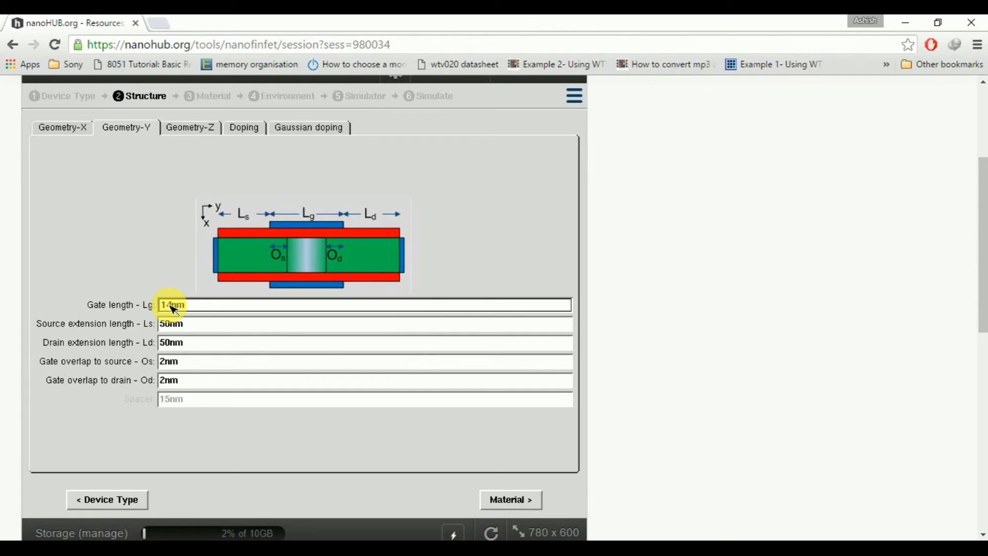
{"action": "mouse_move", "coordinate": [208, 328]}
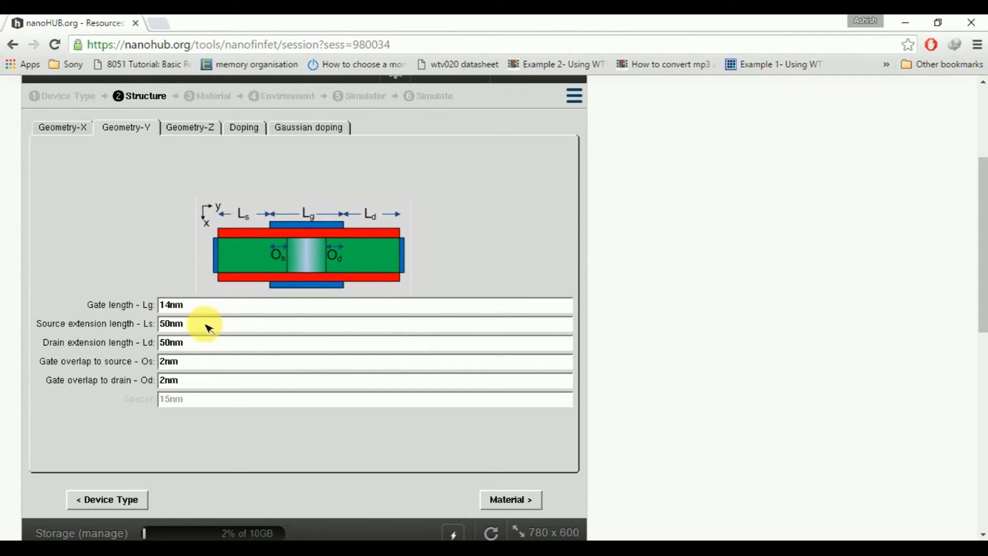
{"action": "double_click", "coordinate": [172, 324]}
{"action": "type", "text": "8"}
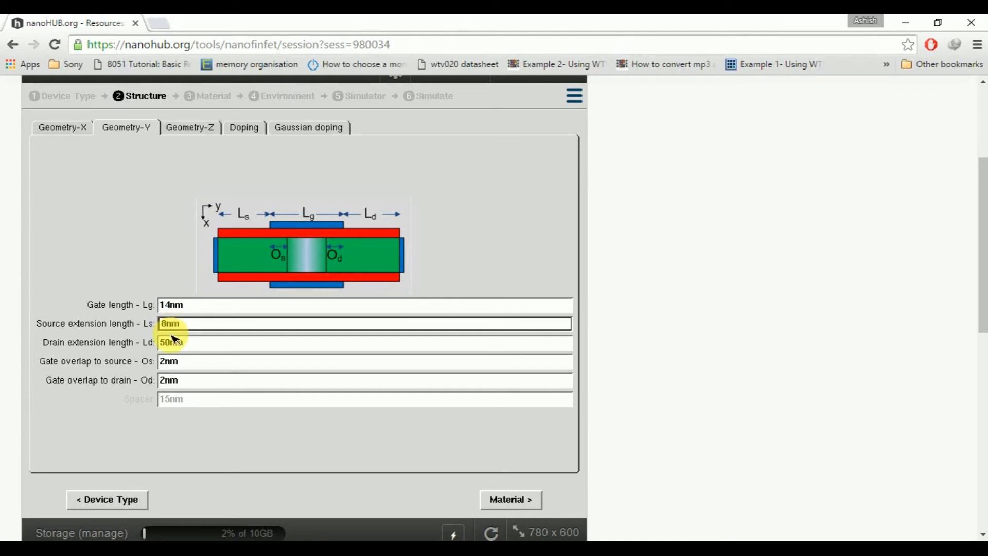
{"action": "left_click", "coordinate": [171, 342]}
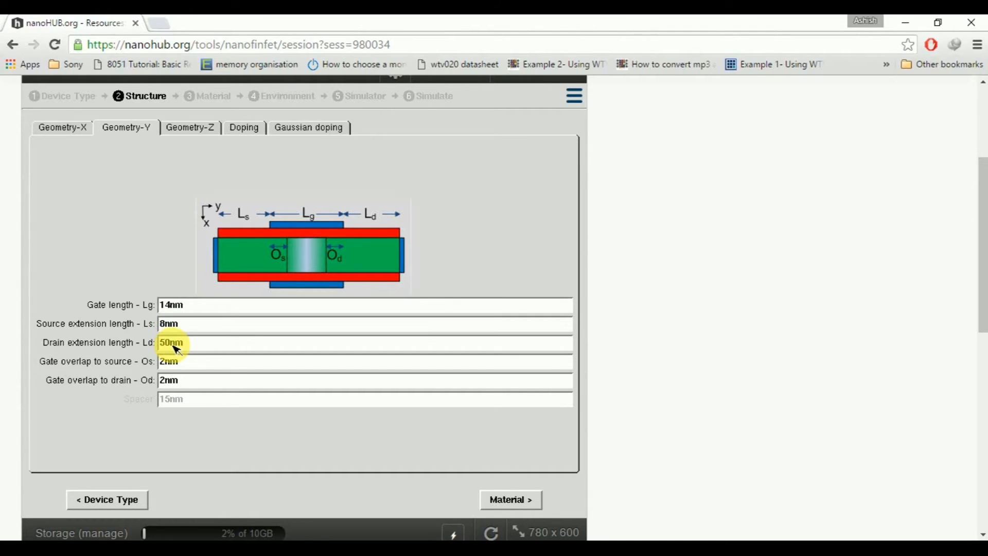
{"action": "mouse_move", "coordinate": [174, 343]}
{"action": "type", "text": "8"}
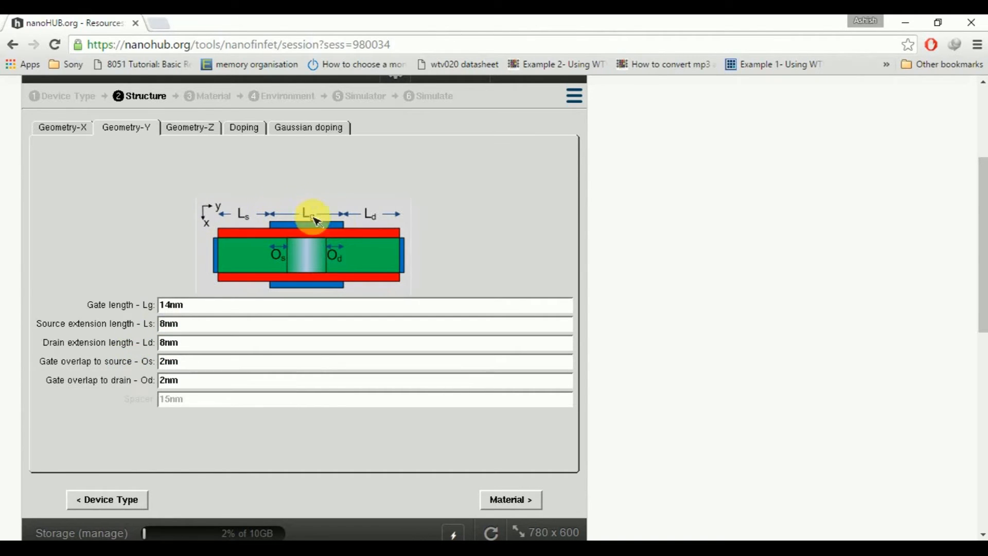
{"action": "mouse_move", "coordinate": [418, 227]}
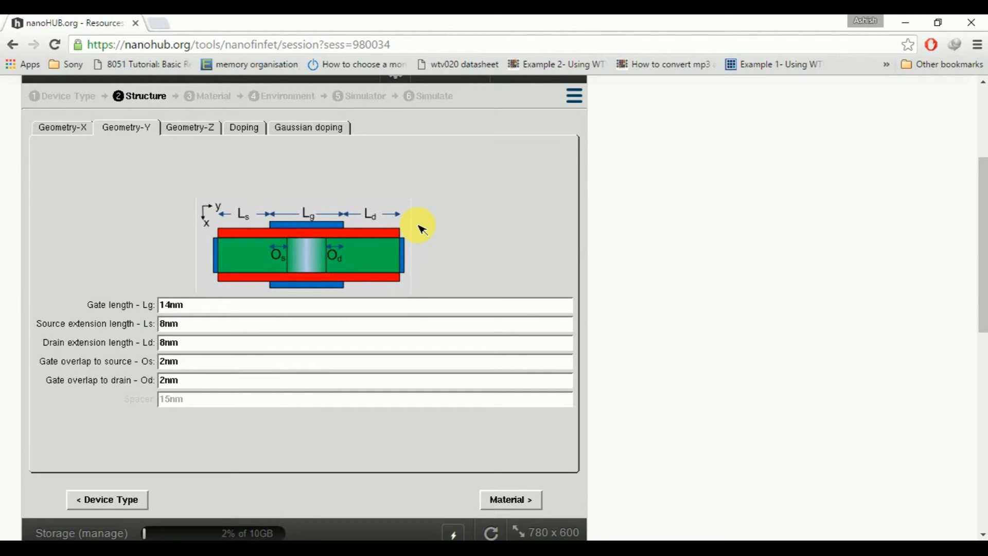
{"action": "mouse_move", "coordinate": [210, 324]}
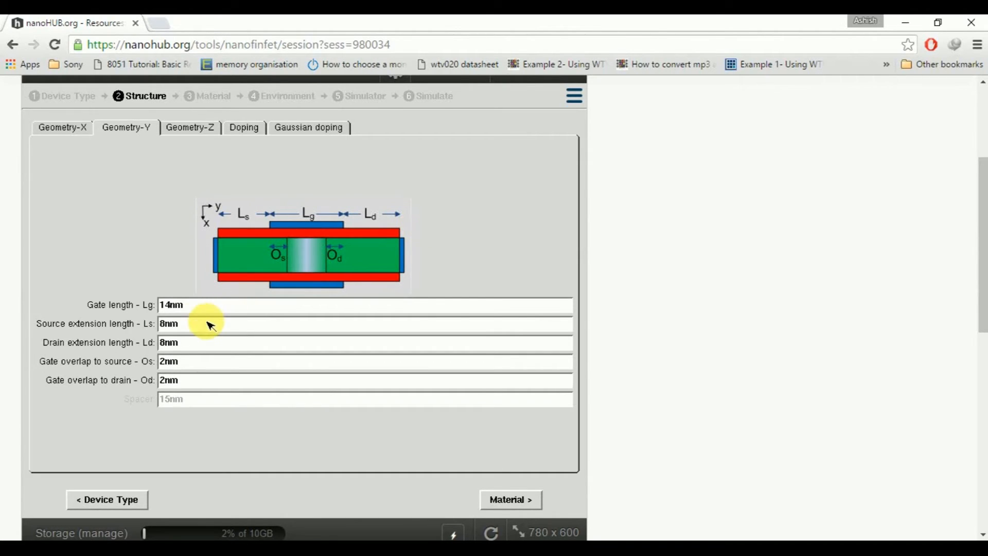
{"action": "mouse_move", "coordinate": [265, 228]}
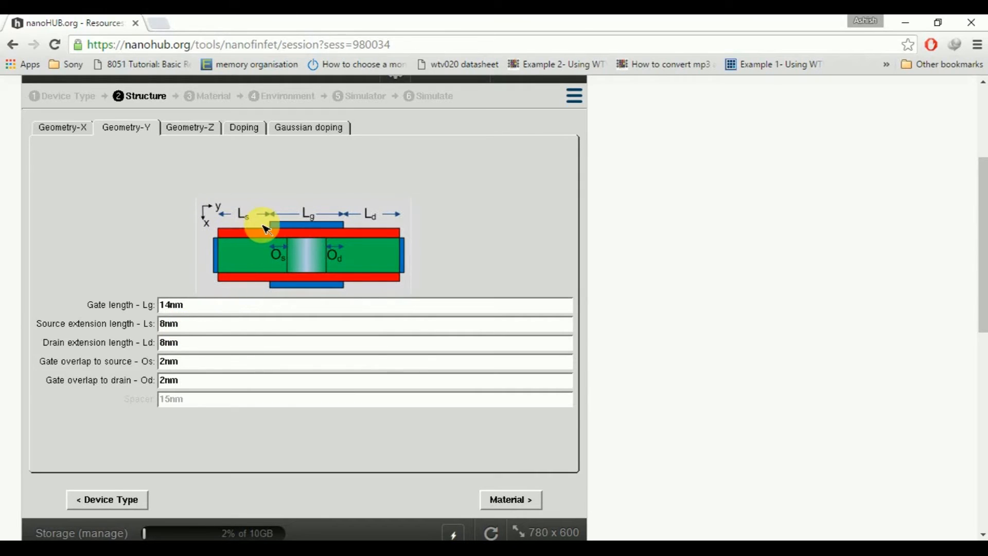
{"action": "mouse_move", "coordinate": [391, 222]}
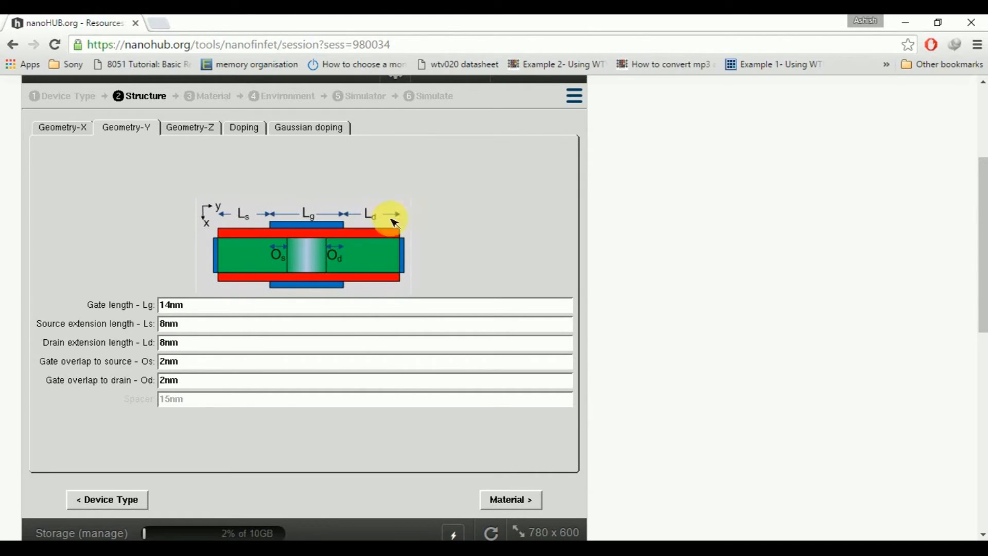
{"action": "mouse_move", "coordinate": [403, 222]}
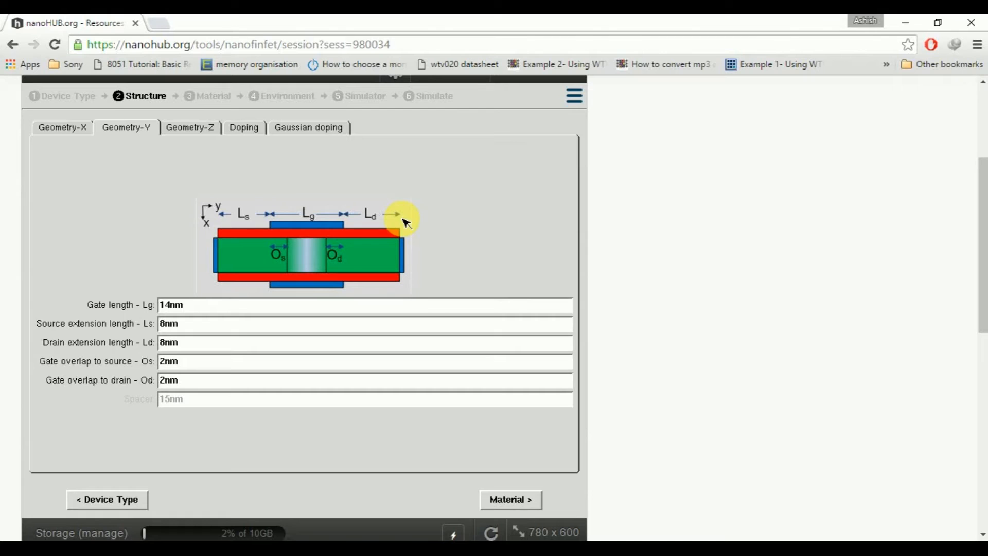
{"action": "mouse_move", "coordinate": [138, 361]}
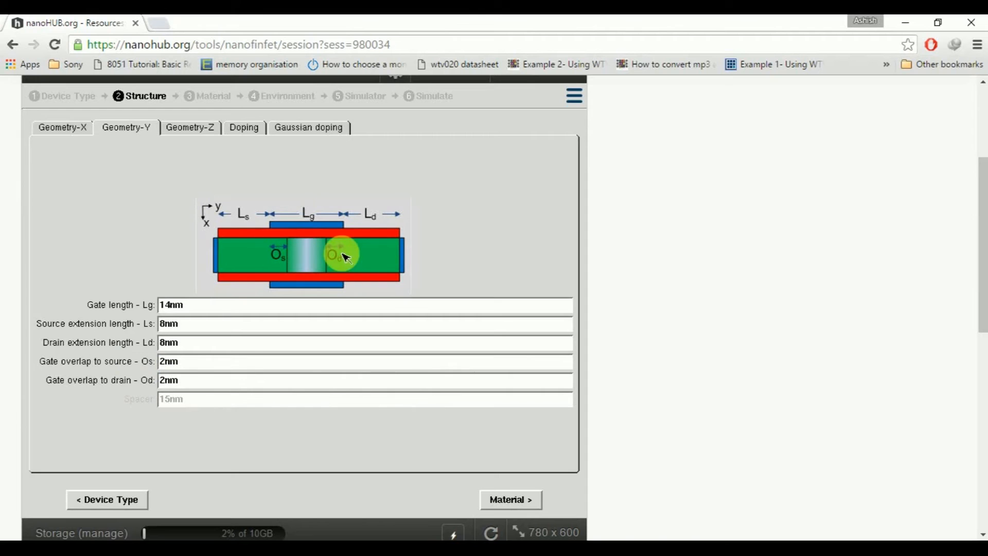
{"action": "mouse_move", "coordinate": [337, 253]}
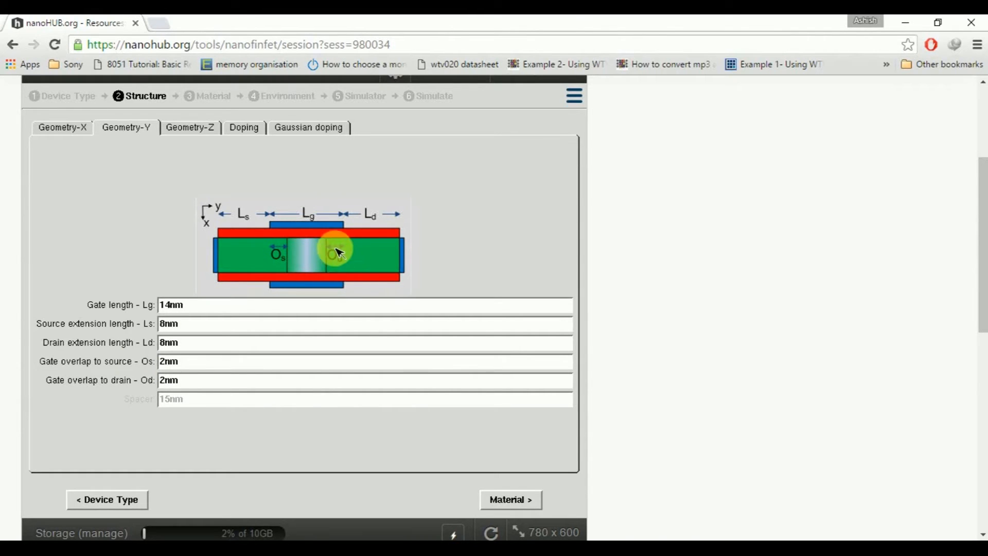
{"action": "mouse_move", "coordinate": [342, 261]}
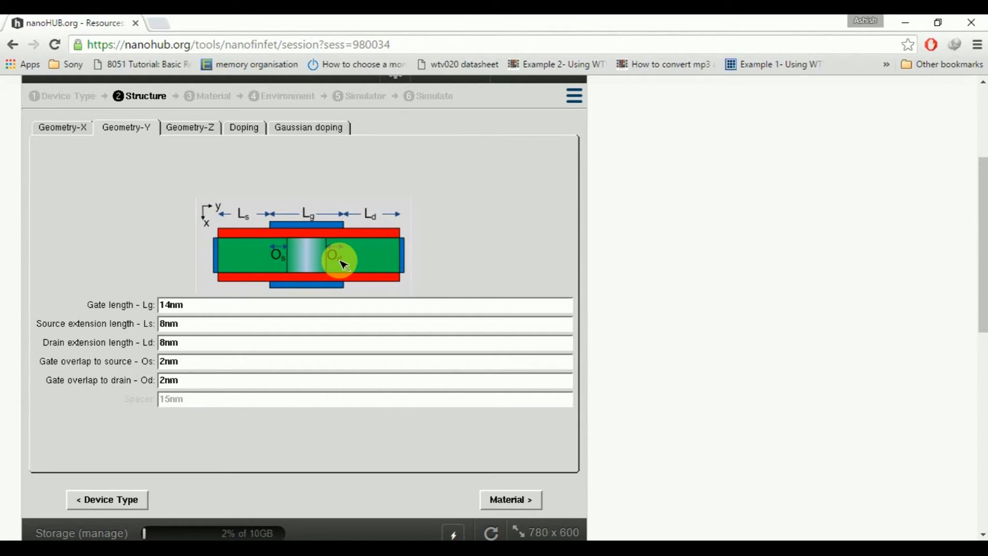
{"action": "mouse_move", "coordinate": [192, 365]}
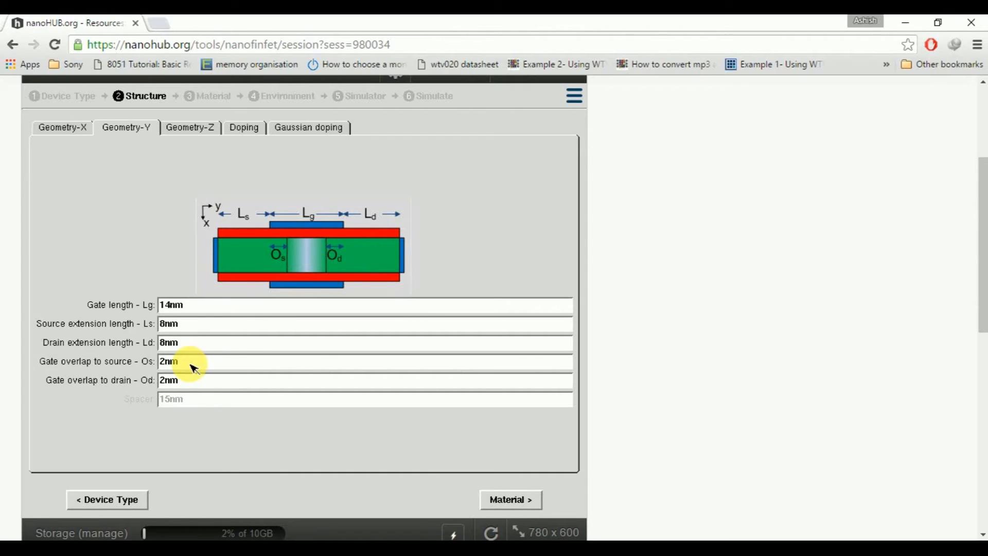
{"action": "mouse_move", "coordinate": [328, 213]}
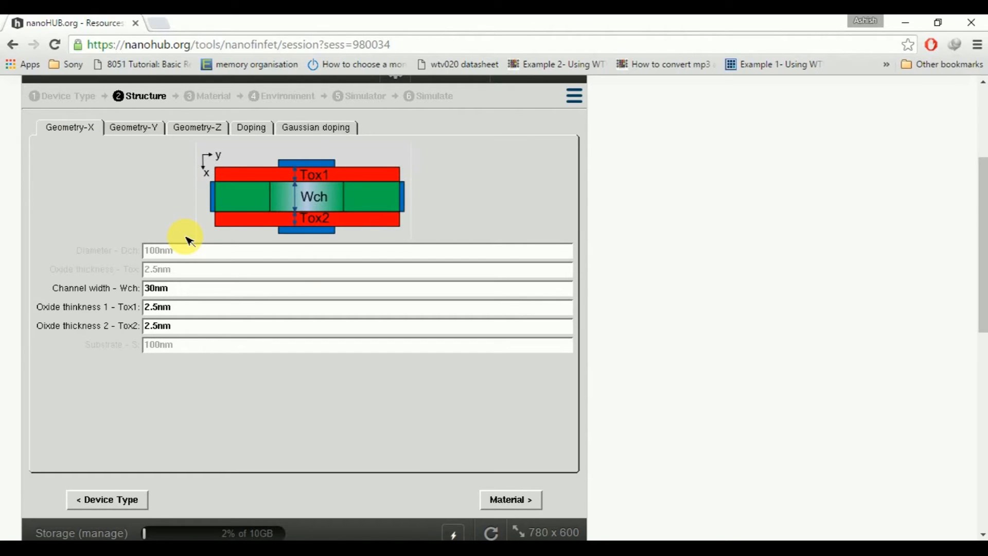
{"action": "mouse_move", "coordinate": [321, 182]}
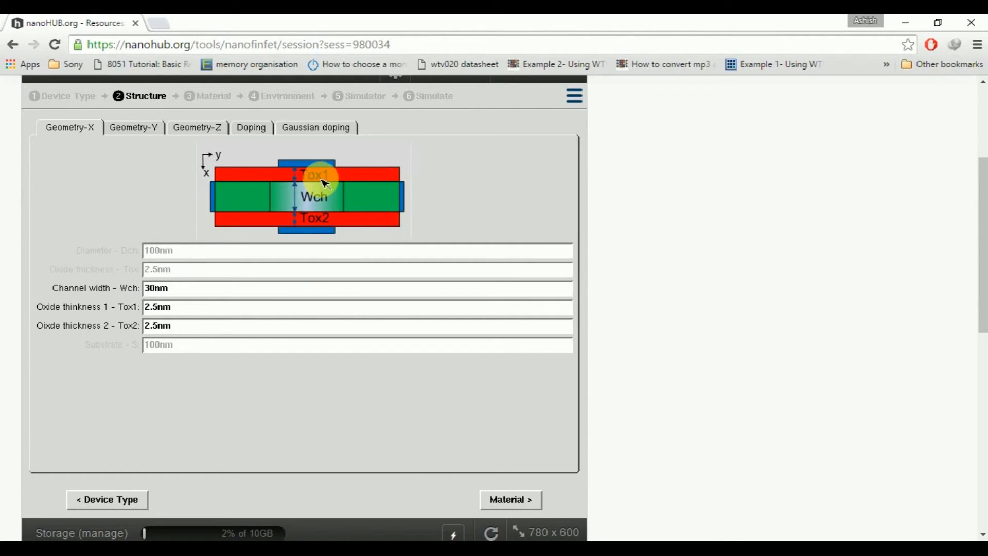
{"action": "mouse_move", "coordinate": [170, 320]}
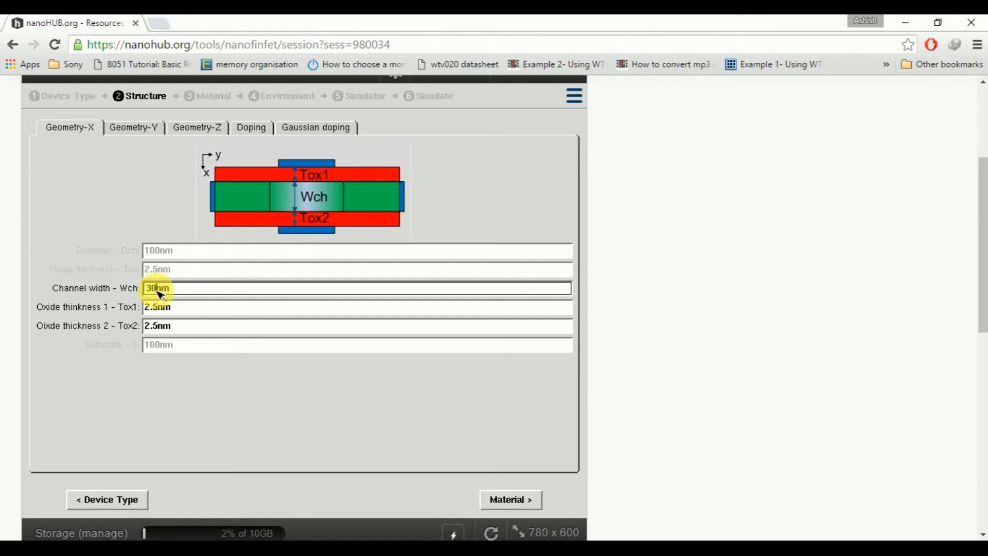
- Enter 5 nm channel width and 1 nm for both Tox1 and Tox2
{"action": "type", "text": "5nm"}
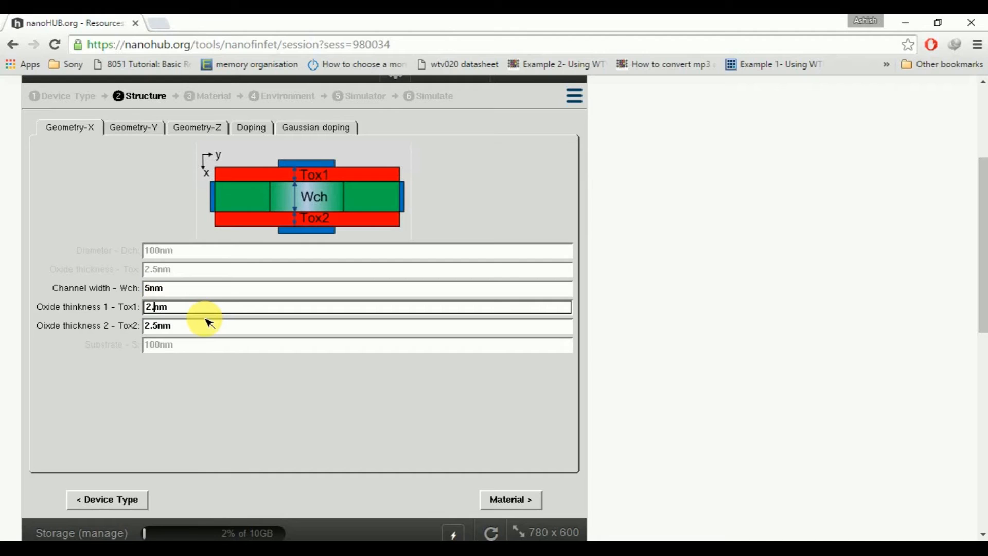
{"action": "type", "text": "1nm"}
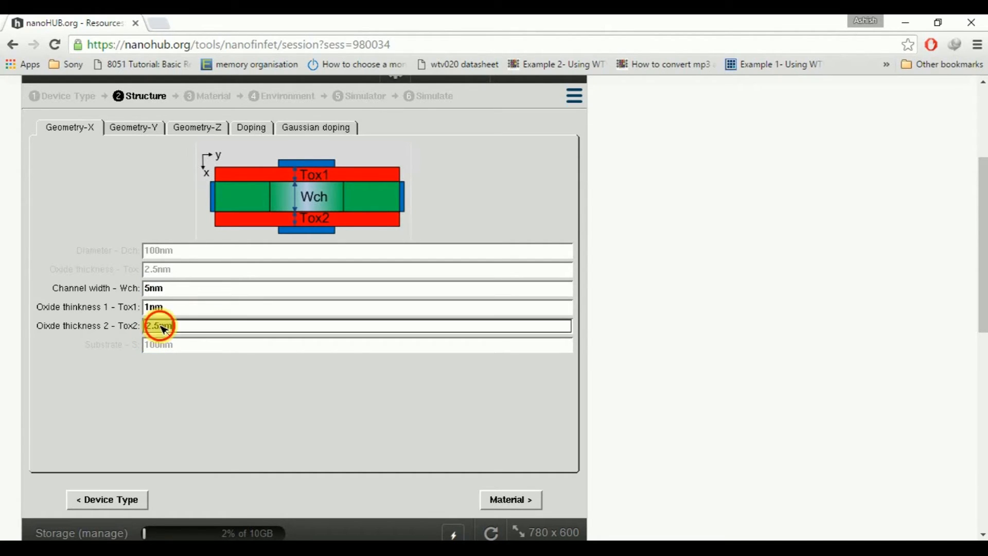
{"action": "type", "text": "1nm"}
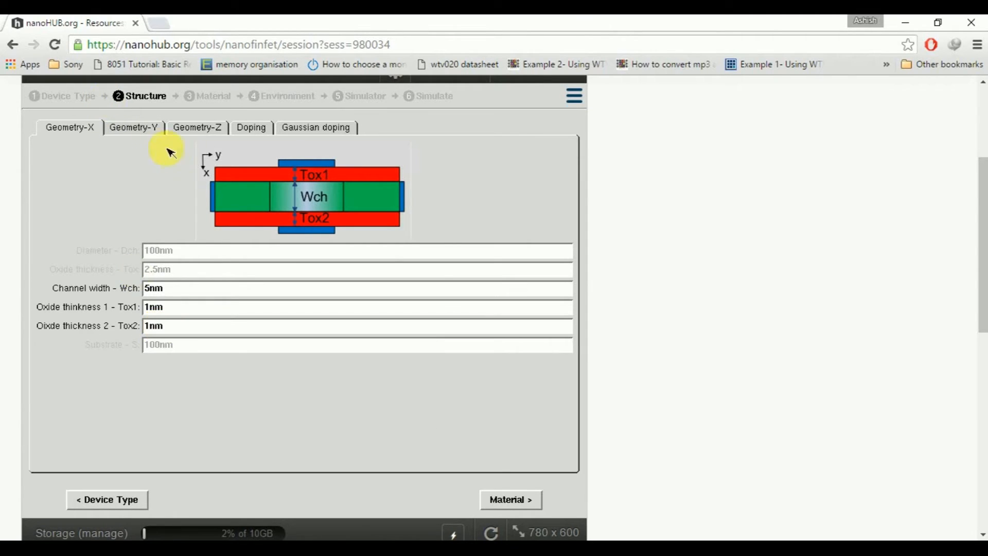
{"action": "left_click", "coordinate": [196, 127]}
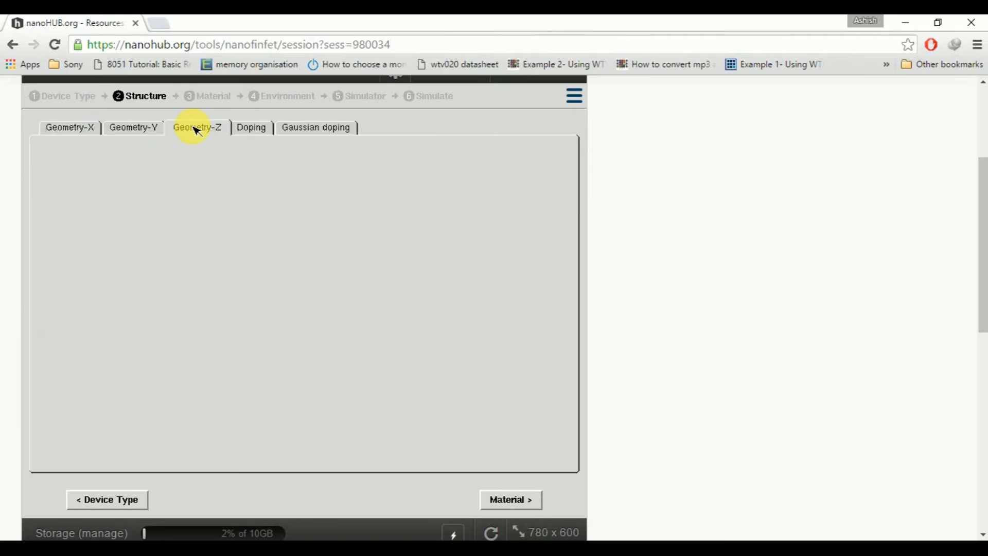
- Review the unchanged Geometry-Z values and view the Doping tab with Gaussian doping off
{"action": "left_click", "coordinate": [196, 127]}
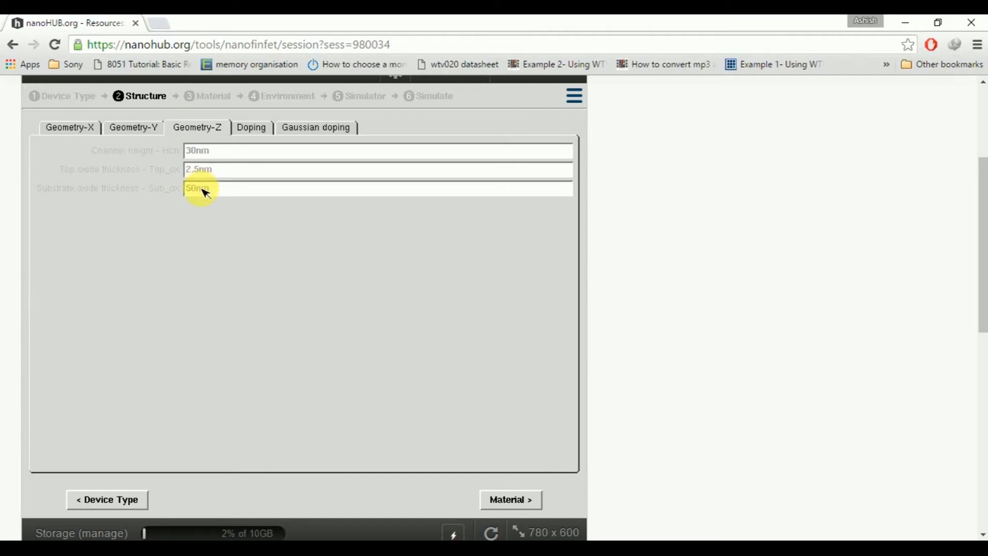
{"action": "mouse_move", "coordinate": [189, 170]}
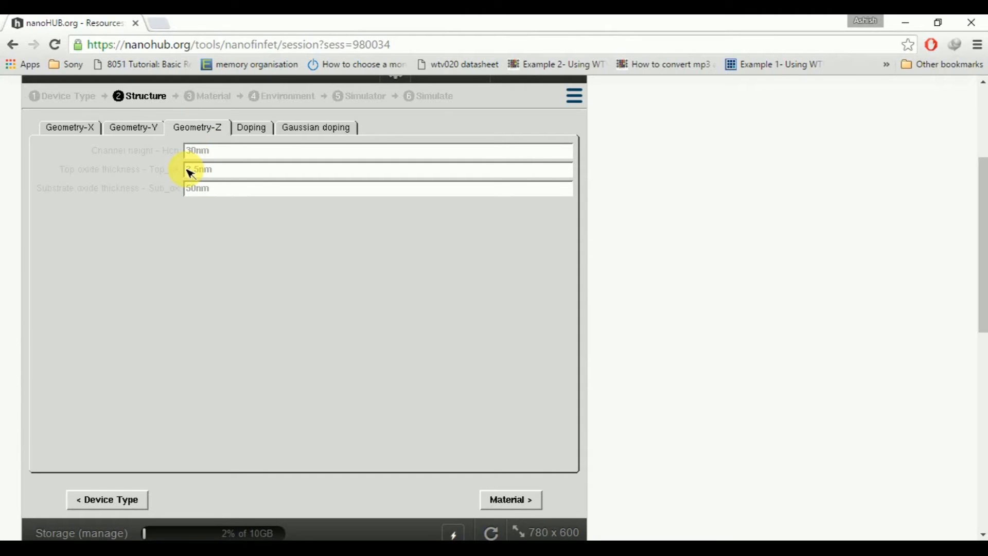
{"action": "mouse_move", "coordinate": [188, 169]}
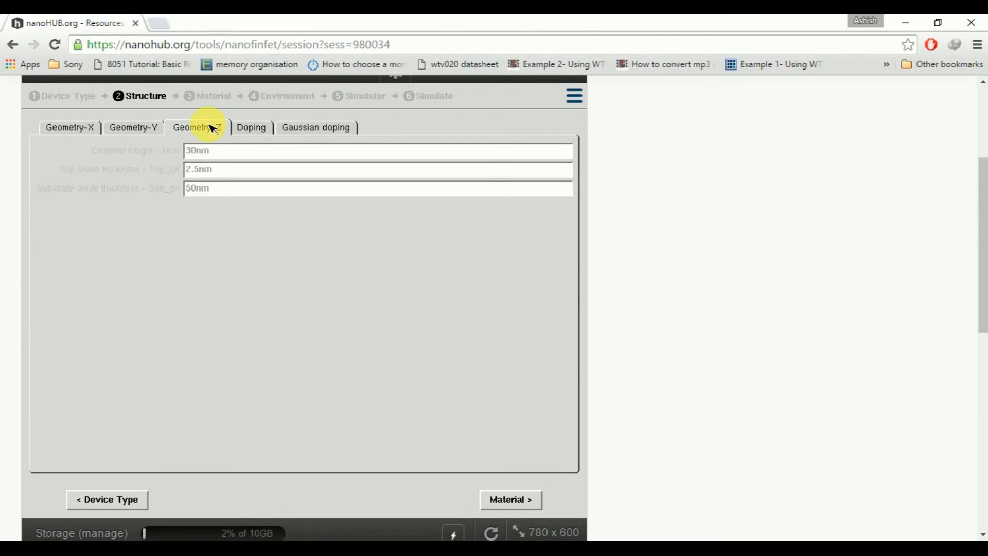
{"action": "left_click", "coordinate": [315, 127]}
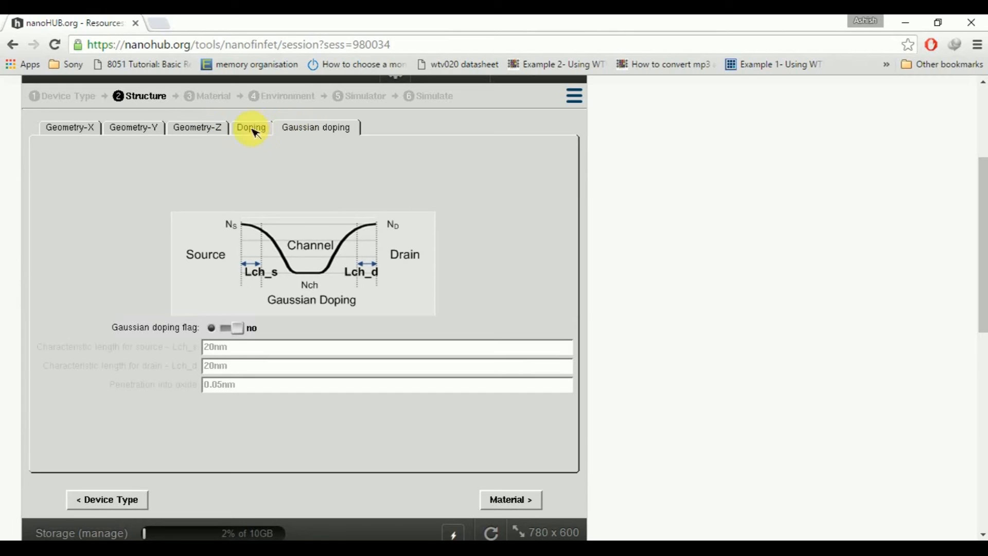
{"action": "mouse_move", "coordinate": [208, 96]}
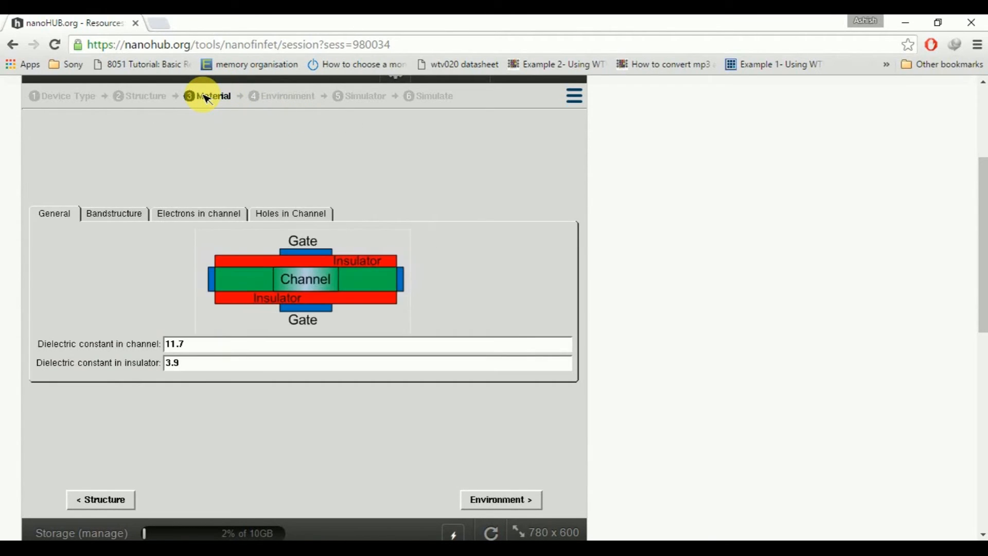
{"action": "mouse_move", "coordinate": [182, 375]}
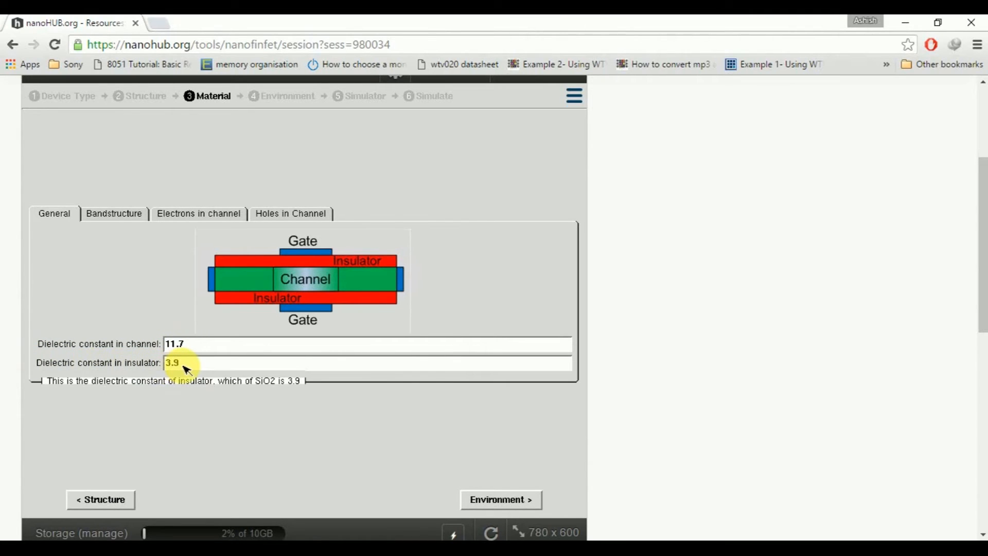
- Check the insulator dielectric constant of 3.9 beside the channel's 11.7
{"action": "left_click", "coordinate": [177, 362]}
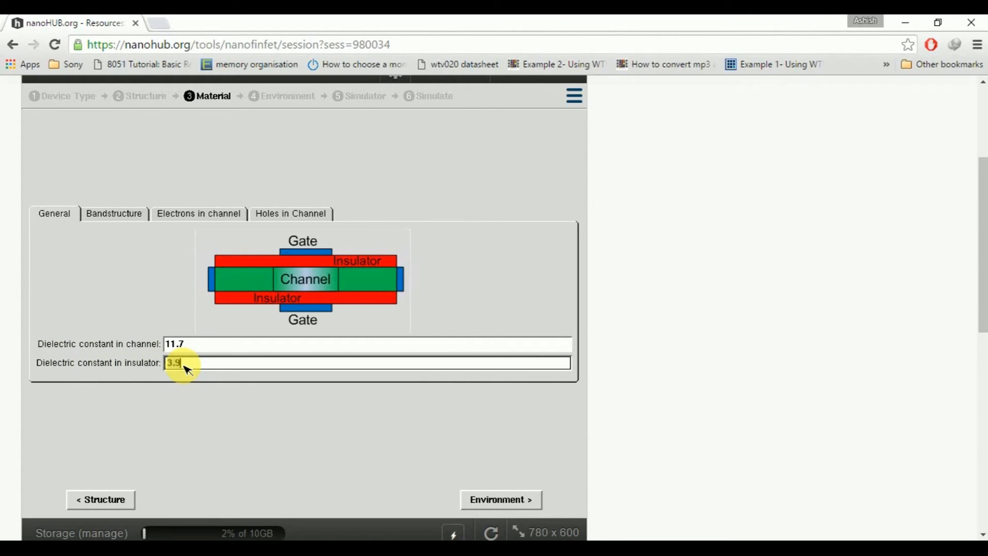
{"action": "mouse_move", "coordinate": [233, 368]}
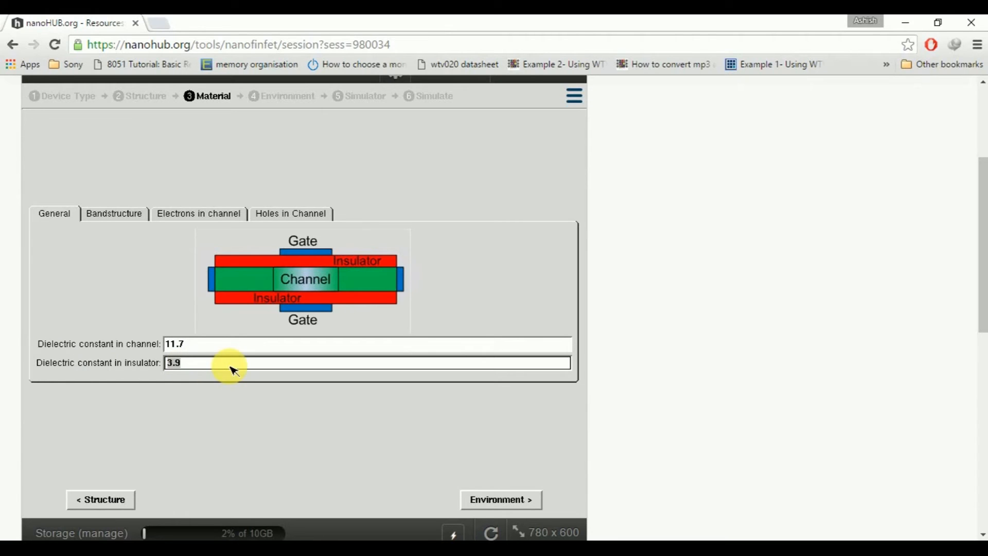
{"action": "mouse_move", "coordinate": [418, 262]}
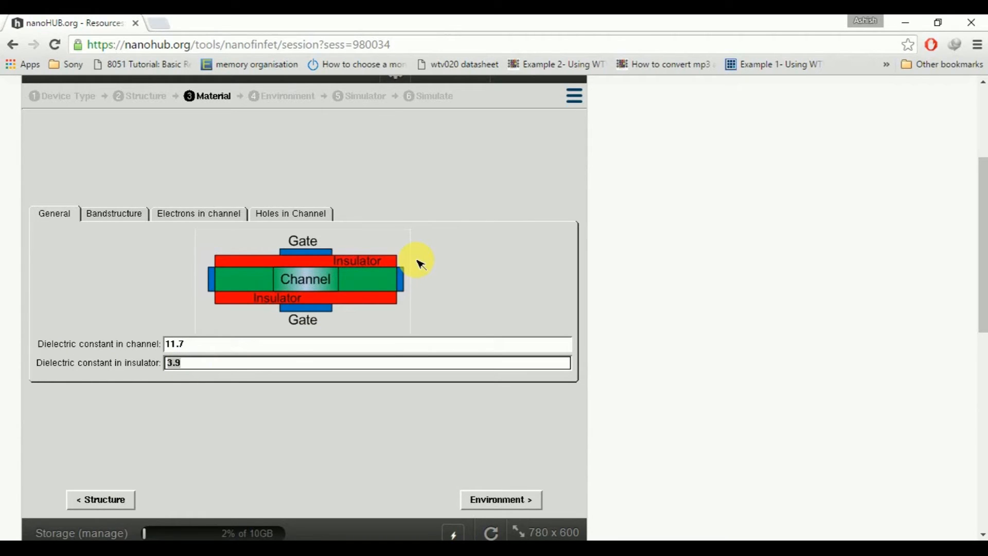
{"action": "left_click", "coordinate": [365, 362]}
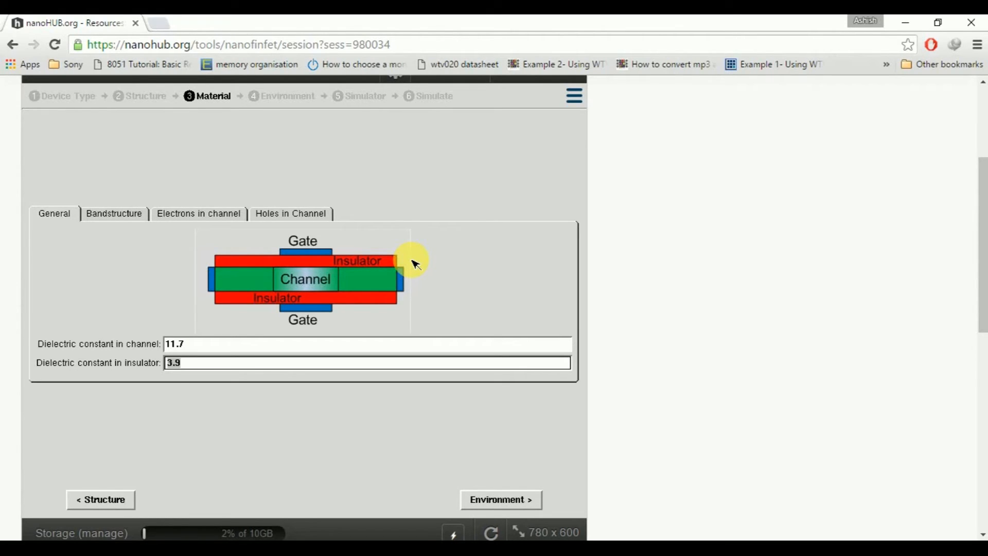
{"action": "mouse_move", "coordinate": [145, 96]}
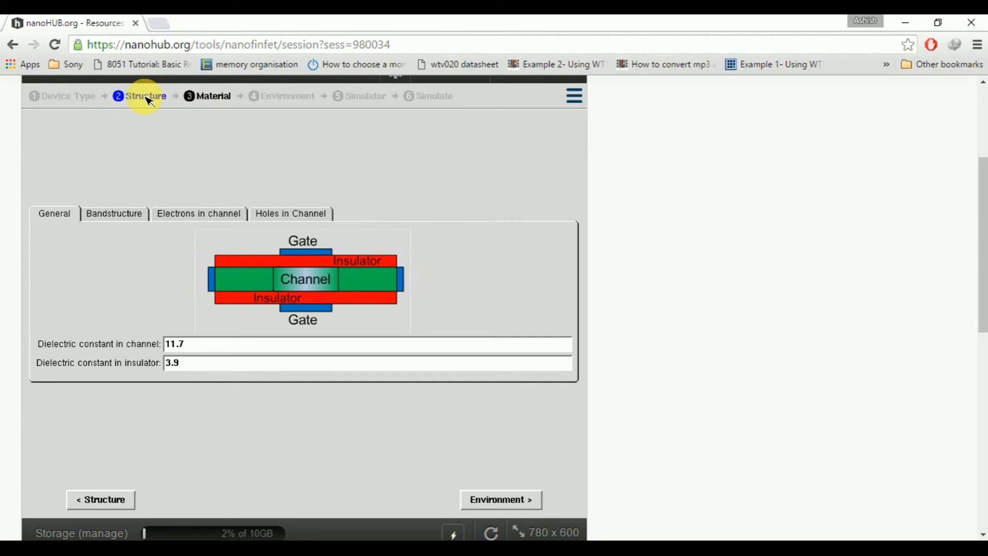
{"action": "left_click", "coordinate": [145, 96]}
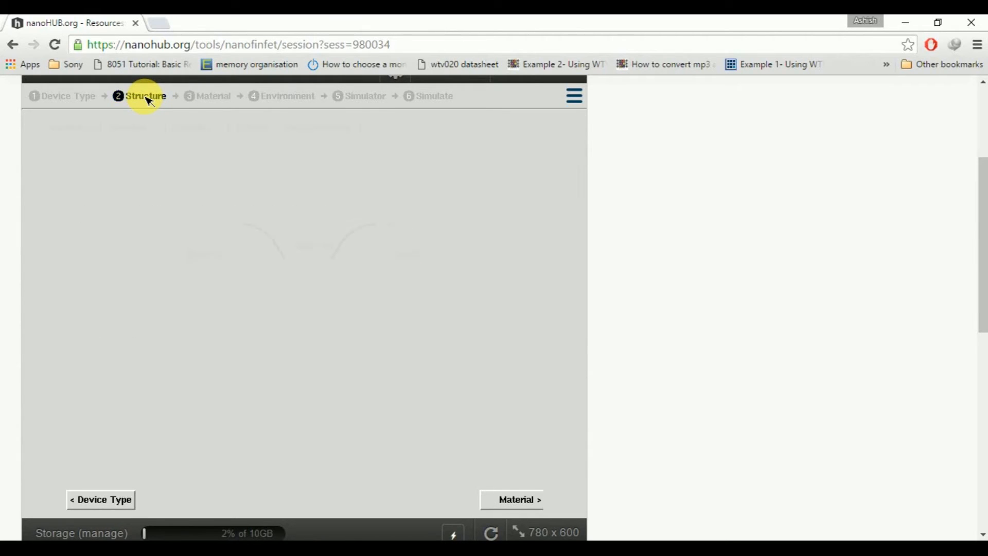
{"action": "left_click", "coordinate": [144, 96]}
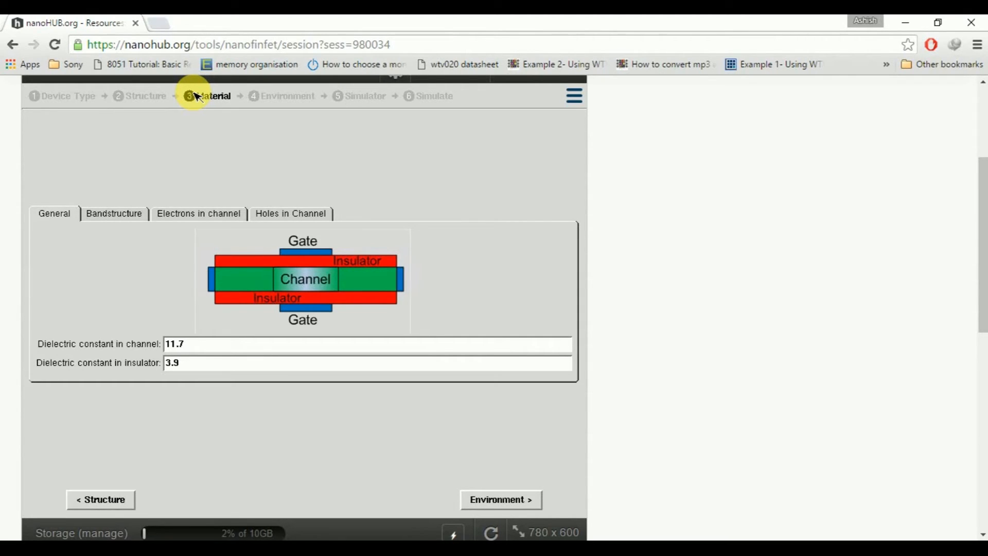
{"action": "mouse_move", "coordinate": [371, 264]}
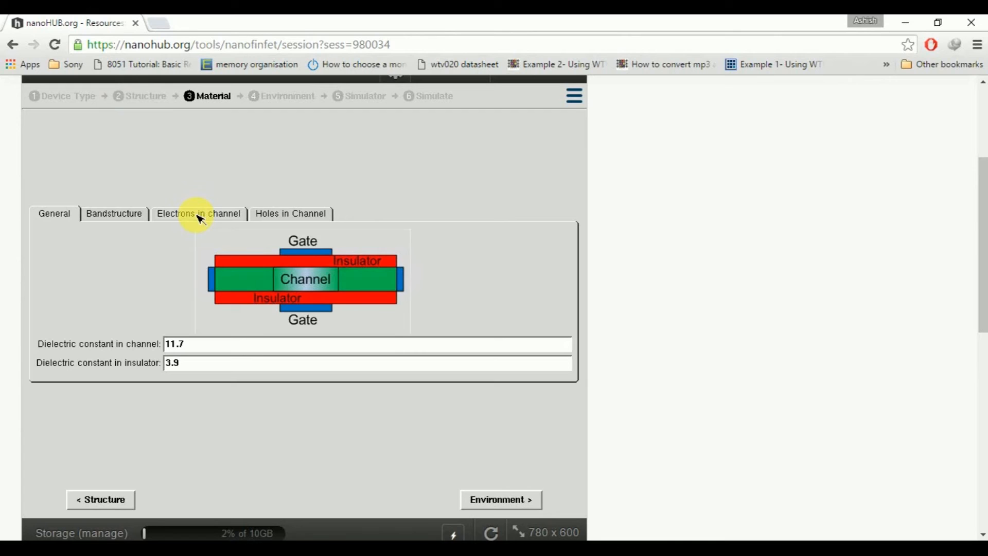
{"action": "mouse_move", "coordinate": [238, 219]}
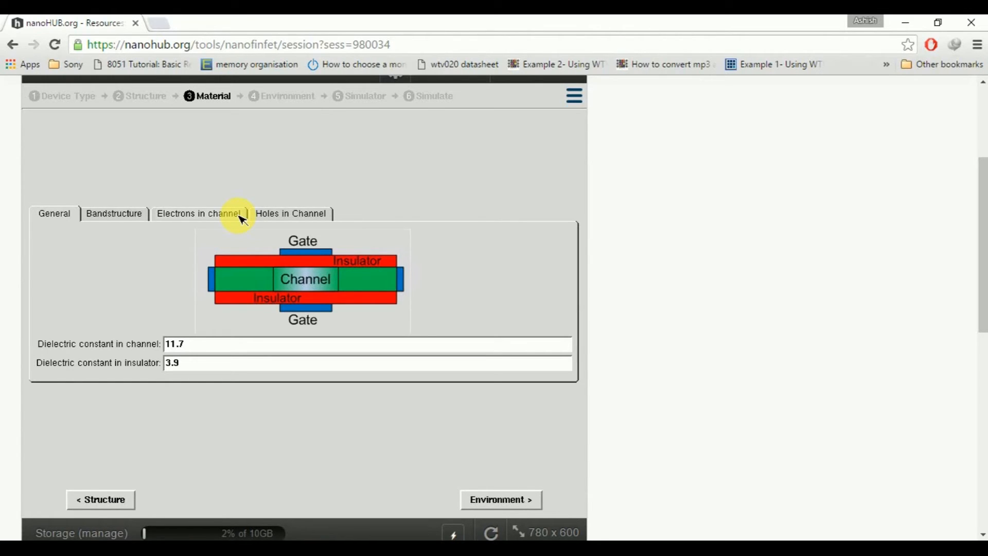
{"action": "mouse_move", "coordinate": [290, 213]}
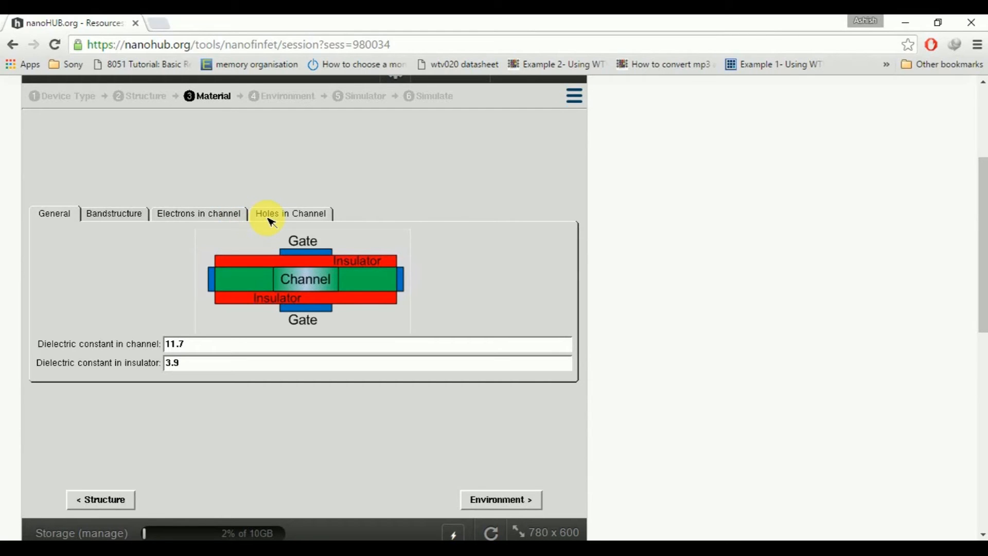
{"action": "mouse_move", "coordinate": [114, 213]}
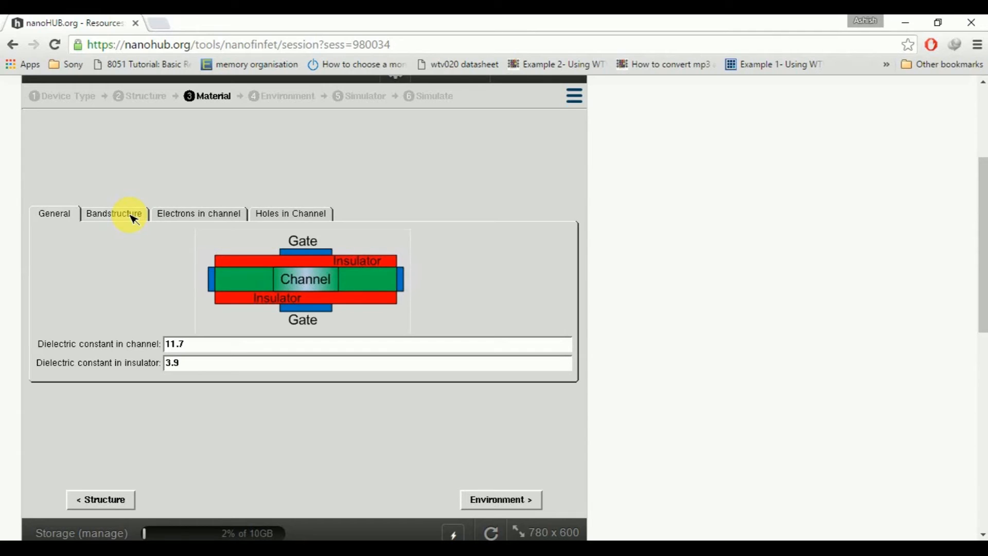
{"action": "mouse_move", "coordinate": [140, 143]}
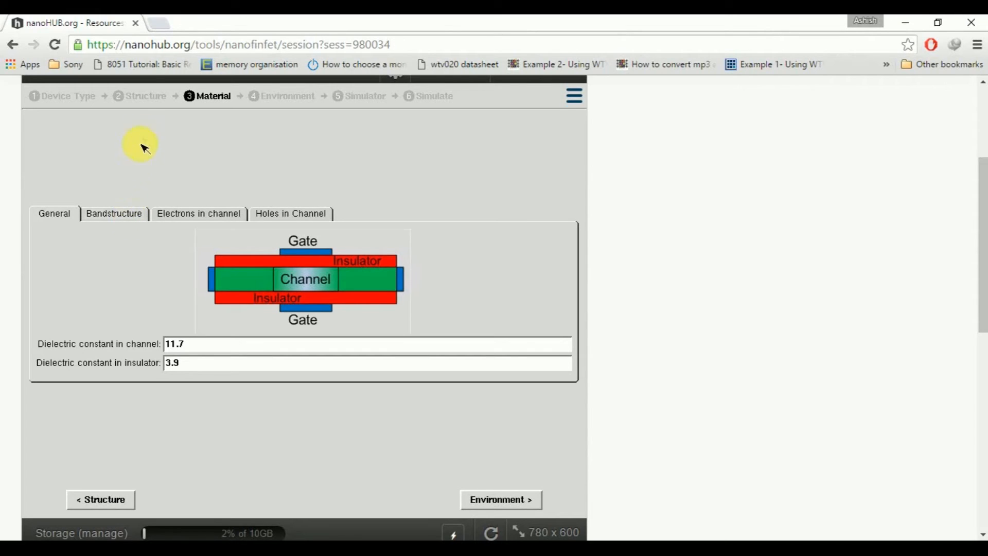
{"action": "mouse_move", "coordinate": [120, 224]}
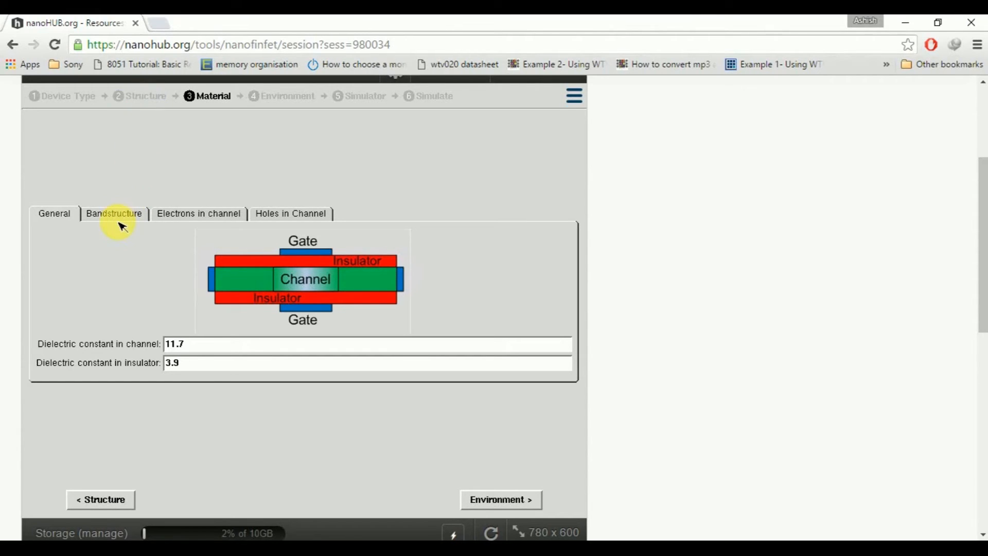
{"action": "mouse_move", "coordinate": [120, 219]}
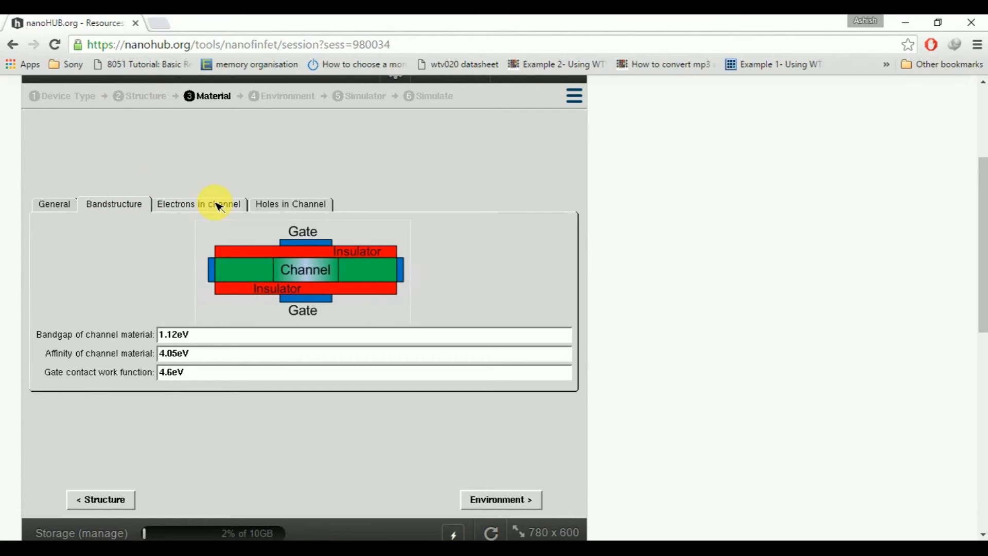
- Review the Electrons and Holes material tabs, then advance to Environment at 300 K
{"action": "left_click", "coordinate": [198, 204]}
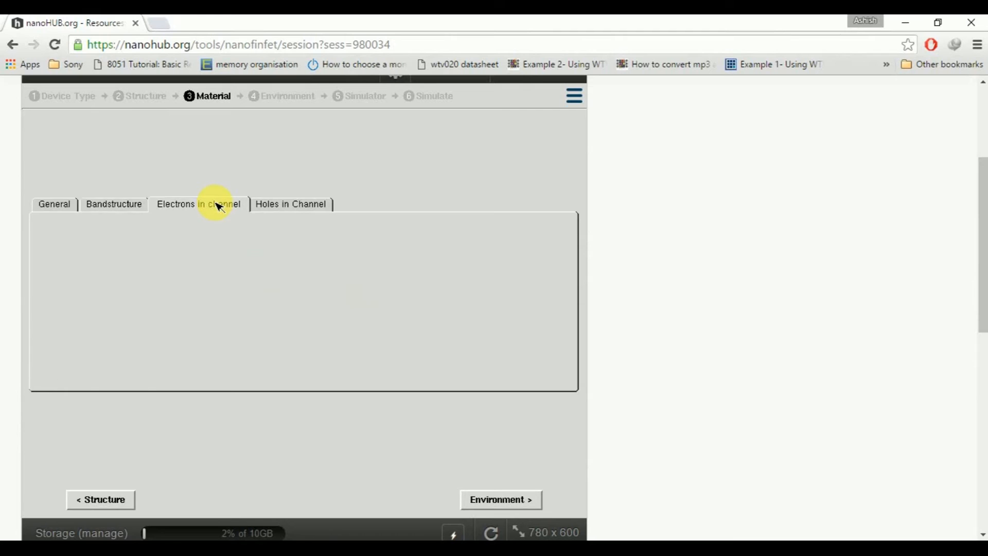
{"action": "left_click", "coordinate": [290, 186]}
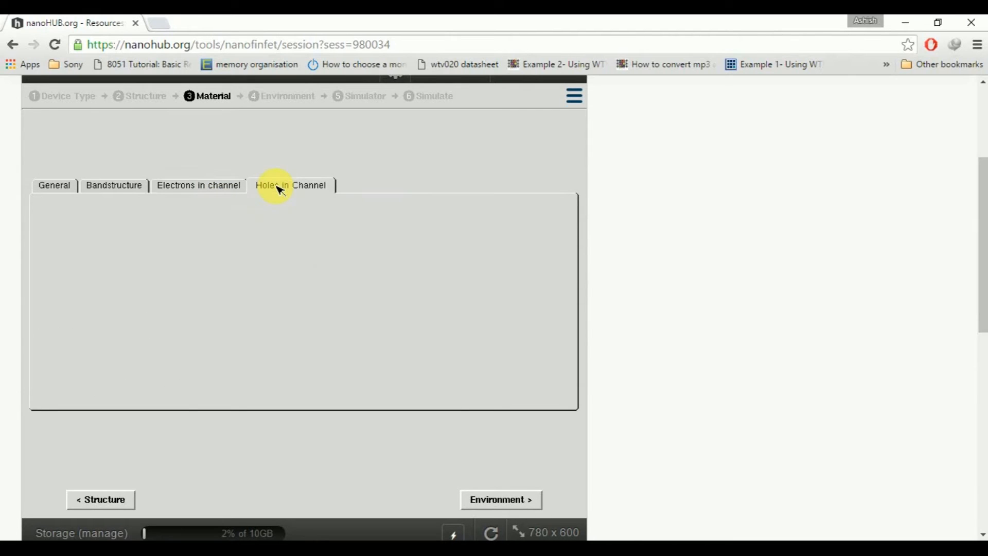
{"action": "left_click", "coordinate": [290, 185]}
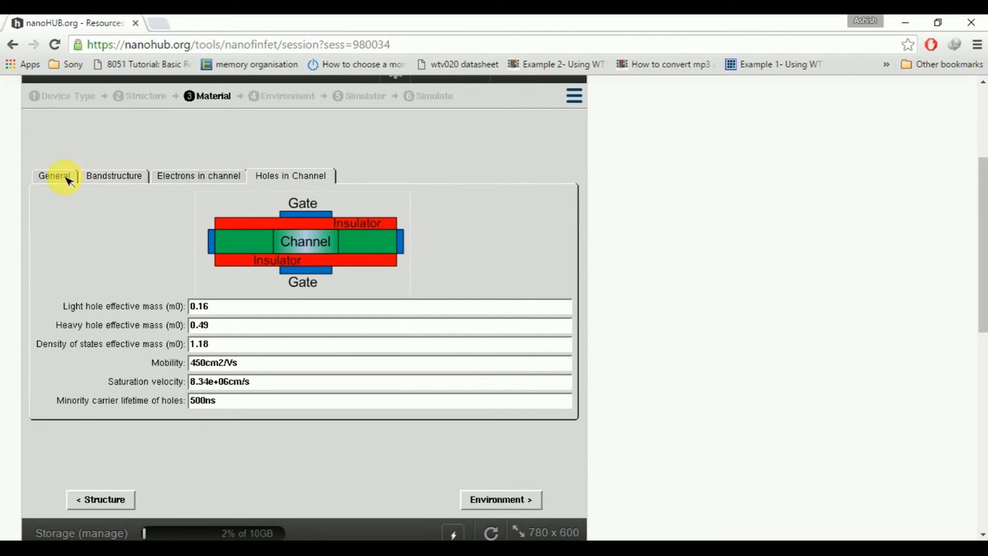
{"action": "left_click", "coordinate": [56, 176]}
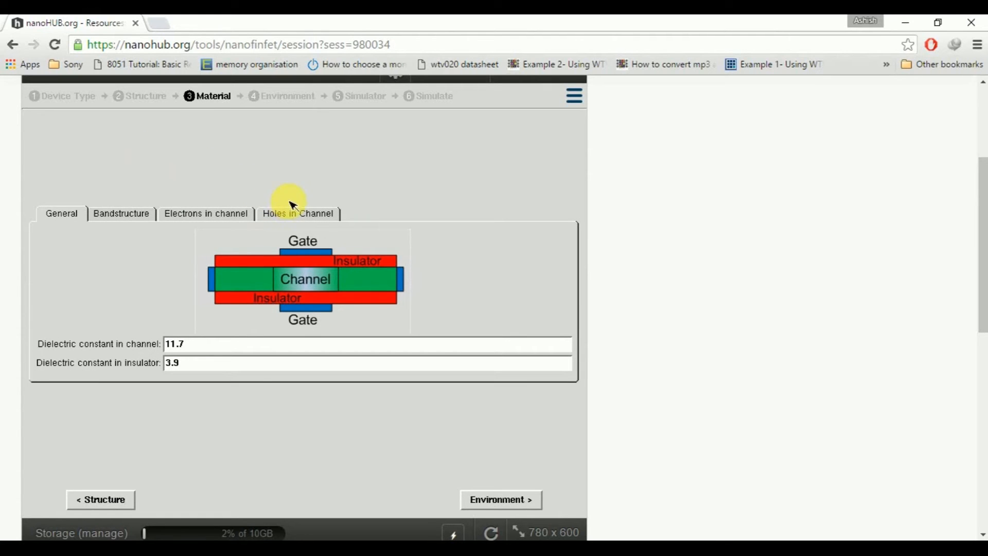
{"action": "left_click", "coordinate": [297, 213]}
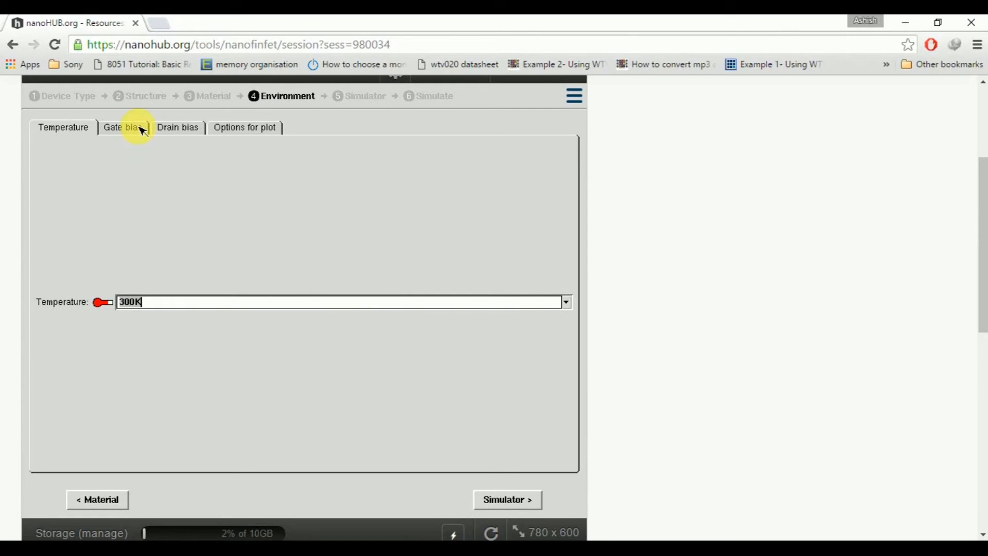
- Confirm the 0–1 V, 11-point gate sweep and view the 0.05–1 V drain bias
{"action": "left_click", "coordinate": [121, 128]}
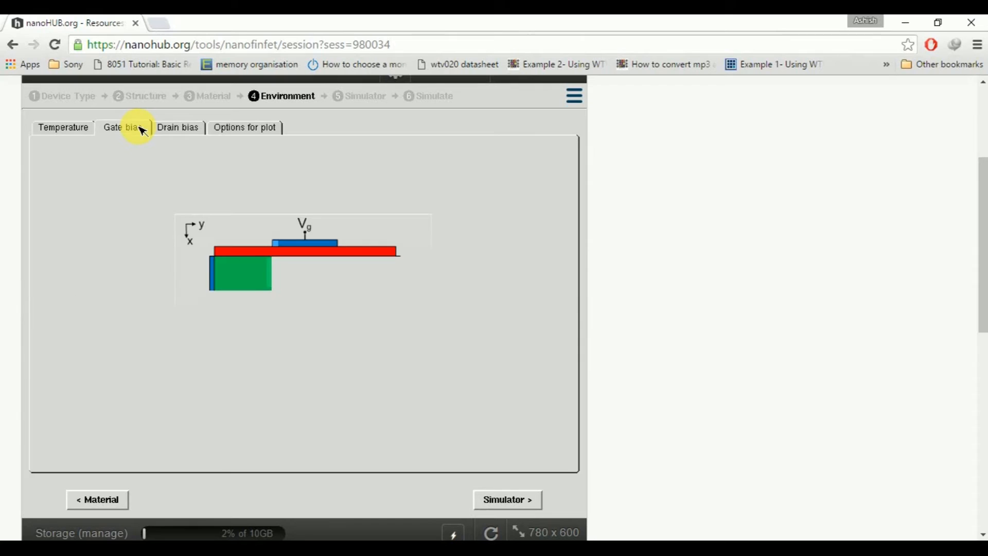
{"action": "left_click", "coordinate": [122, 126]}
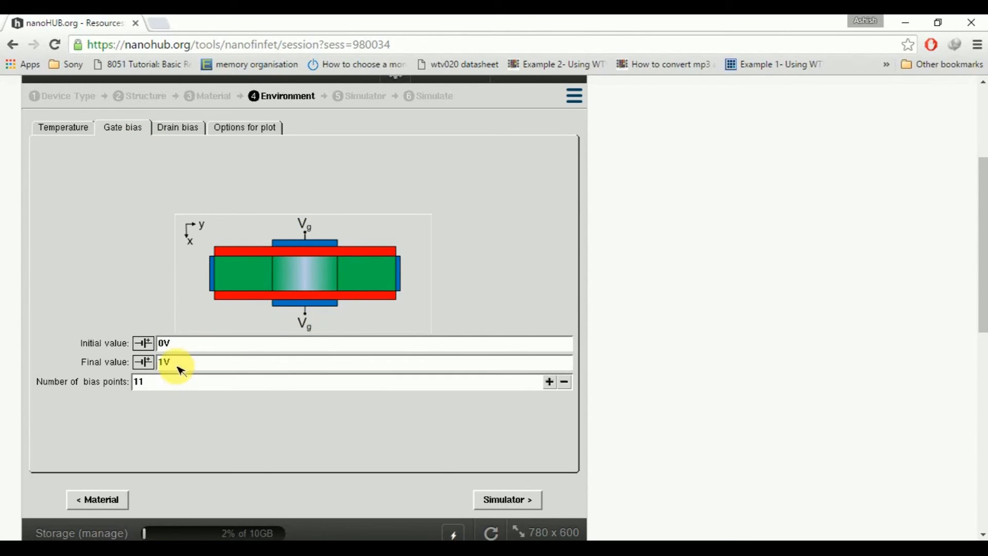
{"action": "left_click", "coordinate": [145, 381]}
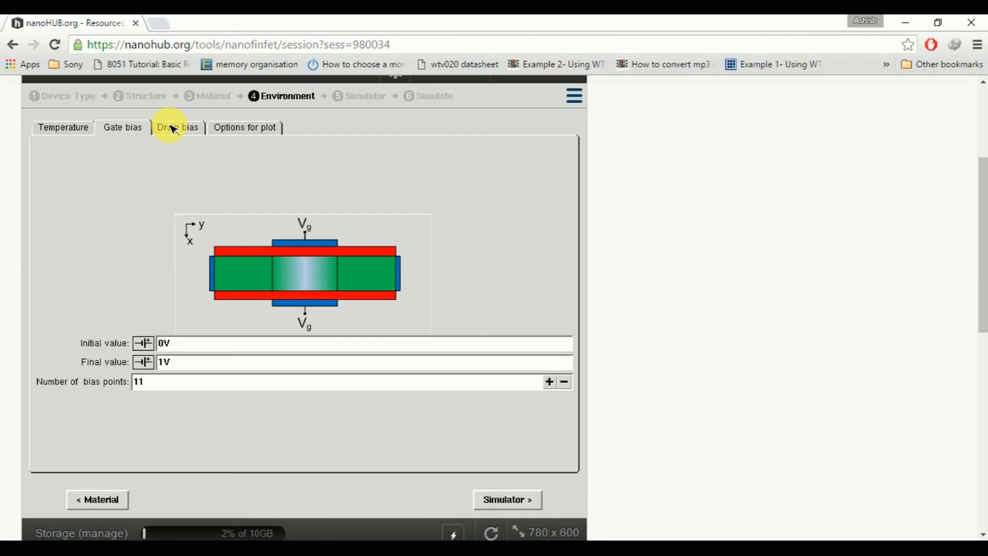
{"action": "left_click", "coordinate": [177, 127]}
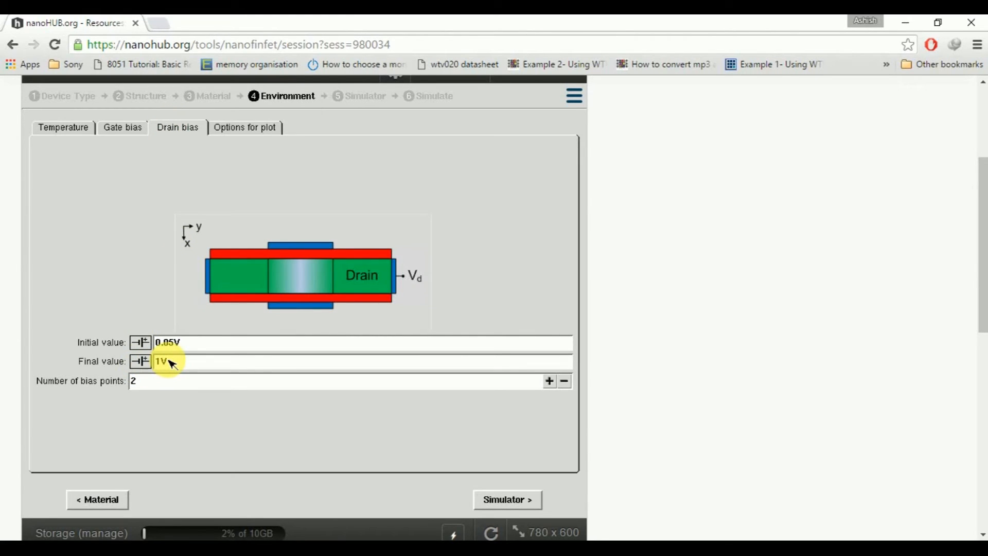
{"action": "mouse_move", "coordinate": [144, 387]}
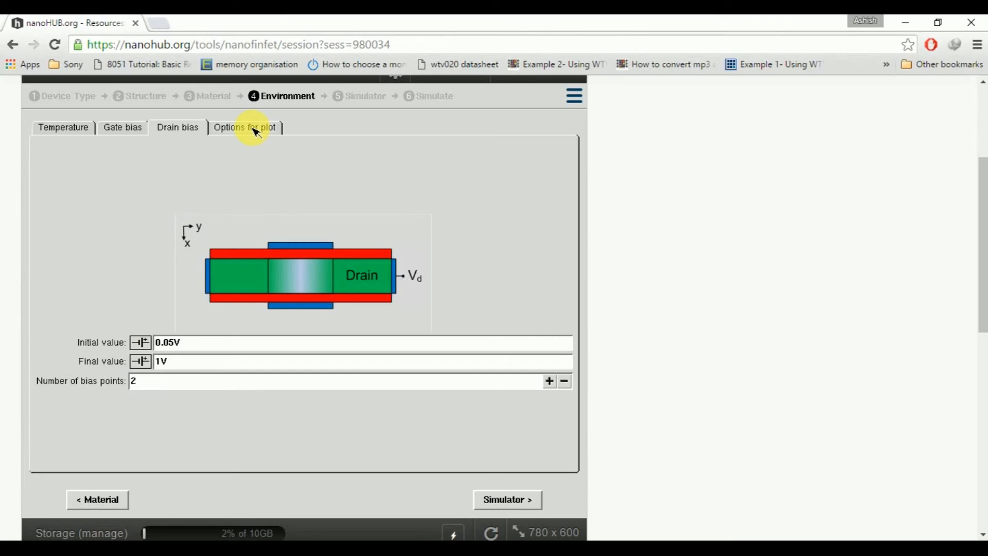
- View plot options: drain current vs gate voltage, log scale, 1e-4 A/um critical current
{"action": "left_click", "coordinate": [245, 126]}
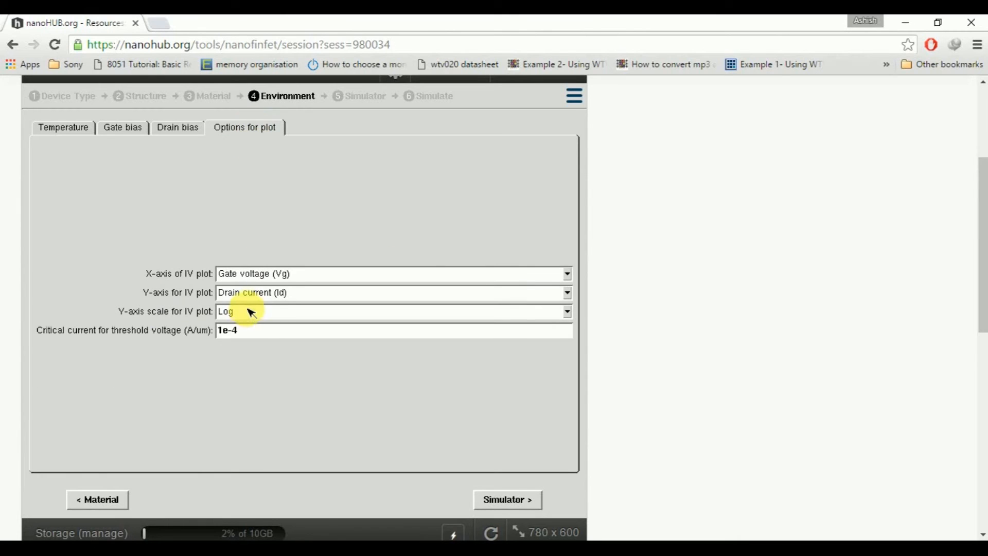
{"action": "mouse_move", "coordinate": [284, 280]}
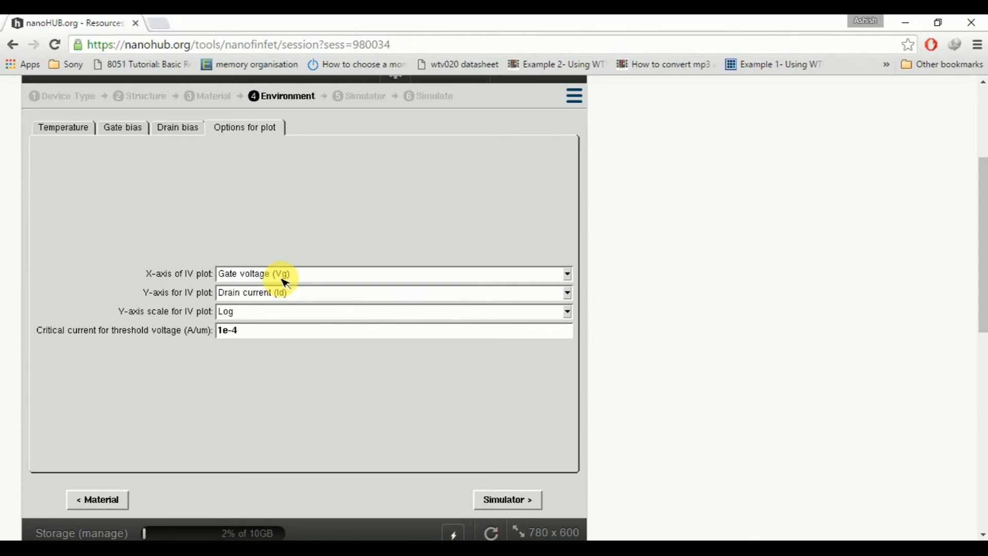
{"action": "mouse_move", "coordinate": [281, 293]}
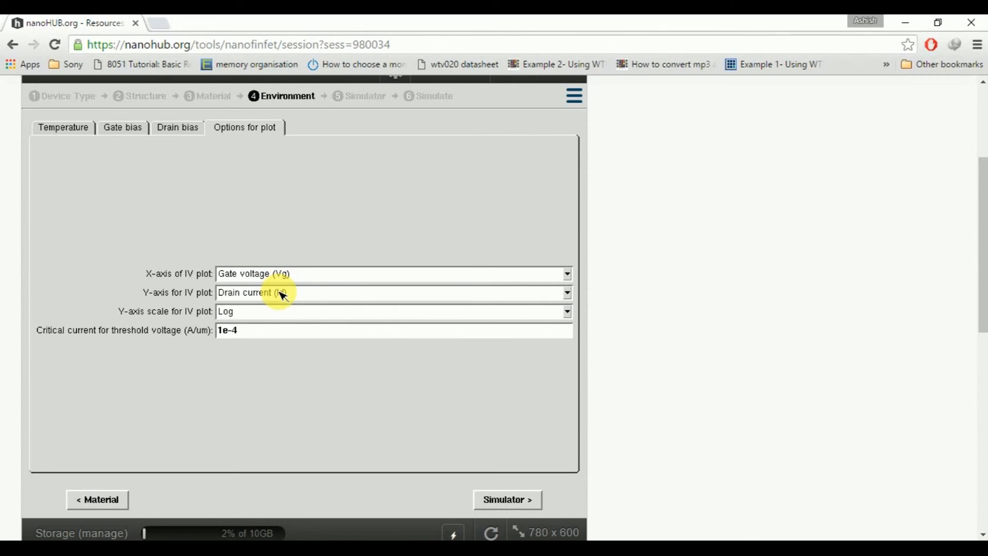
{"action": "mouse_move", "coordinate": [281, 292]}
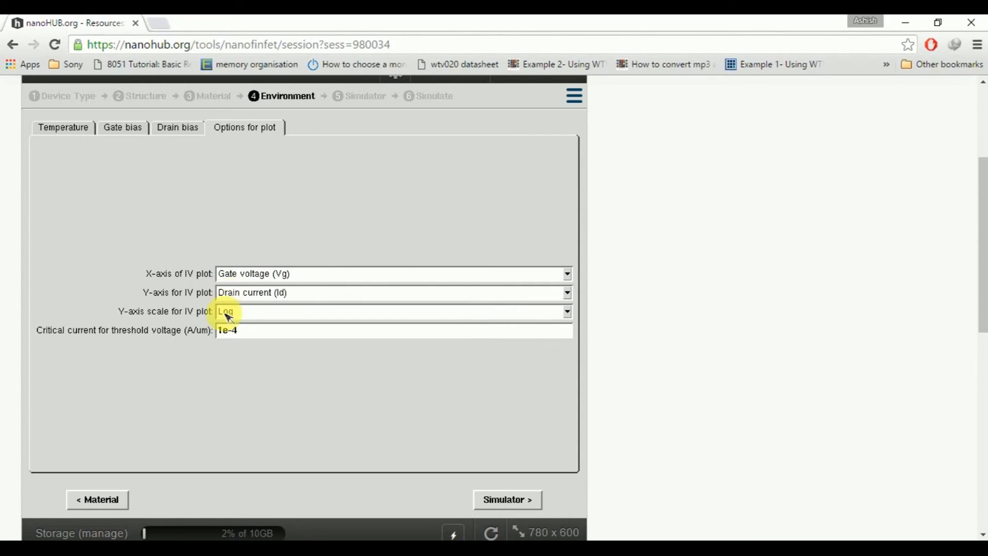
{"action": "mouse_move", "coordinate": [220, 333]}
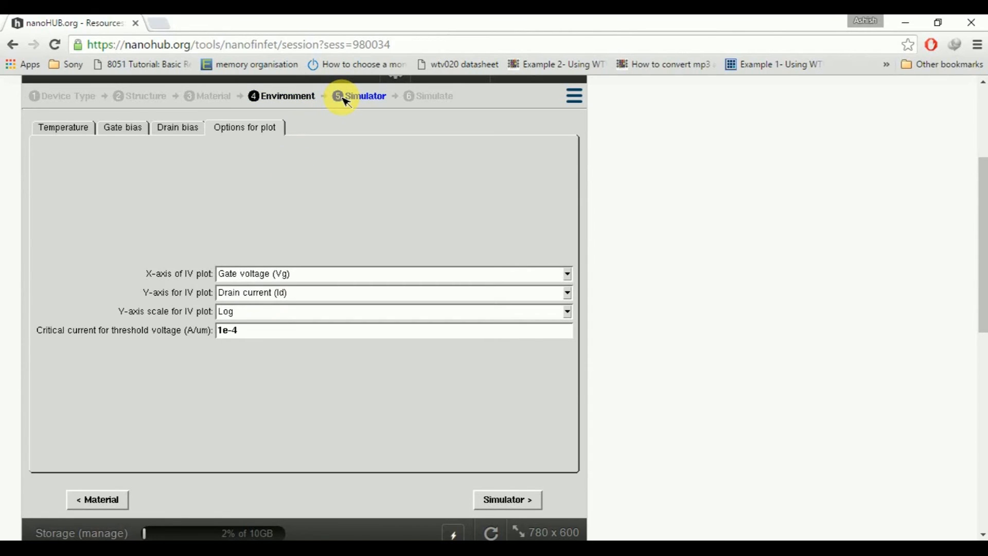
- Keep PADRE with Fermi statistics as the simulator, then advance to the Simulate step
{"action": "left_click", "coordinate": [365, 95]}
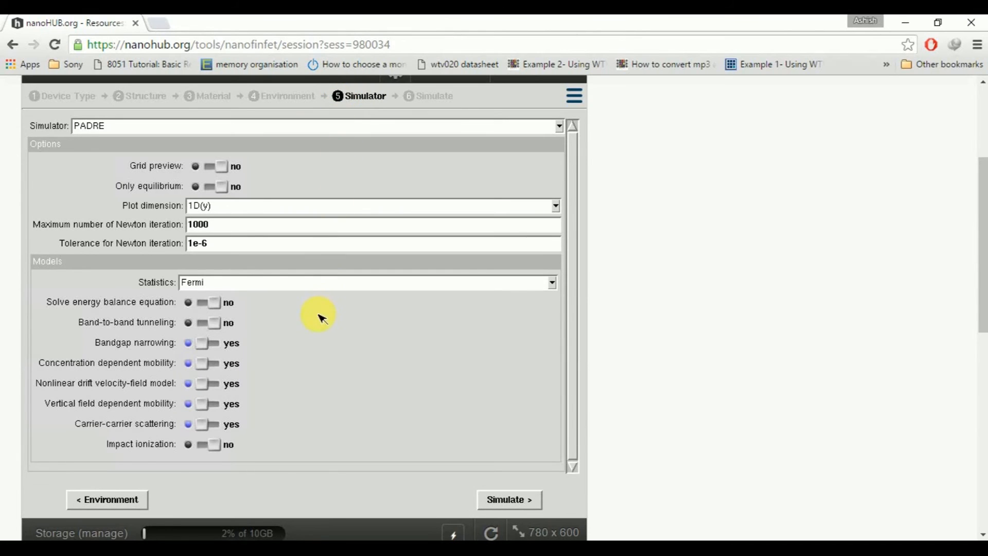
{"action": "mouse_move", "coordinate": [429, 228]}
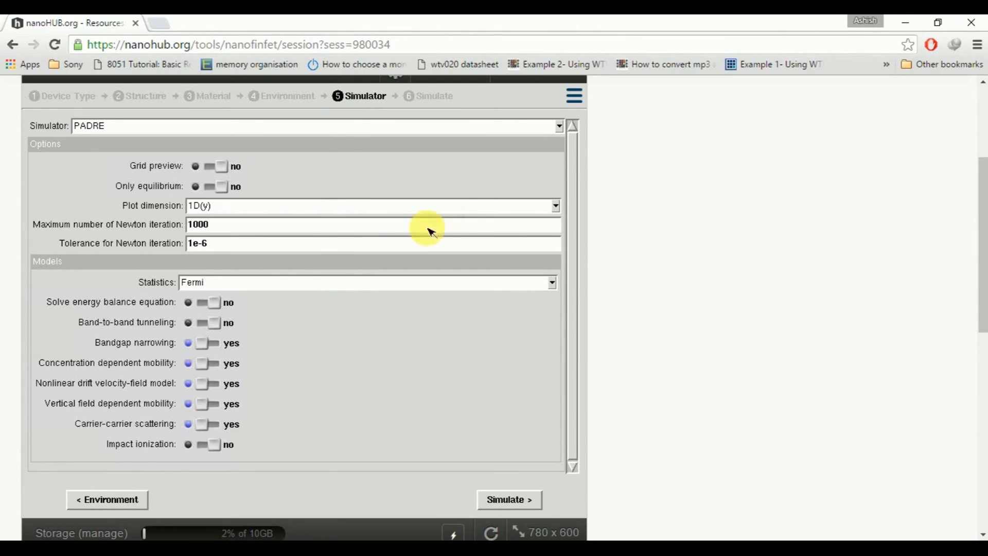
{"action": "left_click", "coordinate": [555, 126]}
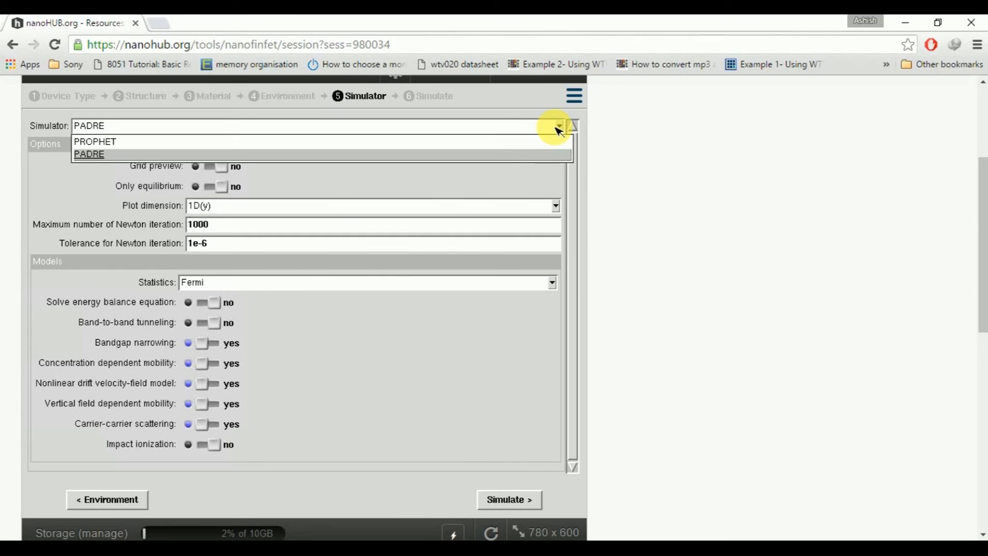
{"action": "mouse_move", "coordinate": [491, 147]}
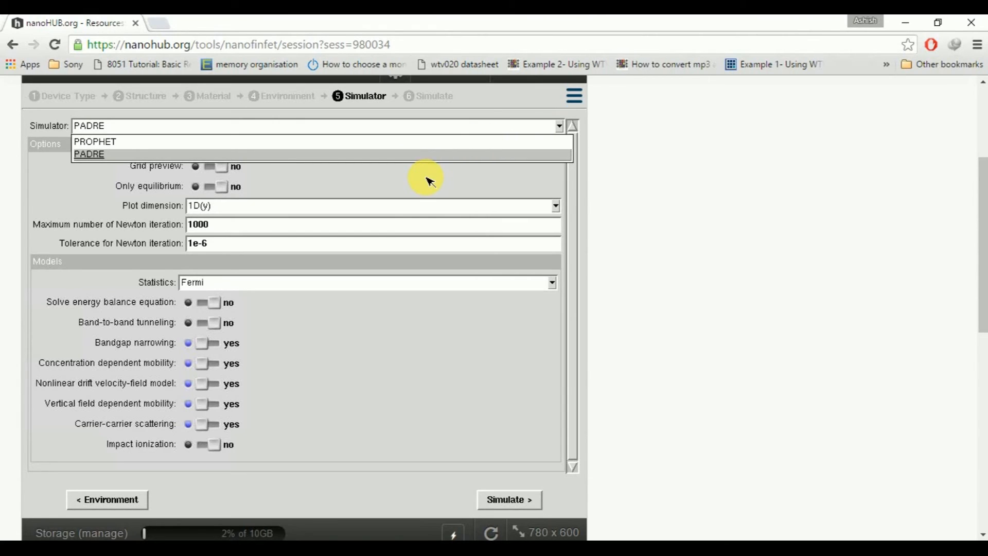
{"action": "left_click", "coordinate": [89, 154]}
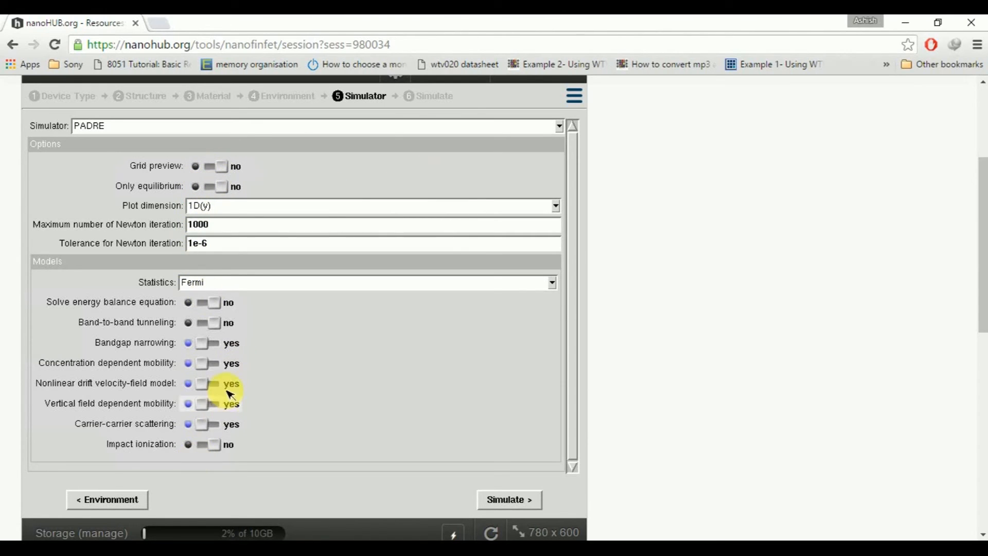
{"action": "mouse_move", "coordinate": [123, 317]}
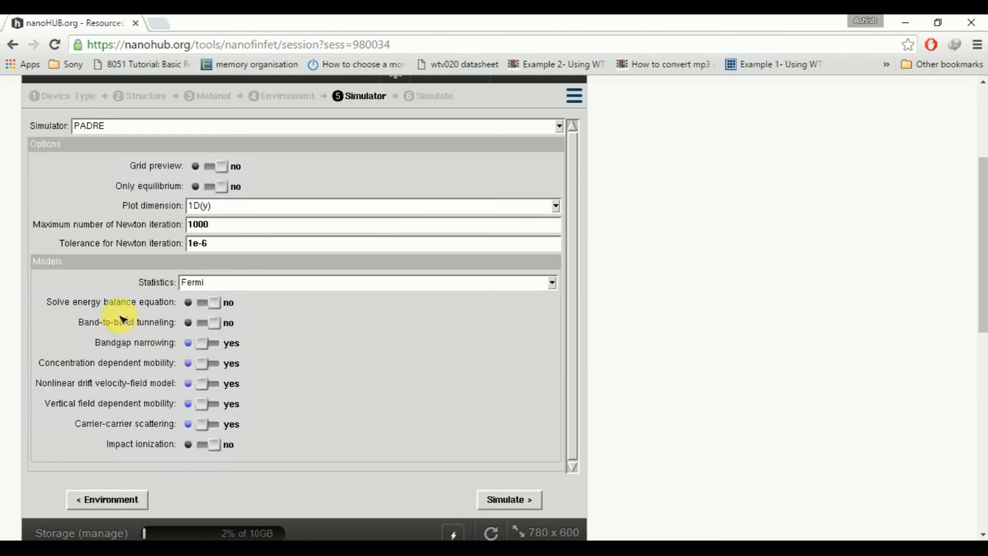
{"action": "mouse_move", "coordinate": [110, 406]}
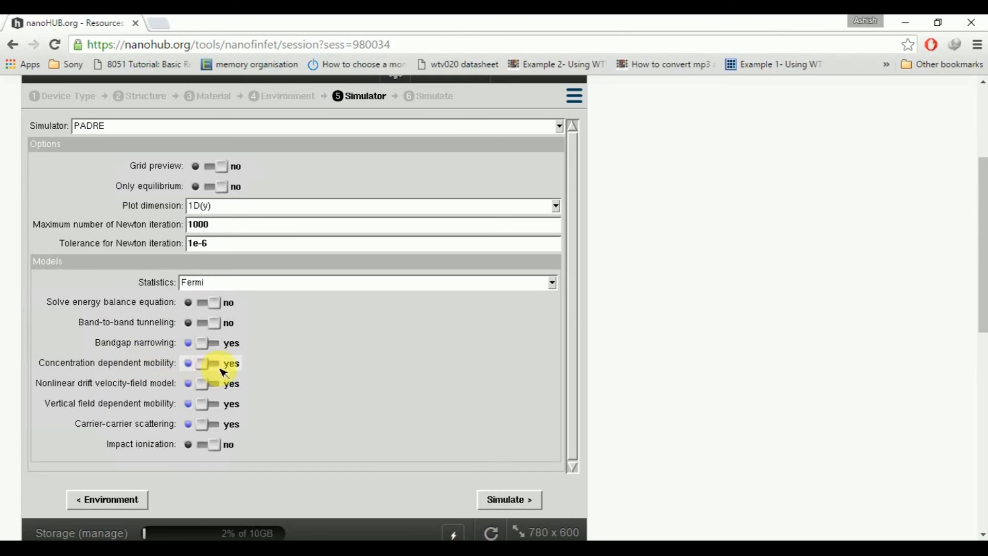
{"action": "mouse_move", "coordinate": [263, 368]}
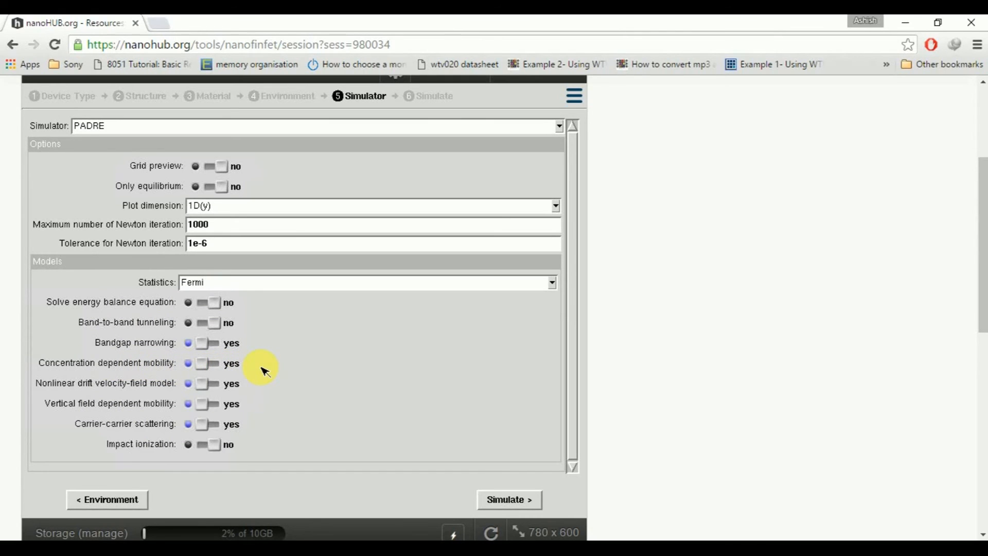
{"action": "mouse_move", "coordinate": [327, 333]}
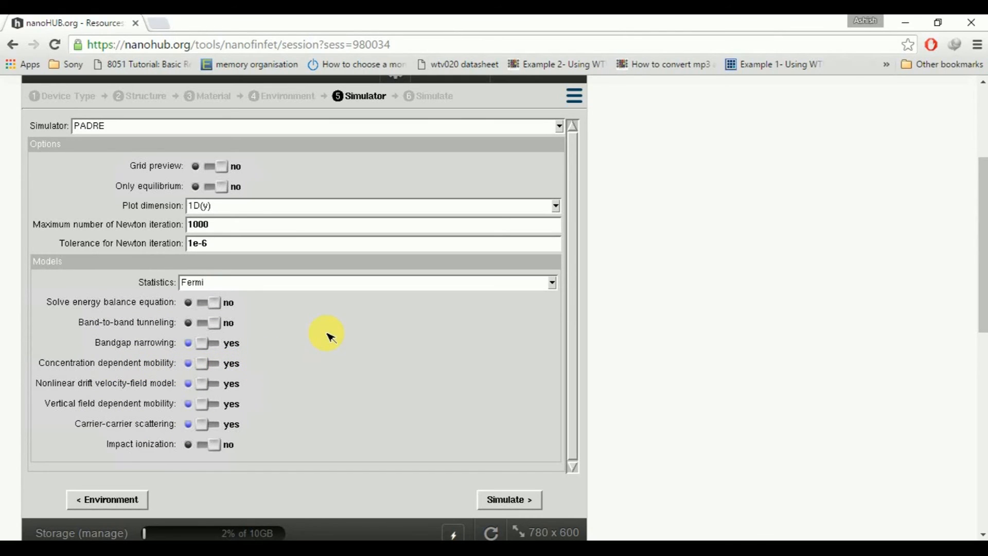
{"action": "mouse_move", "coordinate": [457, 331]}
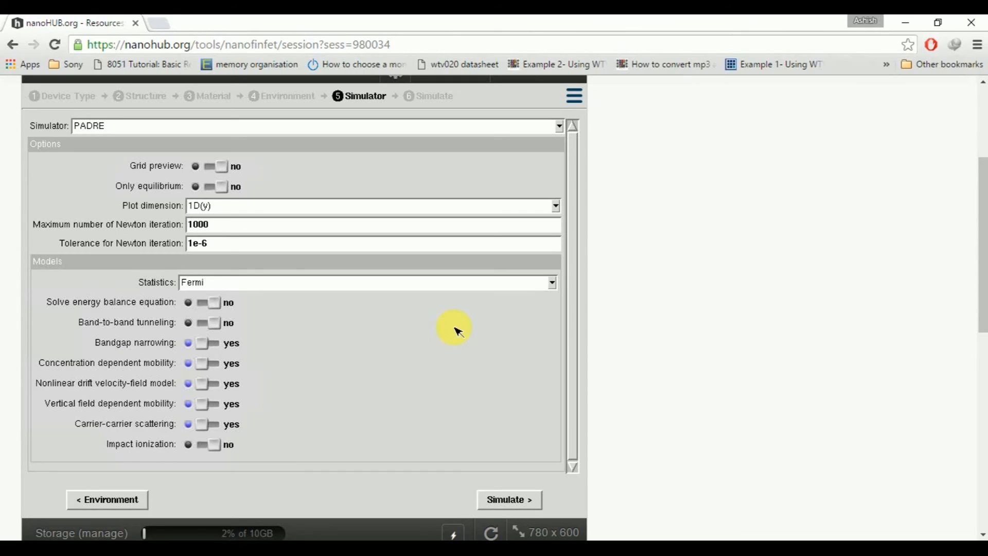
{"action": "mouse_move", "coordinate": [206, 322]}
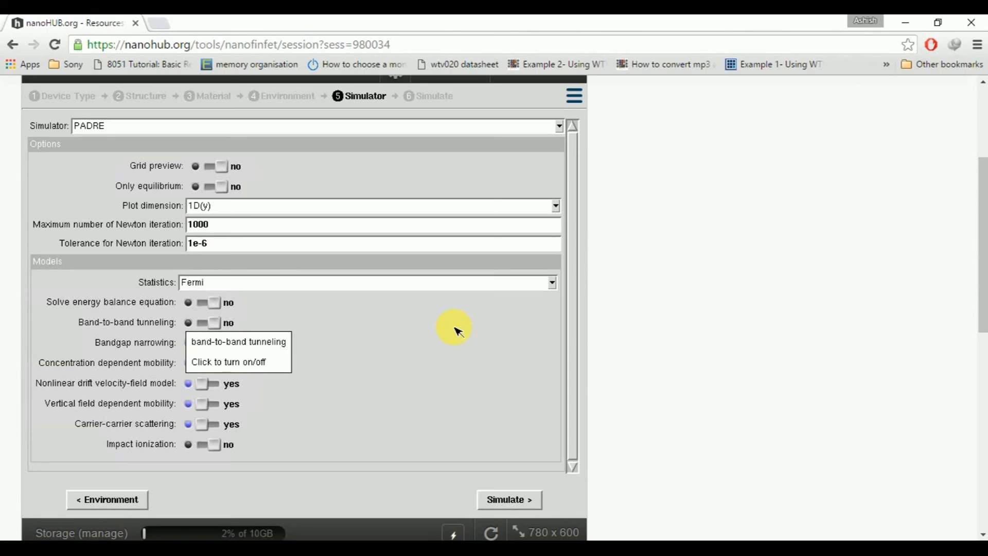
{"action": "mouse_move", "coordinate": [516, 246]}
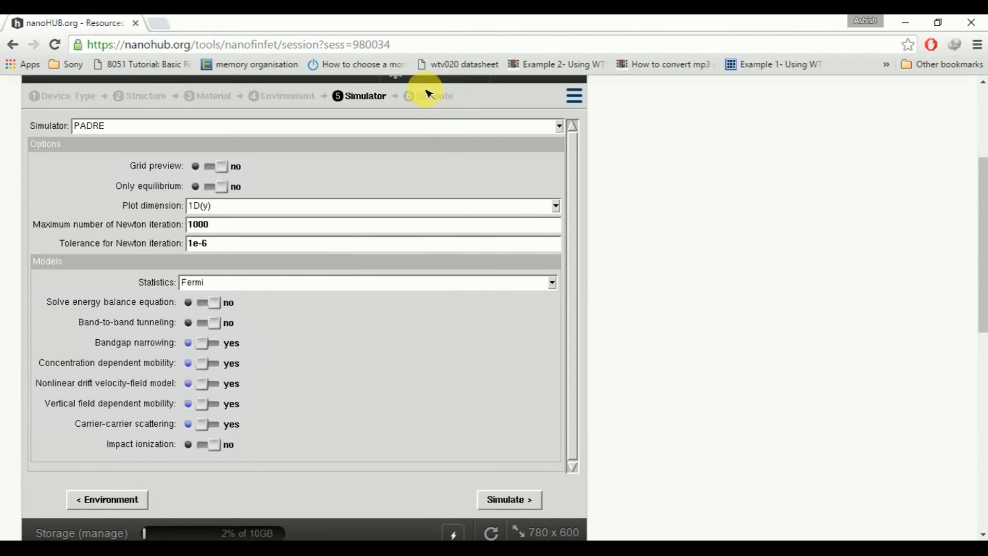
{"action": "left_click", "coordinate": [508, 499]}
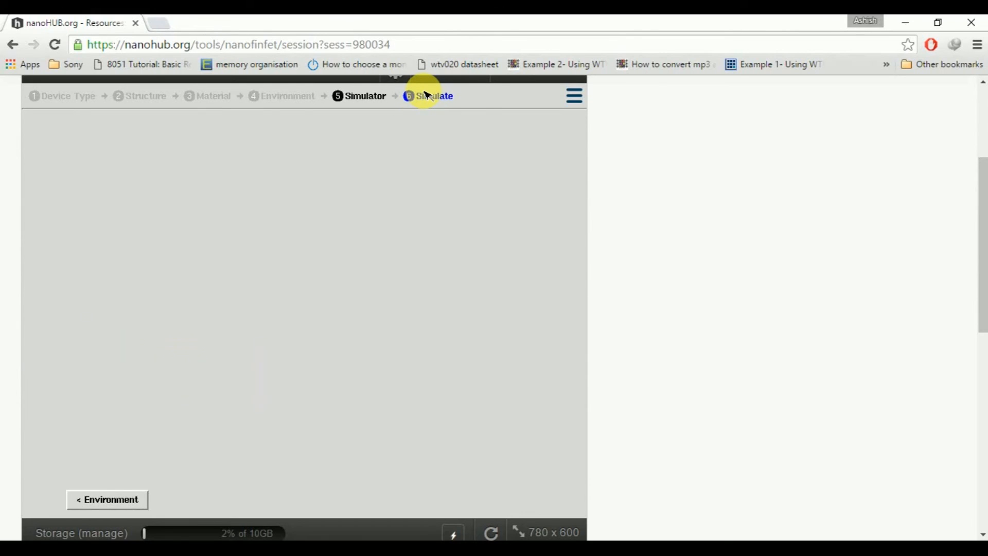
{"action": "left_click", "coordinate": [435, 95]}
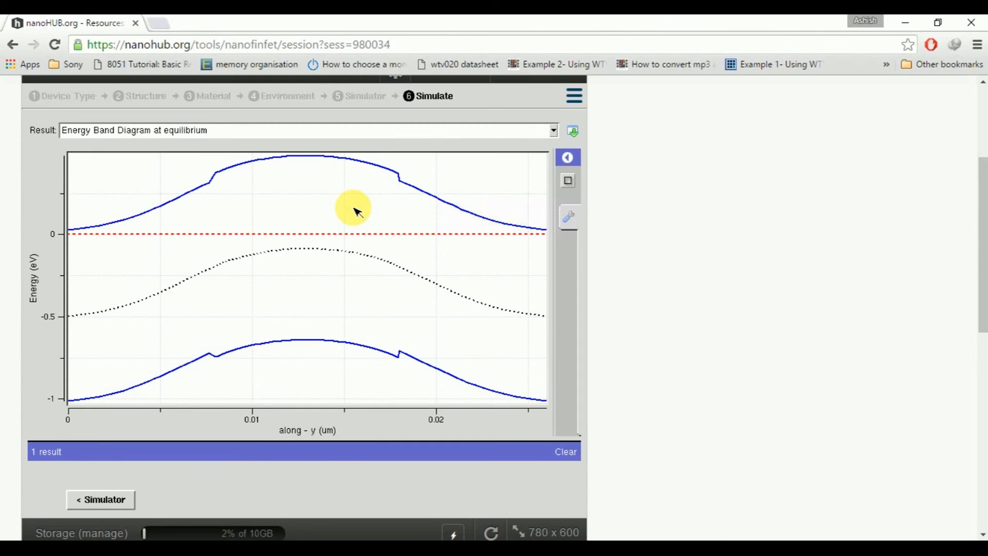
{"action": "mouse_move", "coordinate": [179, 121]}
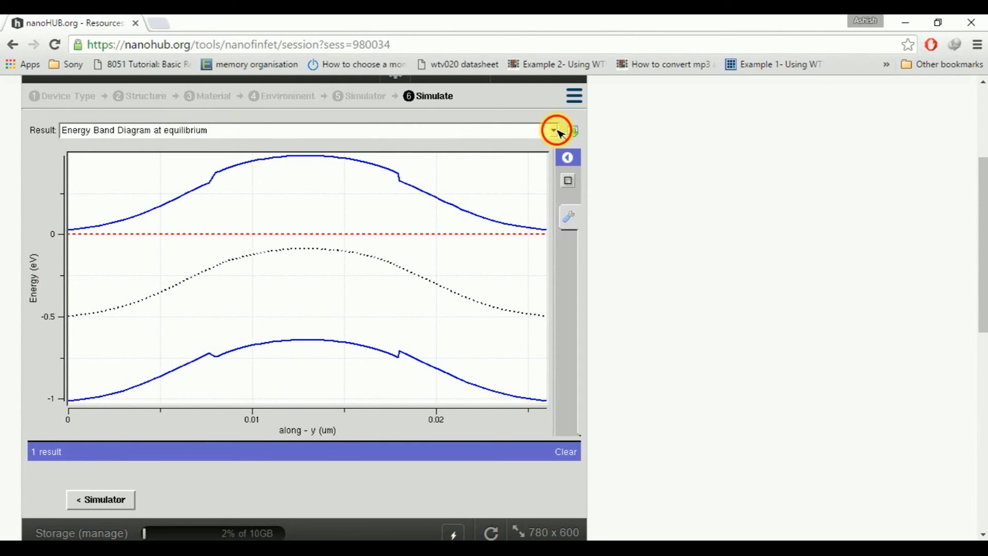
- Show the IV Characteristics (Id-Vg) plot, then the Threshold Voltage plot
{"action": "left_click", "coordinate": [556, 130]}
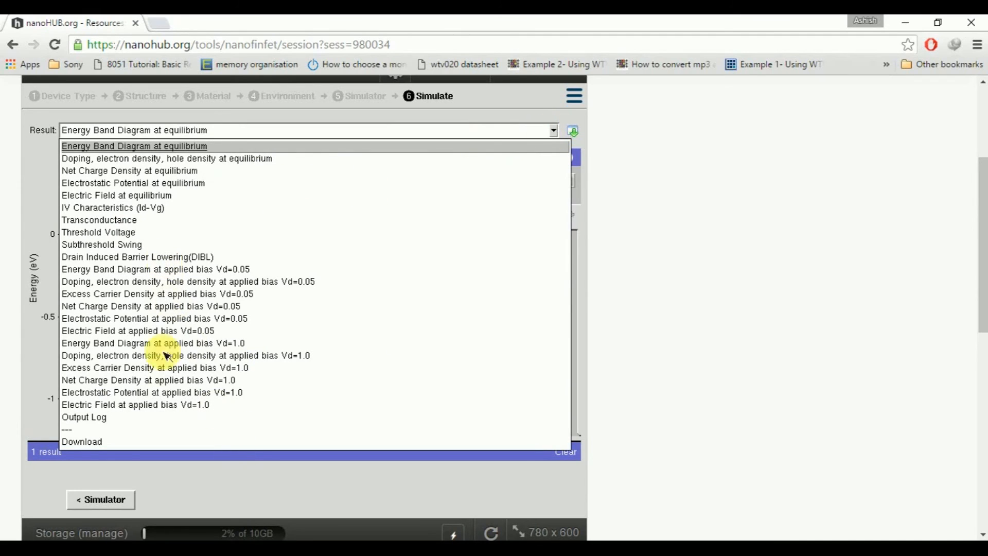
{"action": "mouse_move", "coordinate": [114, 200]}
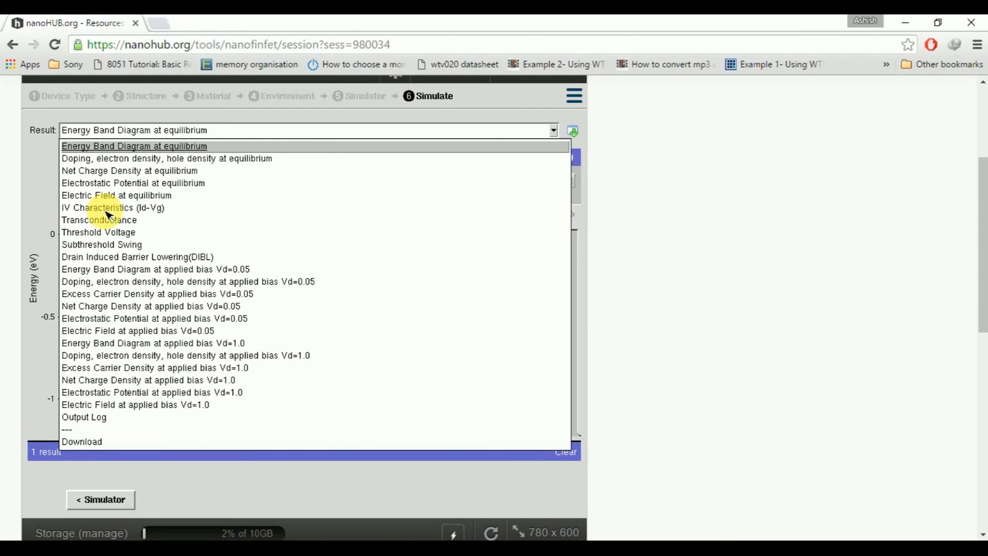
{"action": "mouse_move", "coordinate": [94, 236]}
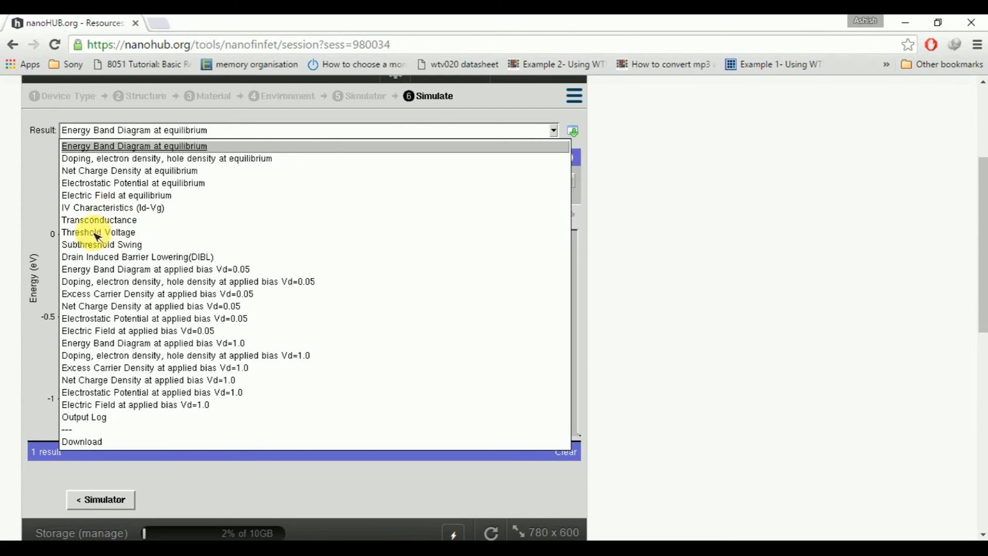
{"action": "mouse_move", "coordinate": [160, 260]}
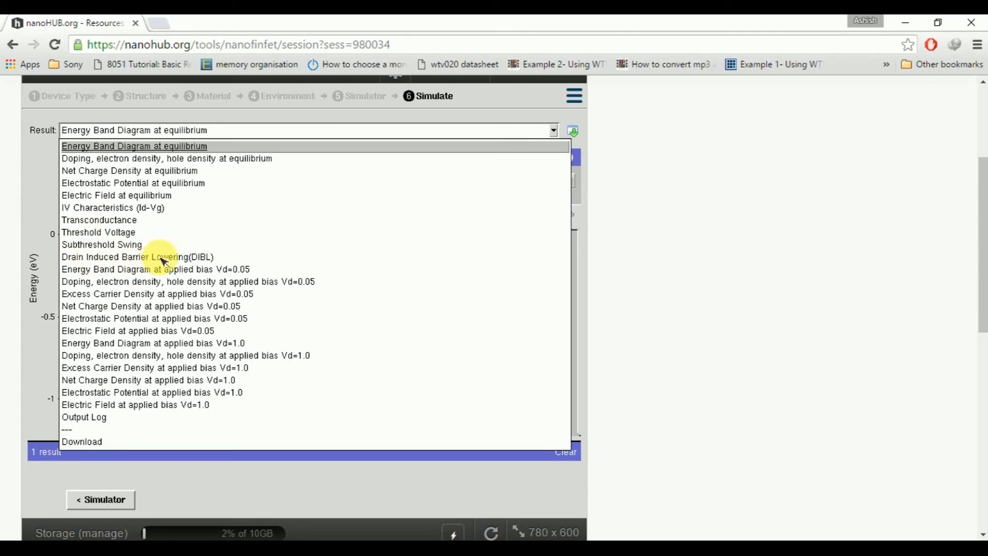
{"action": "mouse_move", "coordinate": [85, 245]}
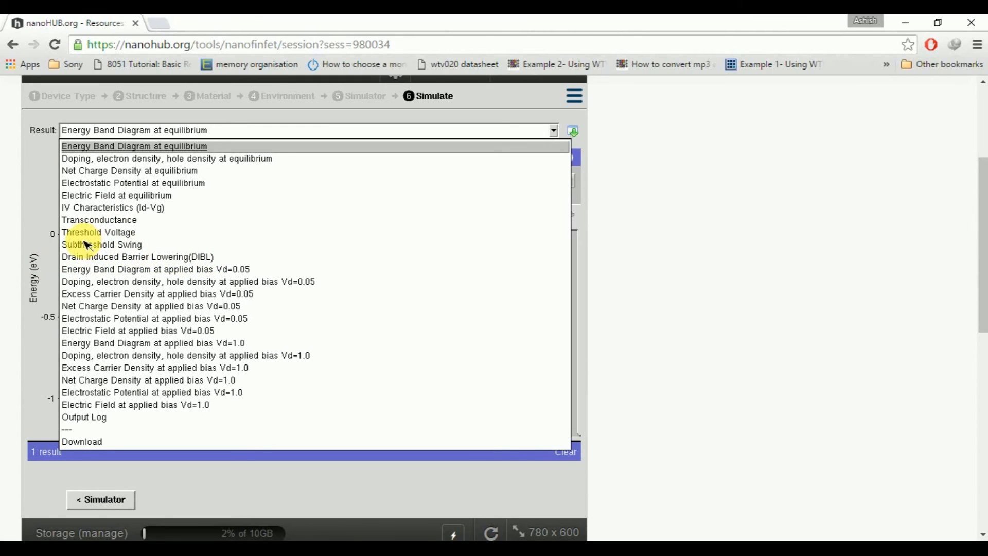
{"action": "mouse_move", "coordinate": [208, 101]}
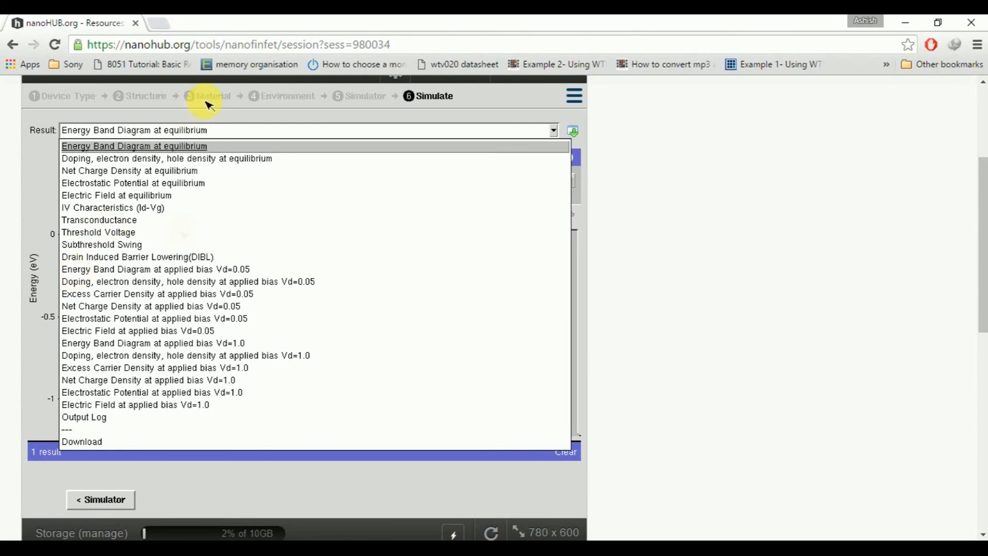
{"action": "mouse_move", "coordinate": [176, 277]}
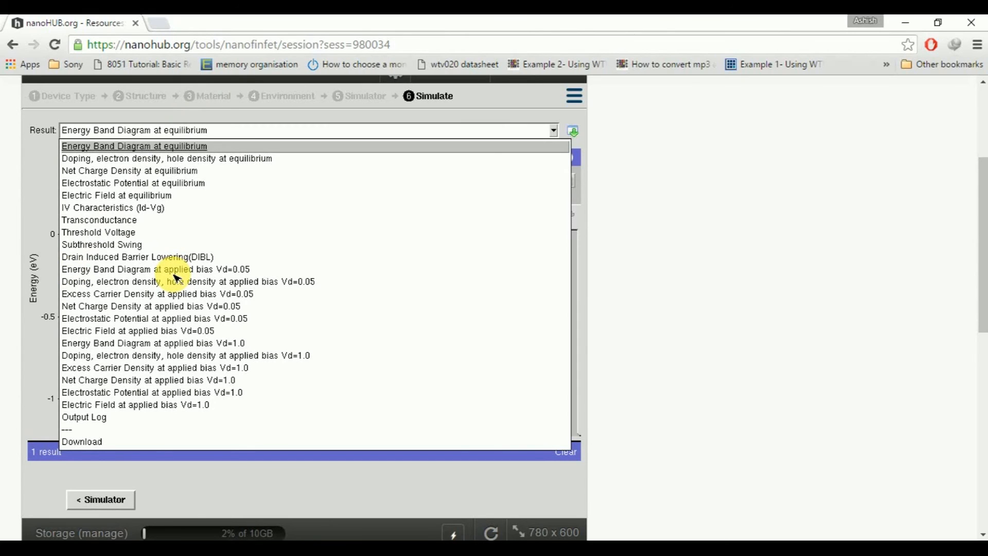
{"action": "mouse_move", "coordinate": [145, 211]}
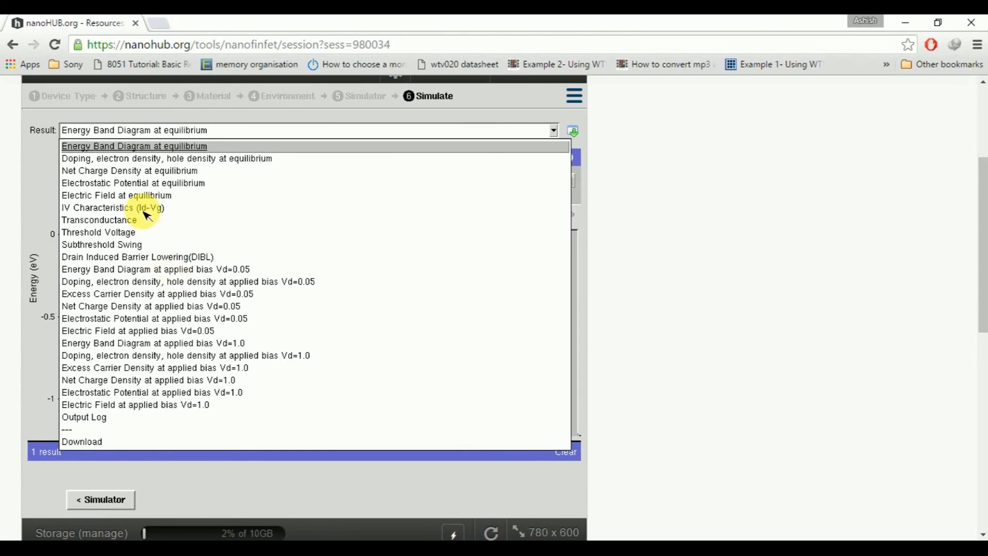
{"action": "mouse_move", "coordinate": [159, 245]}
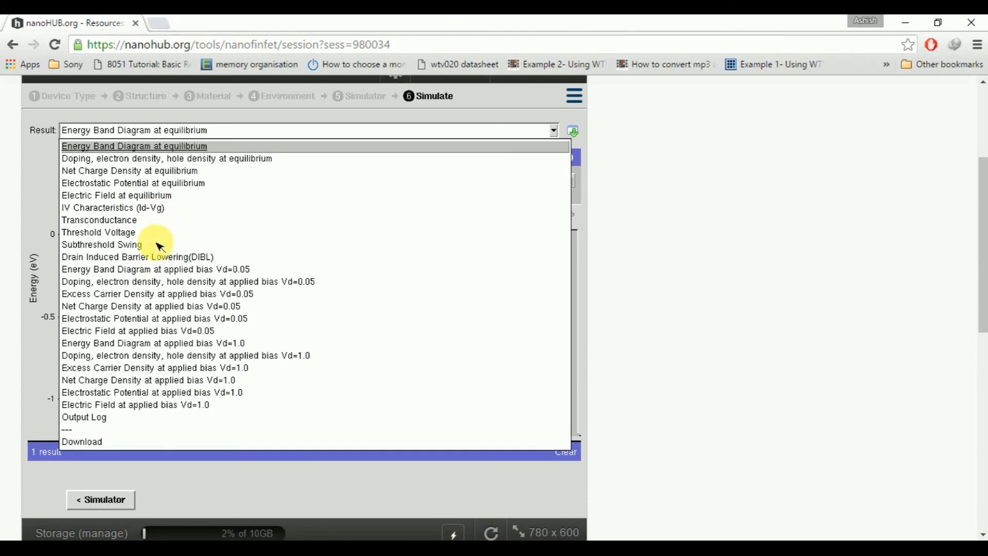
{"action": "mouse_move", "coordinate": [179, 225]}
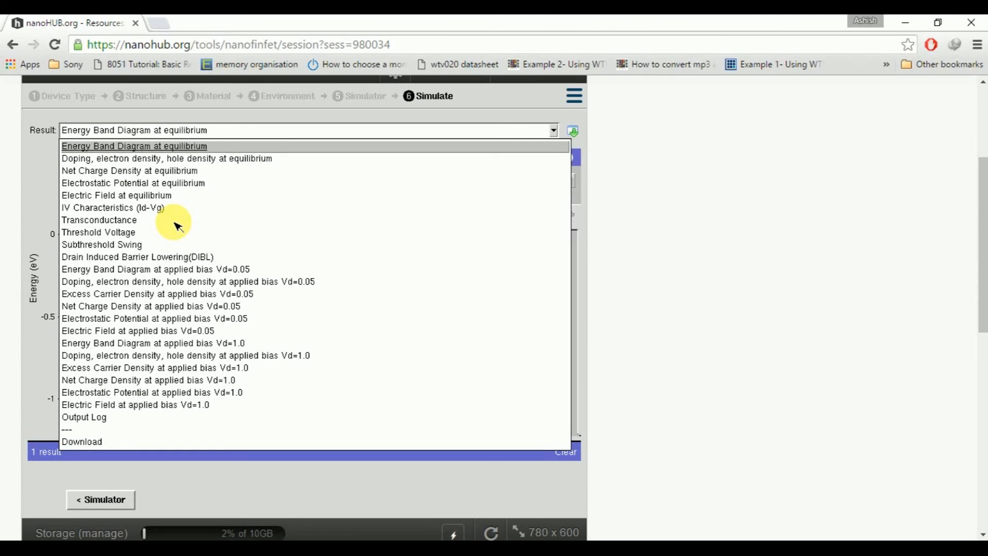
{"action": "mouse_move", "coordinate": [124, 211]}
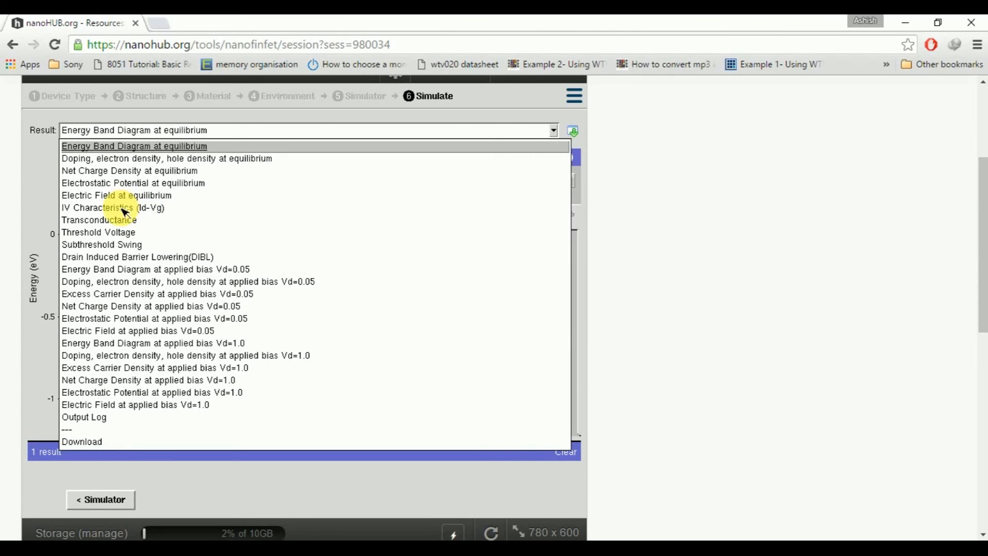
{"action": "left_click", "coordinate": [112, 207]}
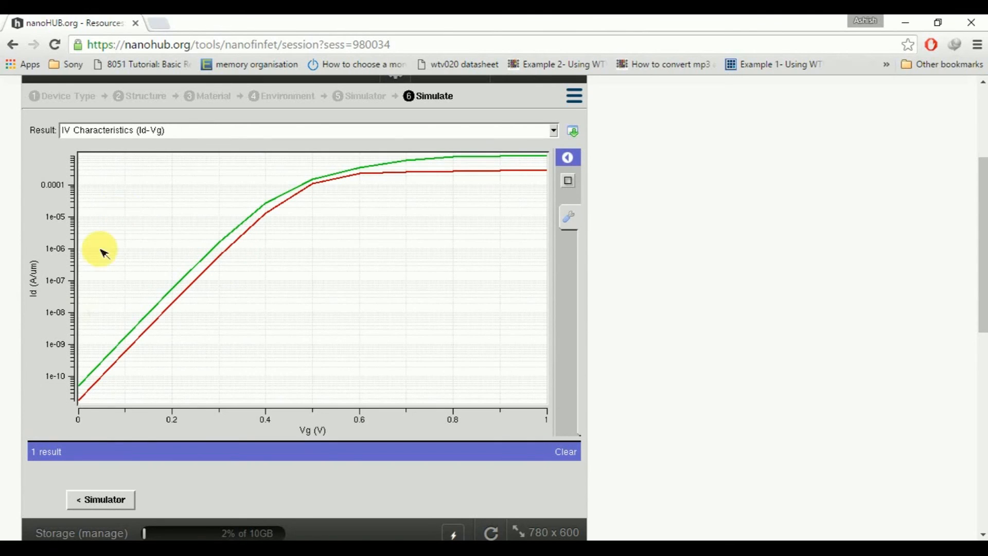
{"action": "mouse_move", "coordinate": [58, 290]}
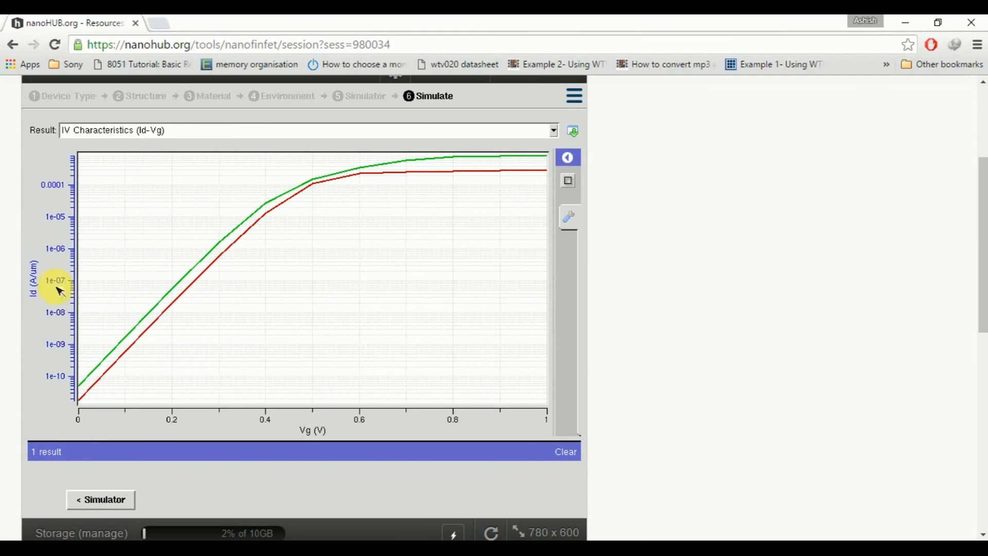
{"action": "mouse_move", "coordinate": [124, 414]}
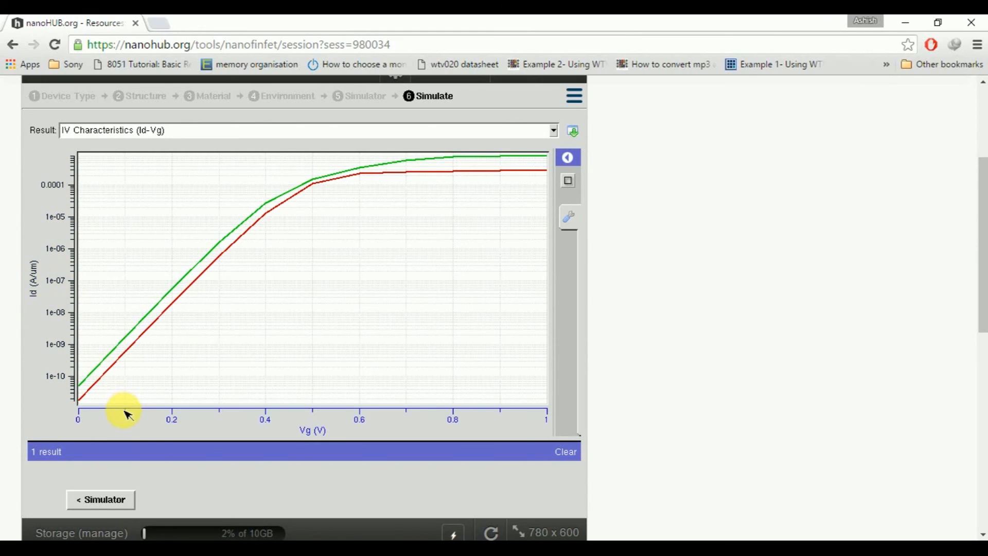
{"action": "mouse_move", "coordinate": [380, 427]}
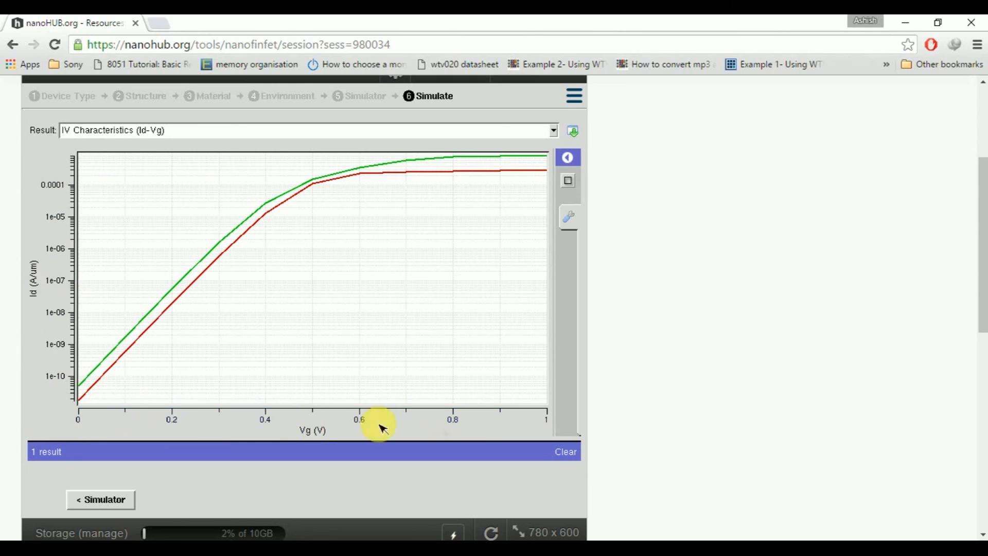
{"action": "mouse_move", "coordinate": [217, 401]}
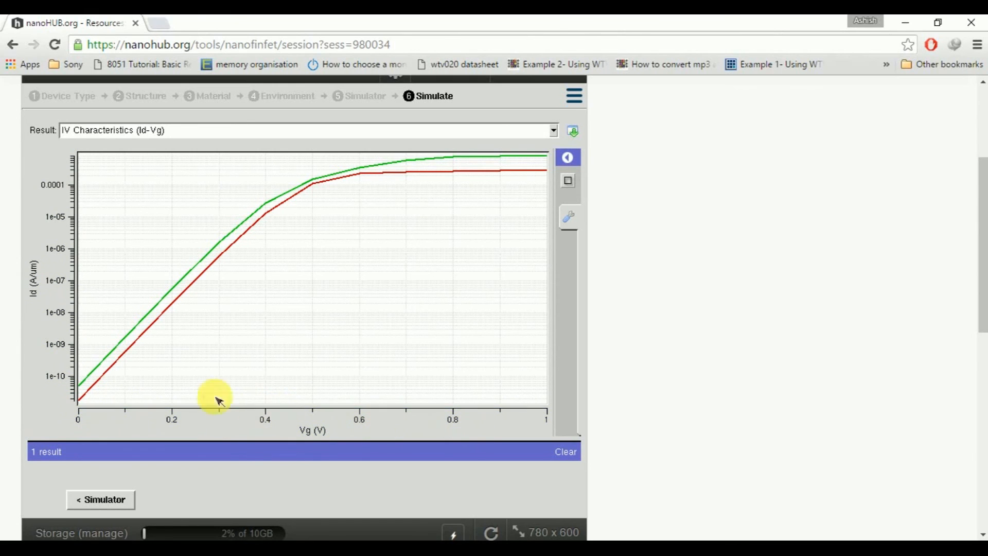
{"action": "mouse_move", "coordinate": [281, 244]}
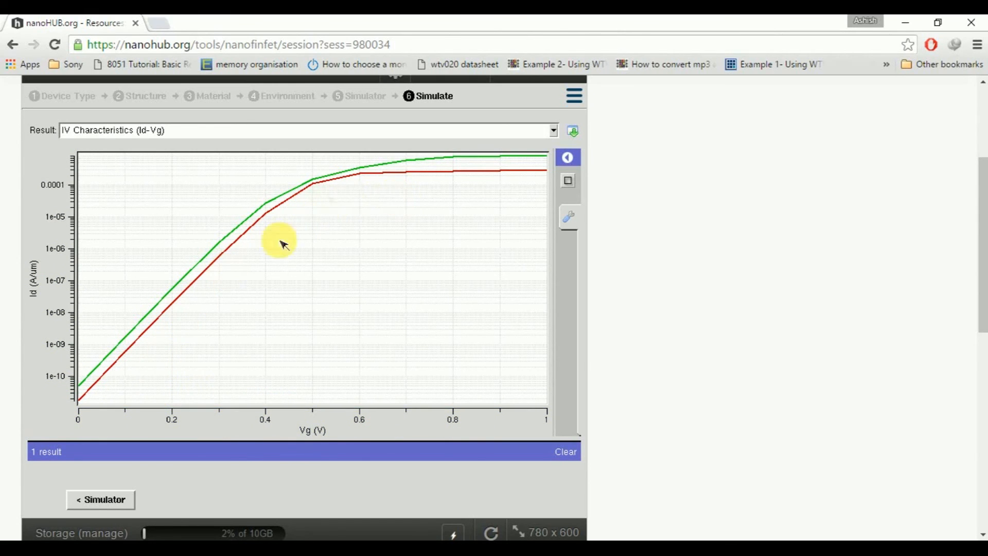
{"action": "mouse_move", "coordinate": [553, 130]}
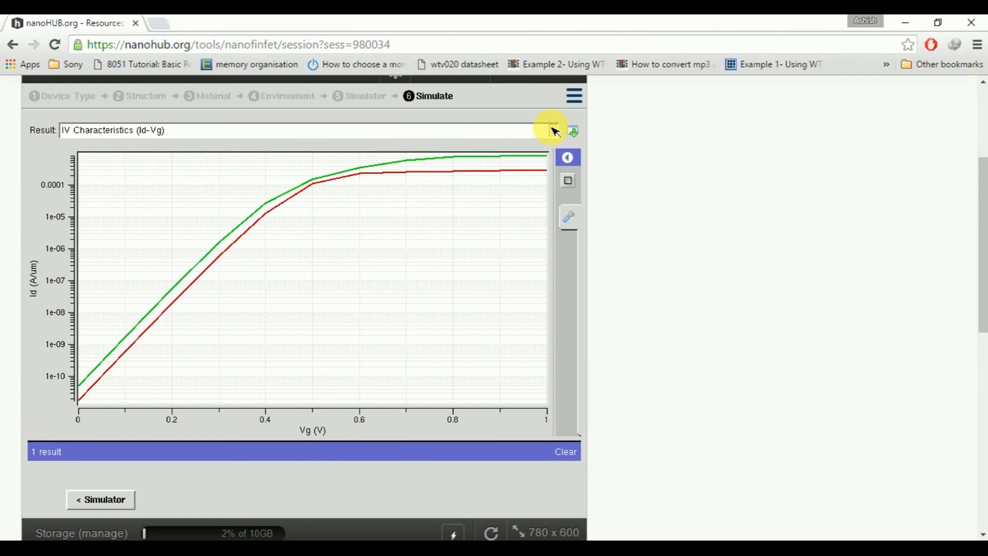
{"action": "left_click", "coordinate": [551, 129]}
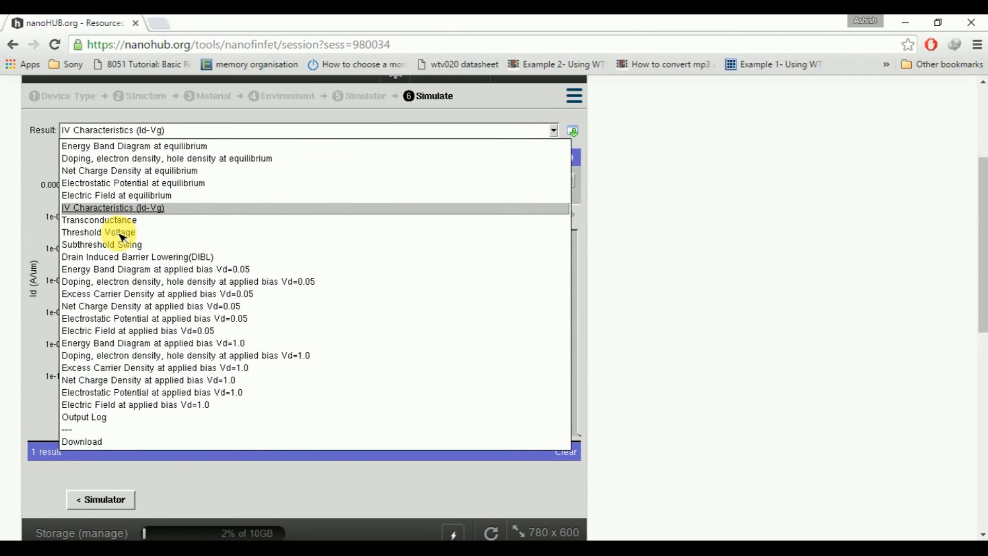
{"action": "left_click", "coordinate": [97, 232]}
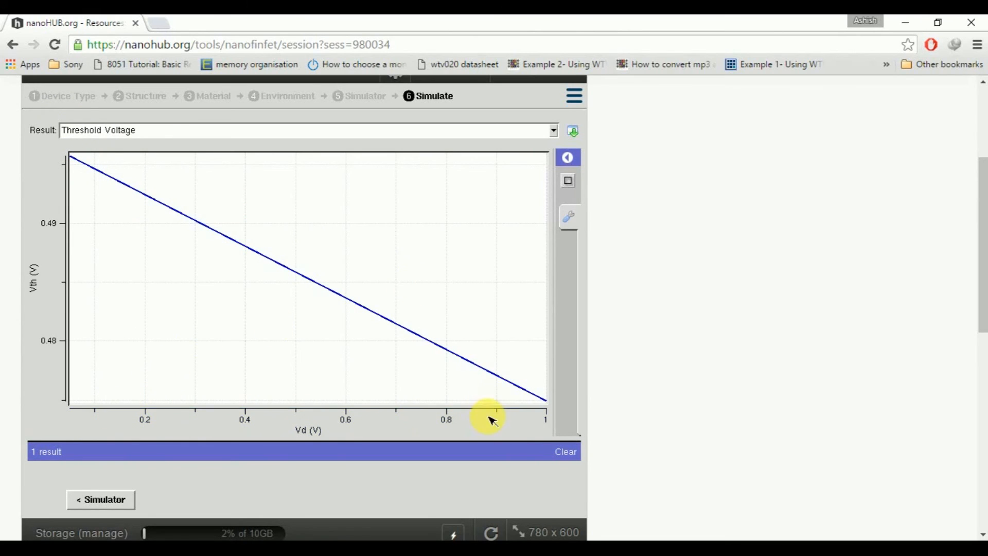
{"action": "mouse_move", "coordinate": [554, 130]}
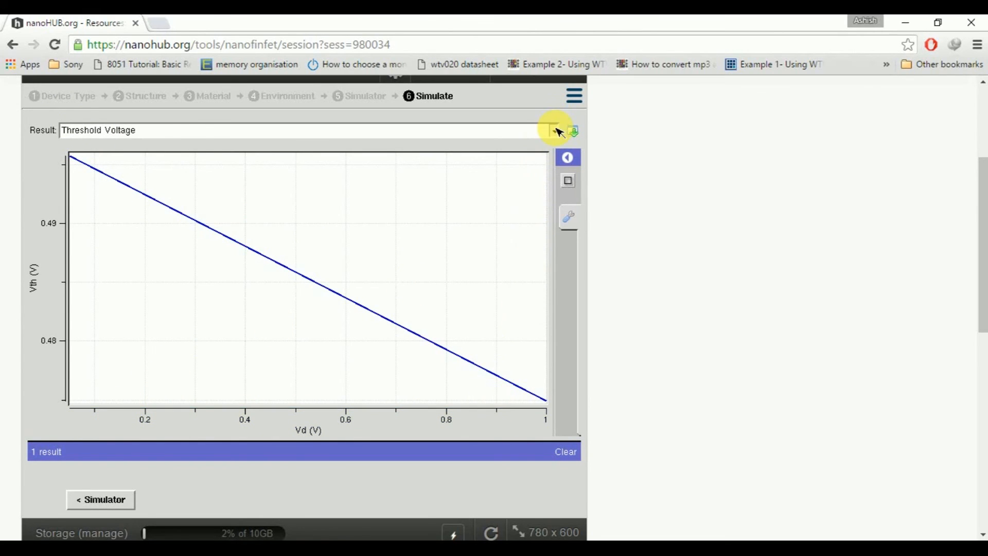
- Show the Subthreshold Swing plot, then the DIBL plot (about 22 mV/V at 1 V)
{"action": "left_click", "coordinate": [553, 130]}
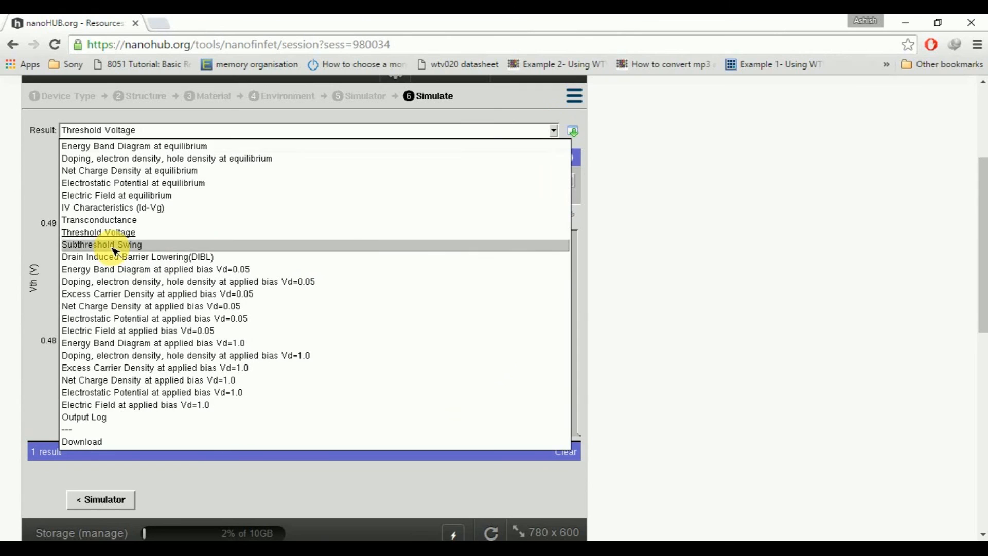
{"action": "left_click", "coordinate": [101, 245]}
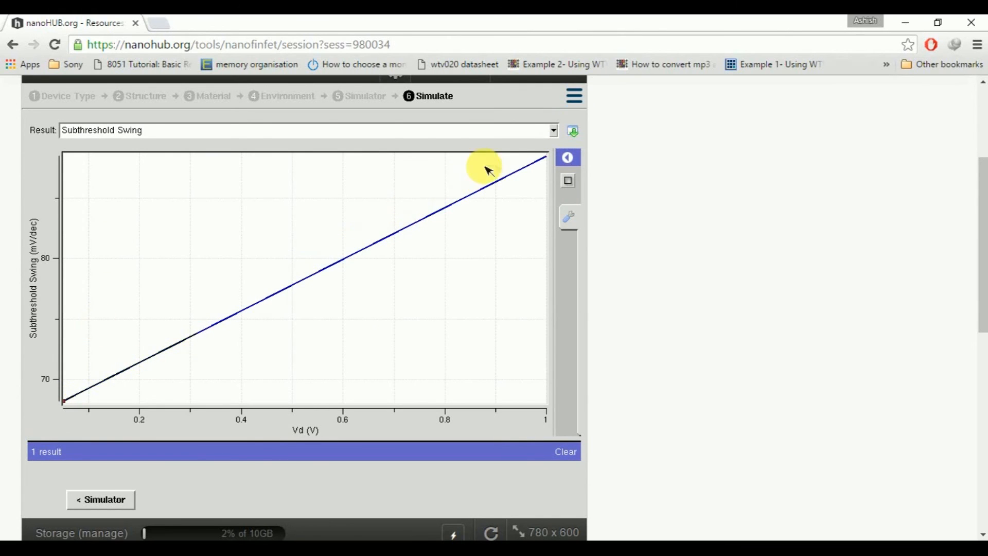
{"action": "mouse_move", "coordinate": [488, 325]}
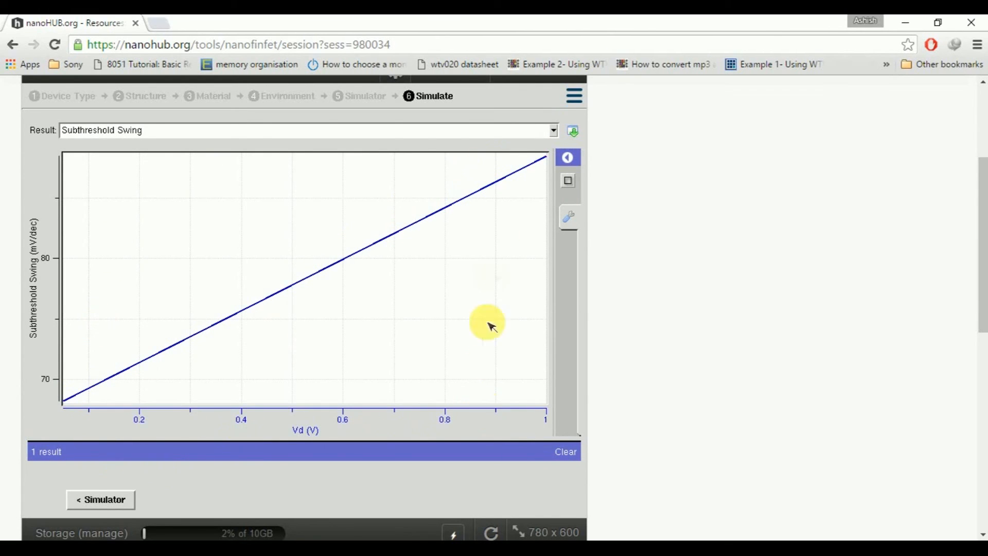
{"action": "left_click", "coordinate": [555, 130]}
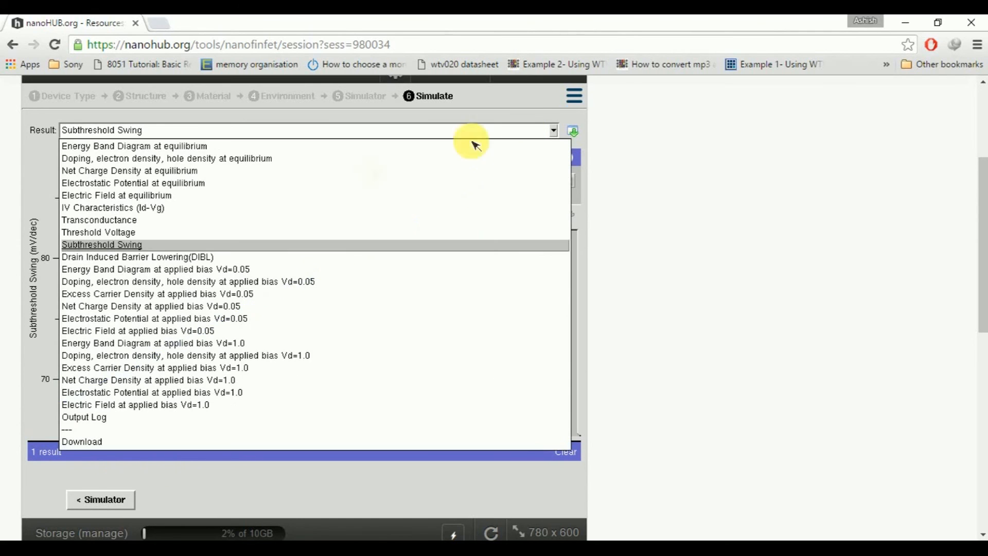
{"action": "left_click", "coordinate": [137, 256]}
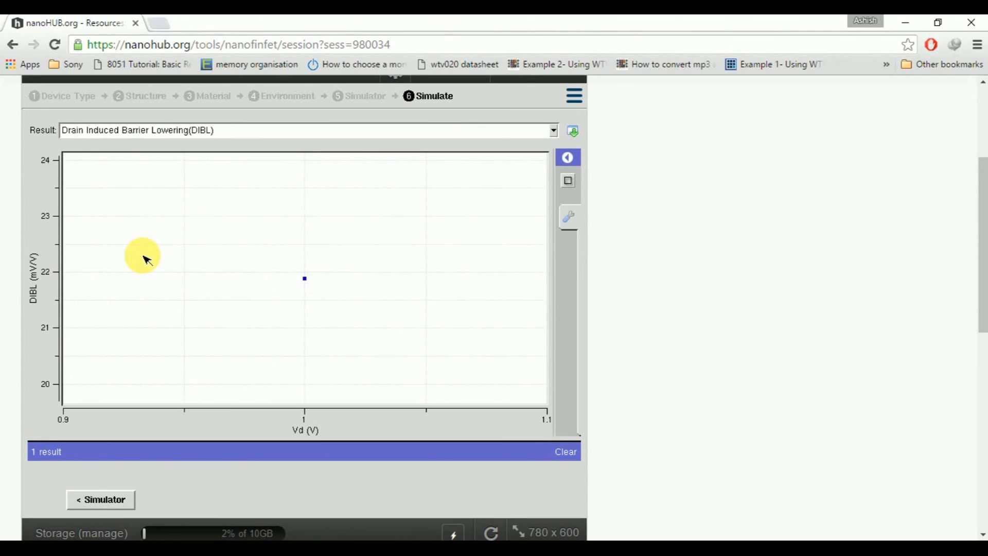
{"action": "mouse_move", "coordinate": [357, 284]}
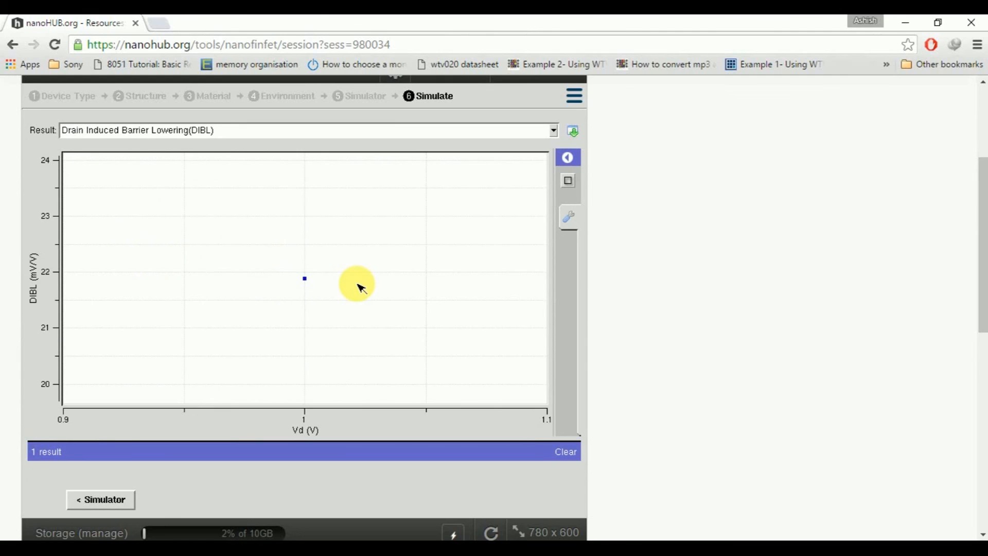
{"action": "mouse_move", "coordinate": [309, 279]}
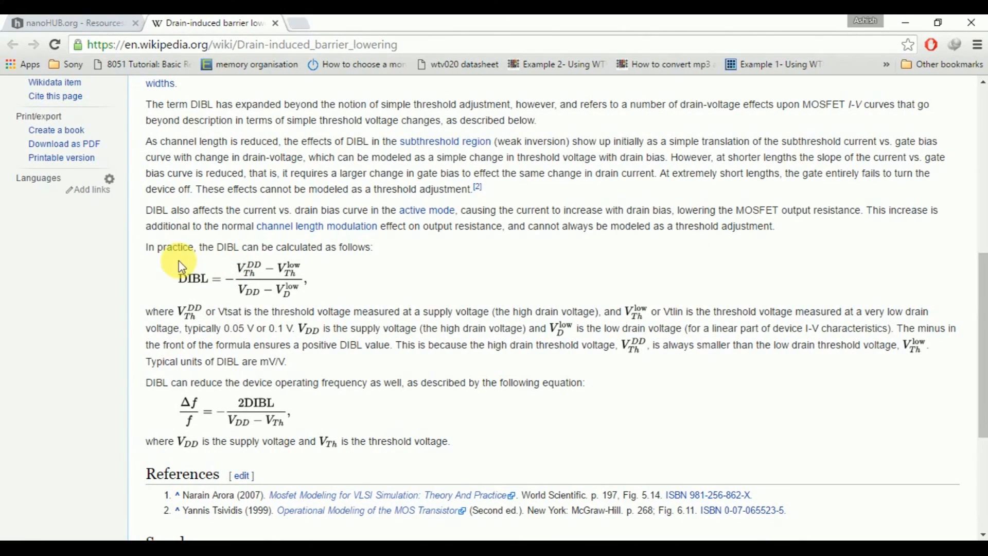
{"action": "mouse_move", "coordinate": [302, 291]}
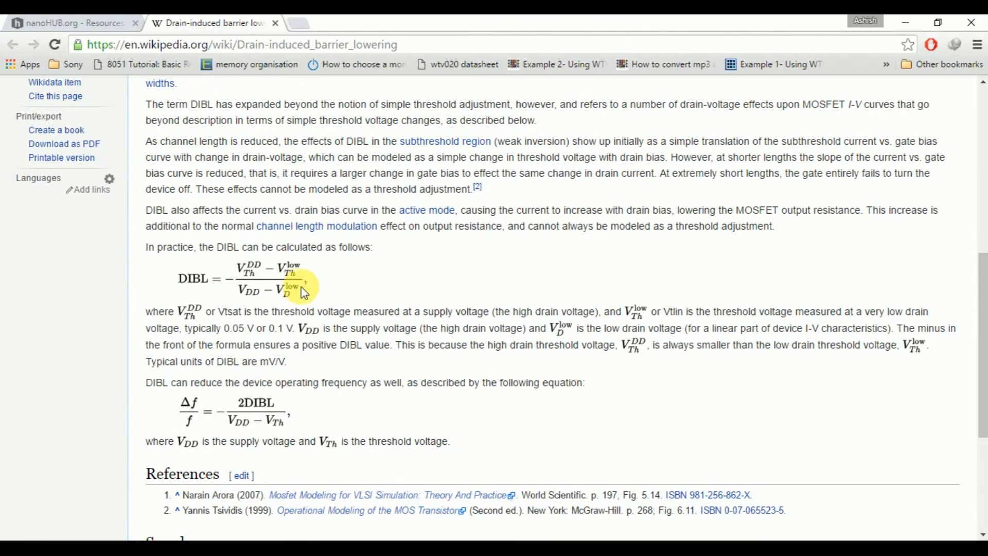
{"action": "mouse_move", "coordinate": [244, 289]}
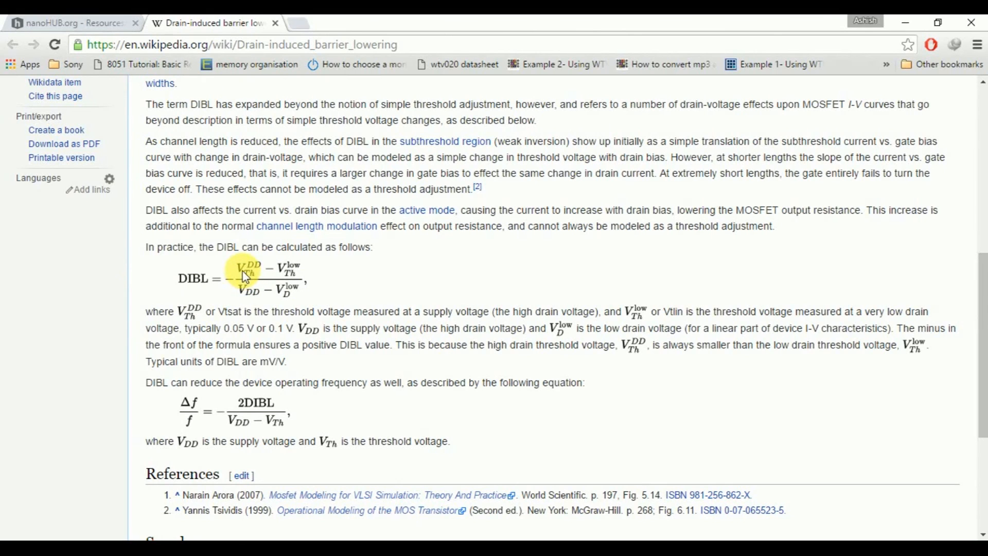
{"action": "mouse_move", "coordinate": [287, 276]}
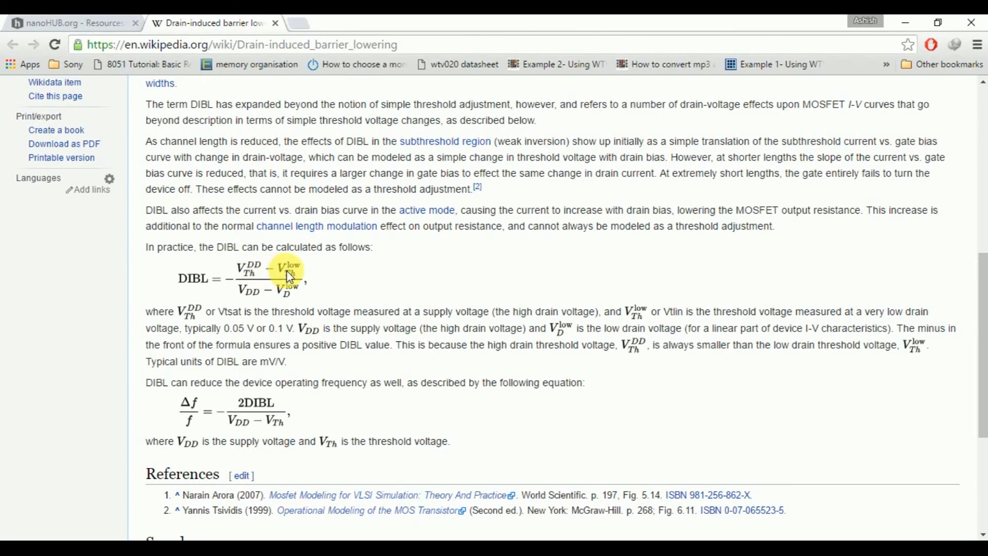
{"action": "mouse_move", "coordinate": [299, 273]}
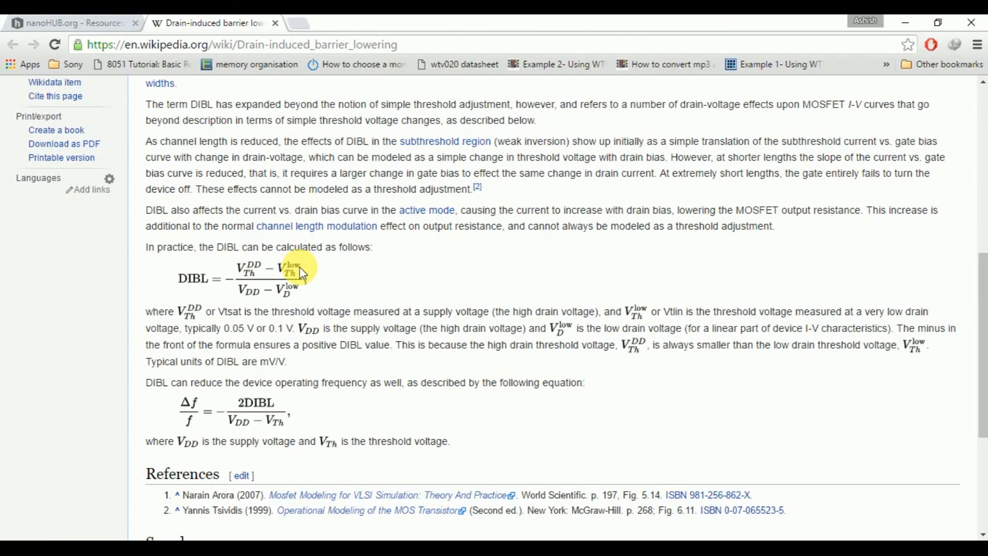
{"action": "mouse_move", "coordinate": [252, 301]}
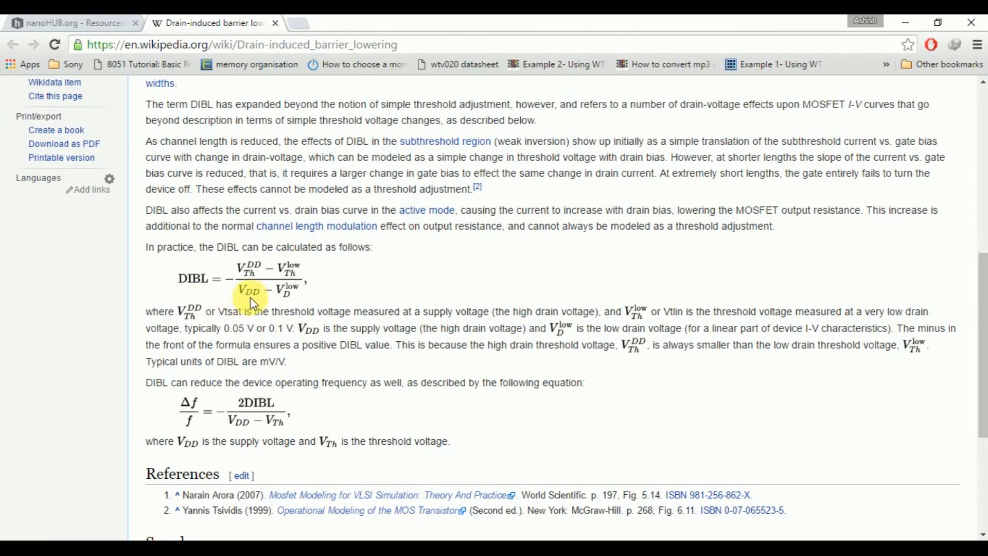
{"action": "mouse_move", "coordinate": [303, 300]}
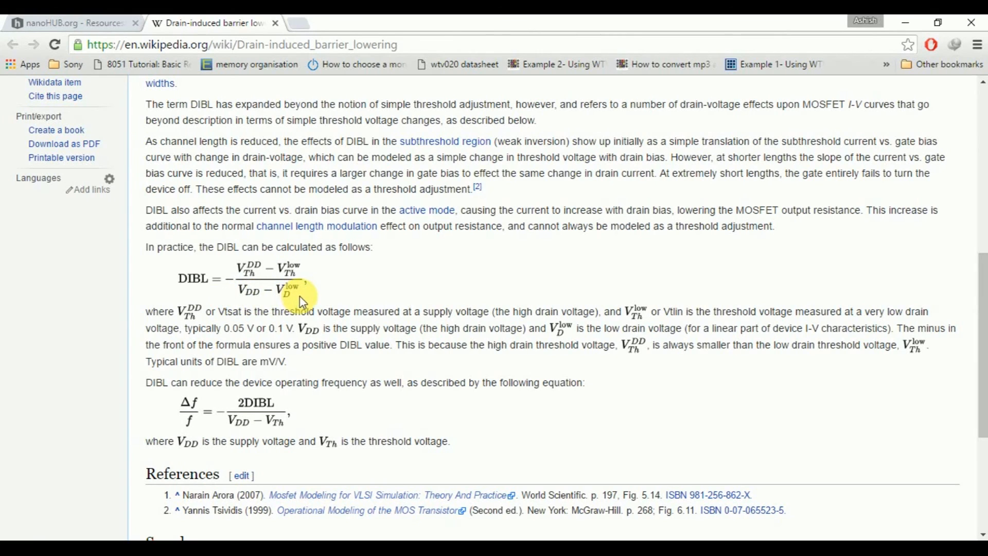
{"action": "mouse_move", "coordinate": [244, 280]}
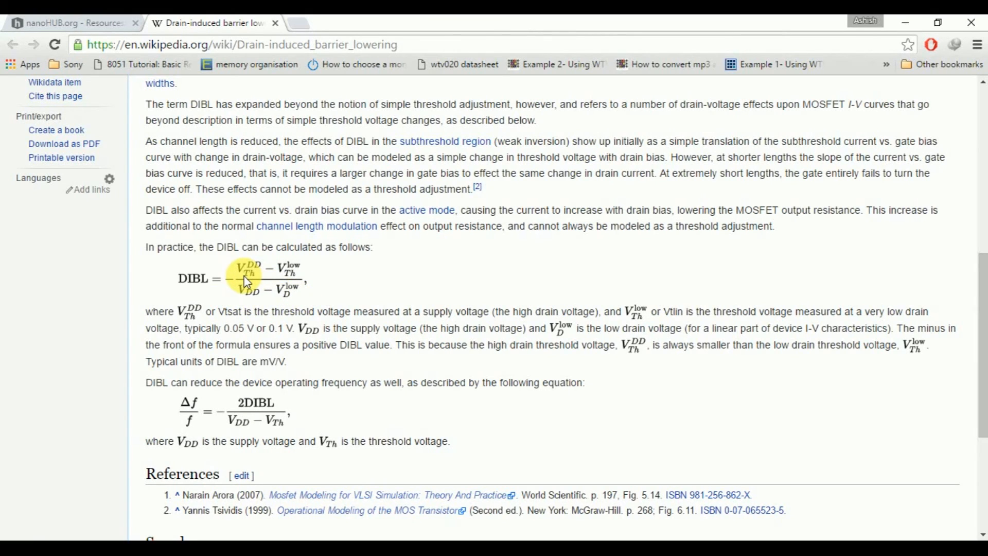
{"action": "mouse_move", "coordinate": [290, 277]}
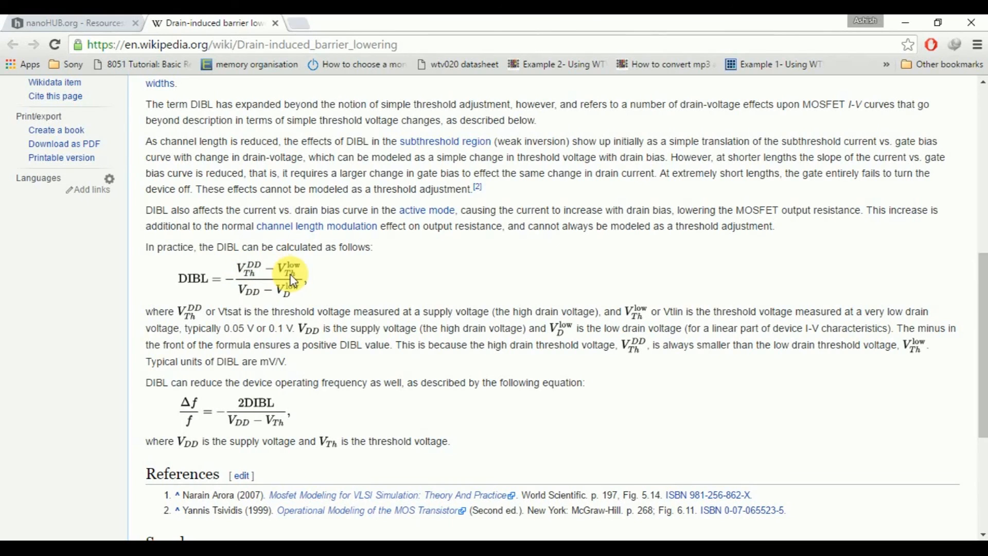
{"action": "mouse_move", "coordinate": [82, 23]}
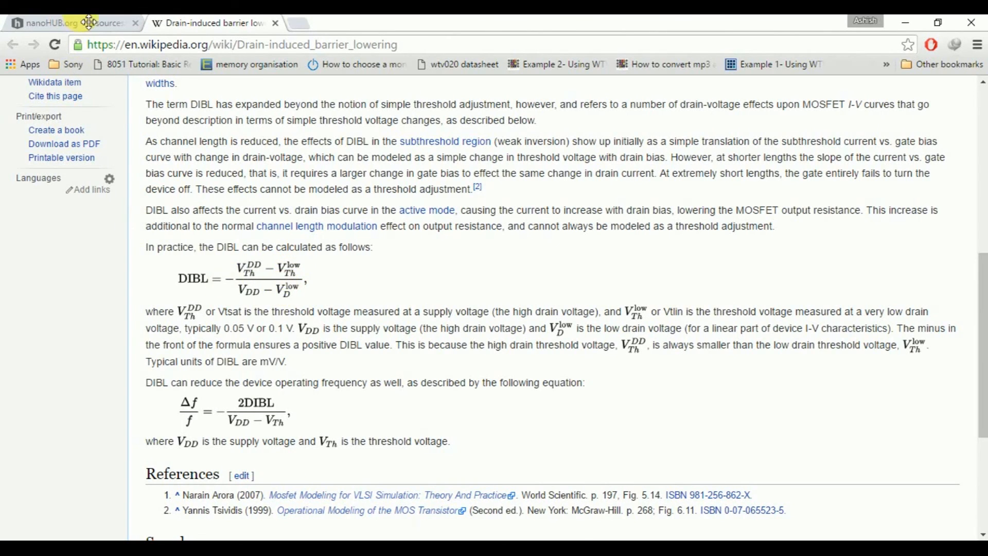
- Return to the nanoHUB MuGFET tab after reading Wikipedia's DIBL formula
{"action": "left_click", "coordinate": [70, 22]}
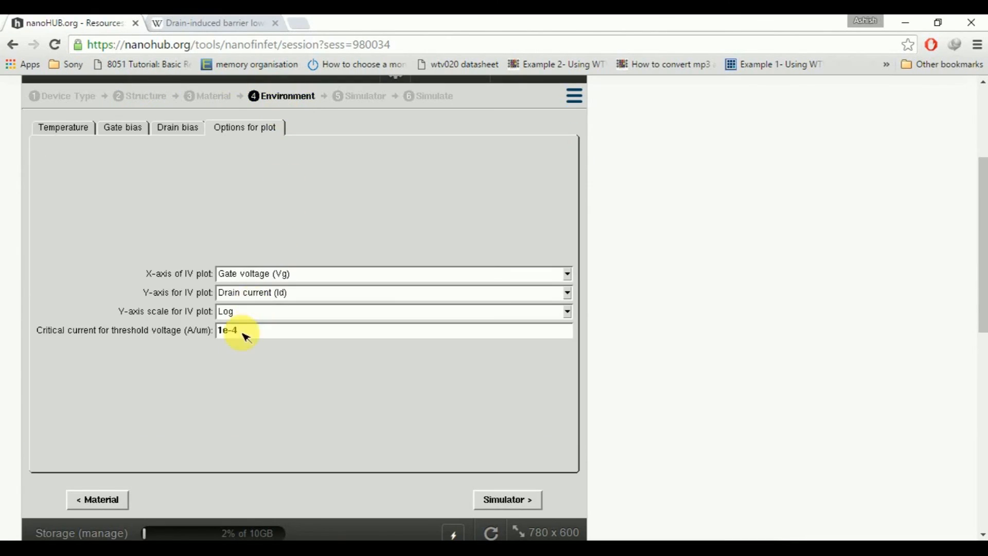
- Set the drain bias to 3 bias points and rerun the simulation
{"action": "left_click", "coordinate": [177, 126]}
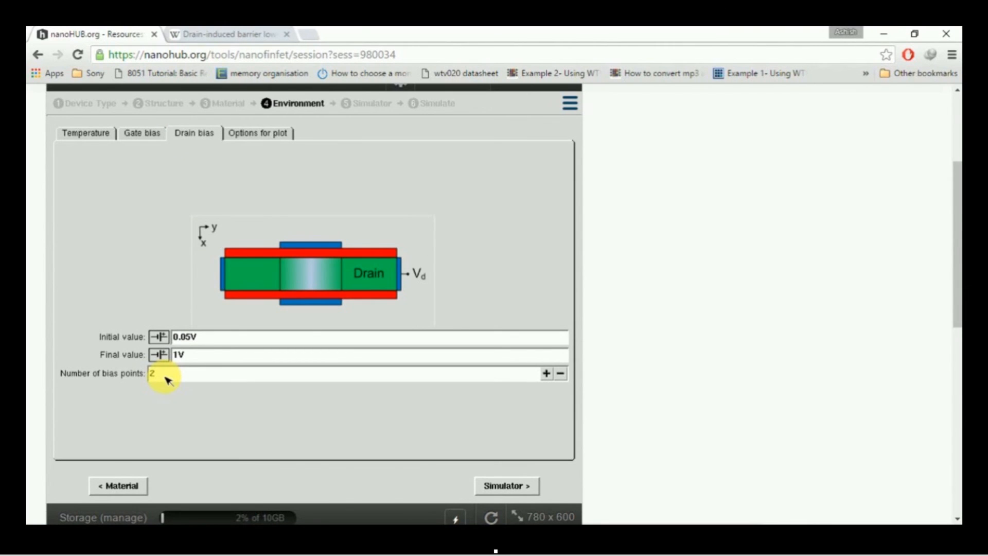
{"action": "mouse_move", "coordinate": [157, 381]}
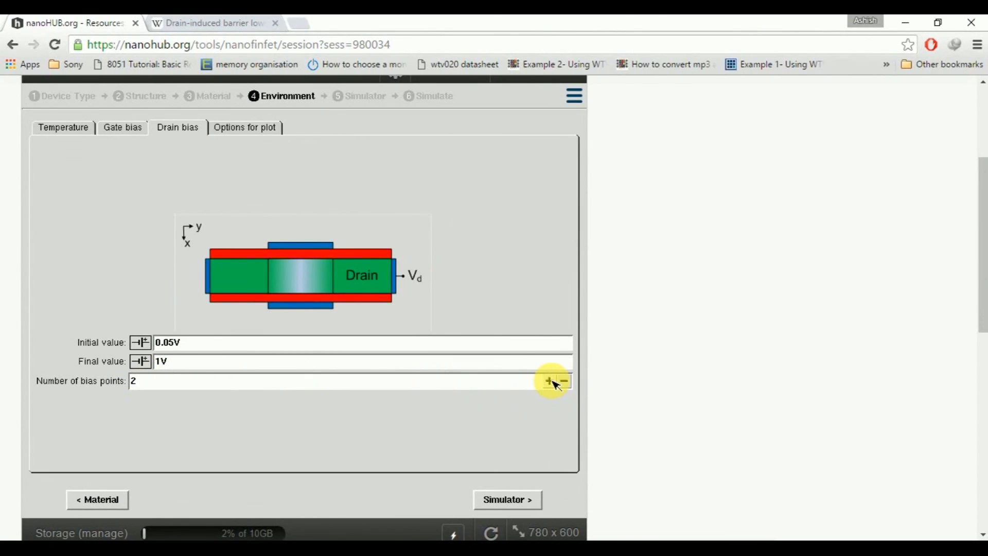
{"action": "left_click", "coordinate": [547, 381]}
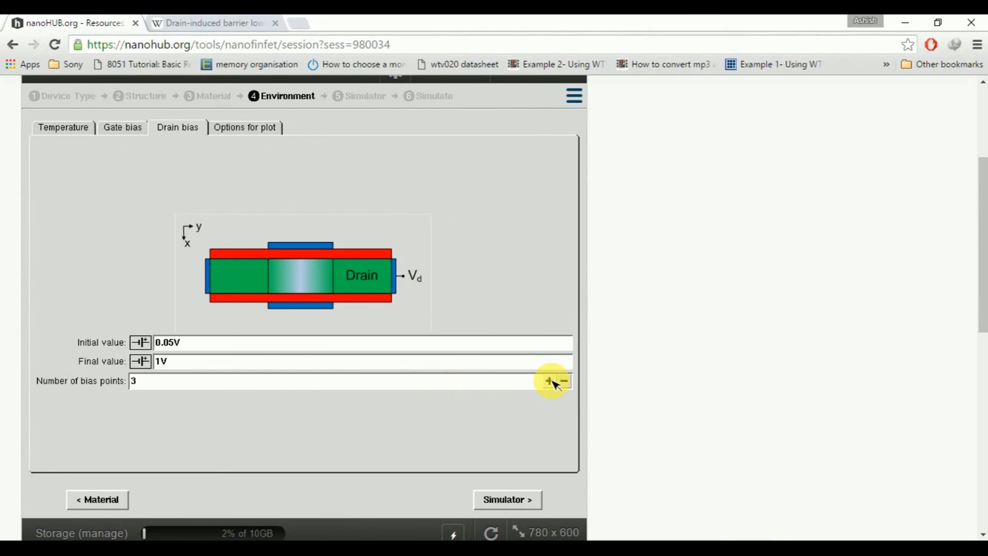
{"action": "mouse_move", "coordinate": [350, 303]}
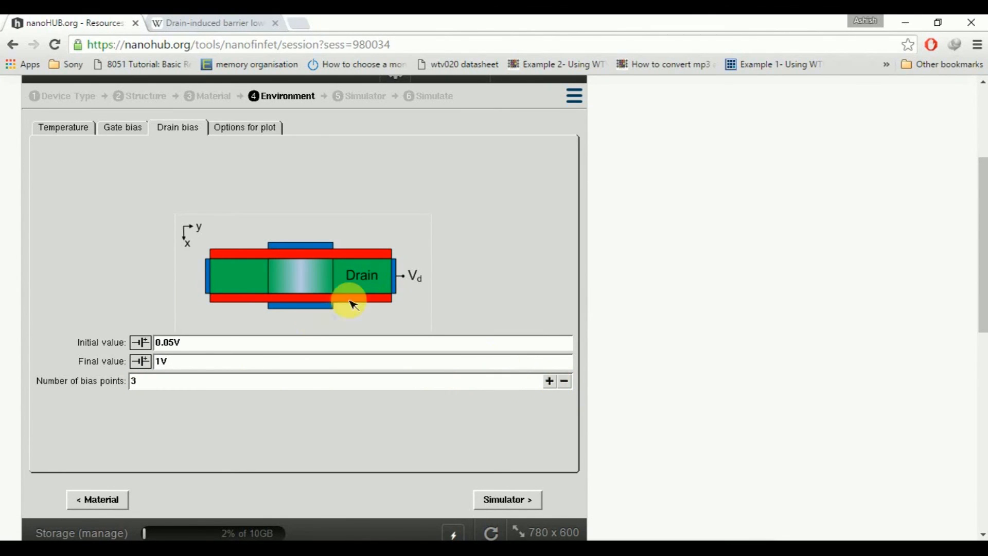
{"action": "mouse_move", "coordinate": [433, 95]}
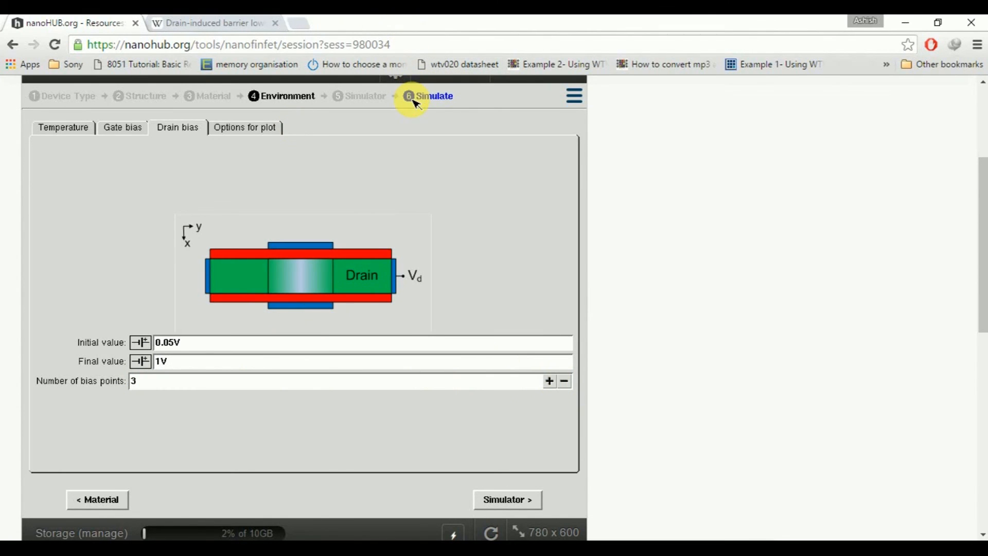
{"action": "left_click", "coordinate": [433, 96]}
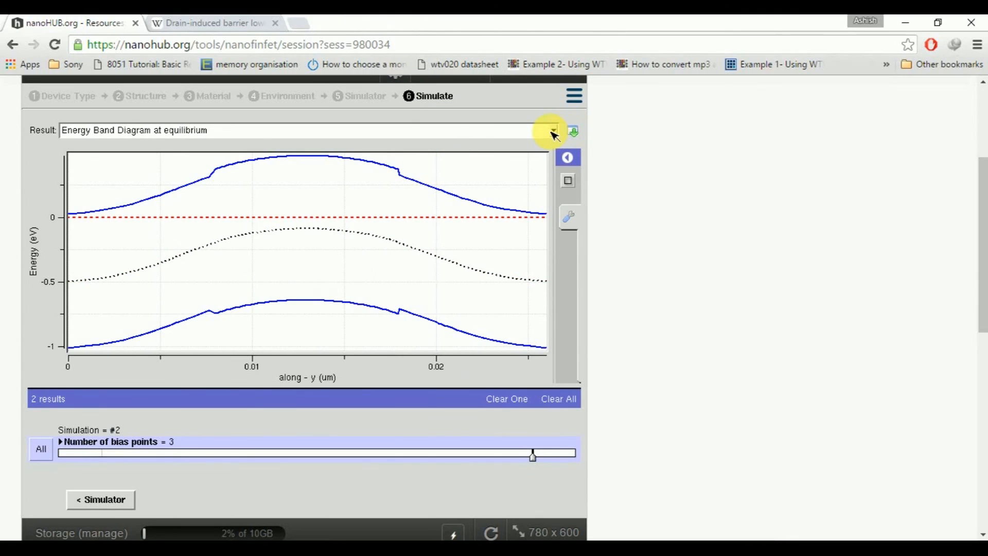
- Show the second run's DIBL plot, falling from about 30 to 14 mV/V
{"action": "left_click", "coordinate": [552, 130]}
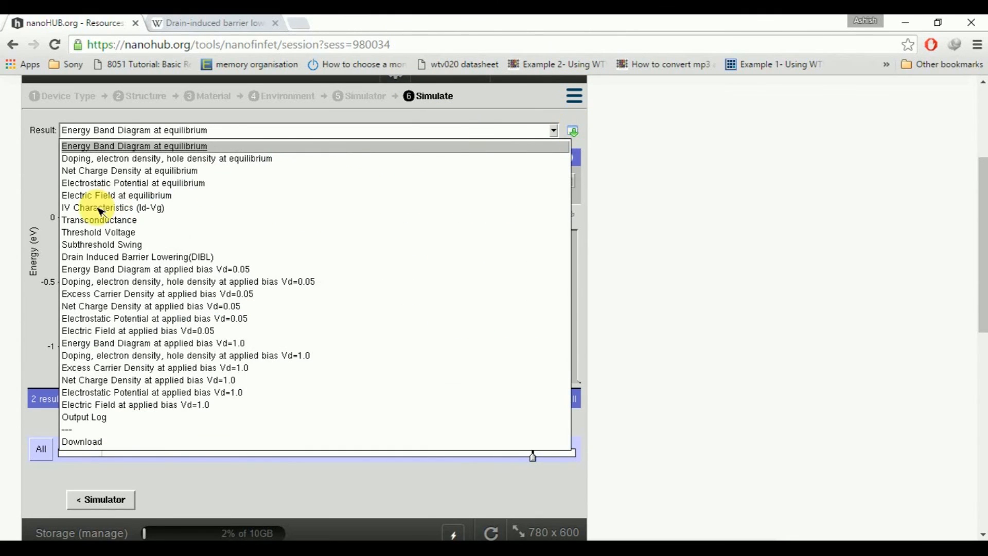
{"action": "left_click", "coordinate": [136, 256]}
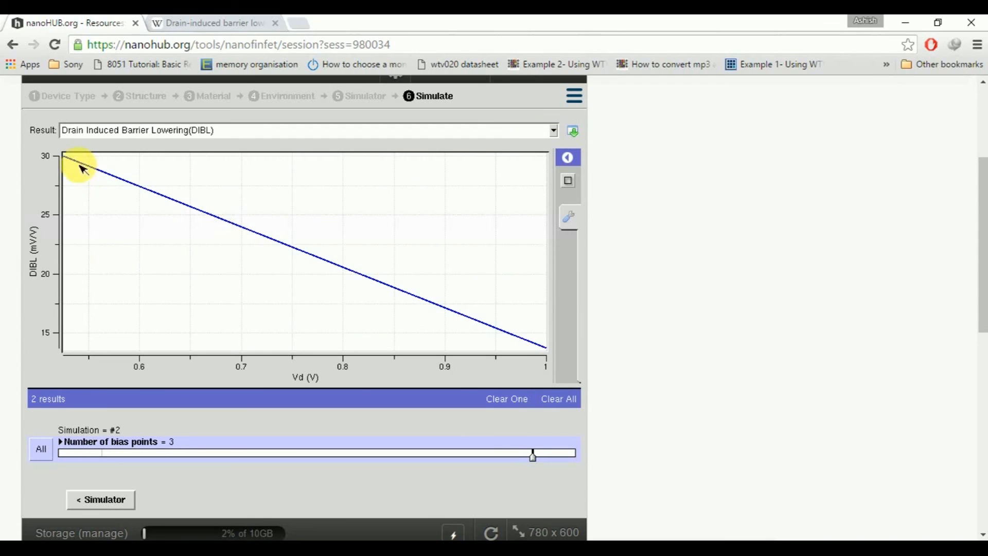
{"action": "mouse_move", "coordinate": [307, 271]}
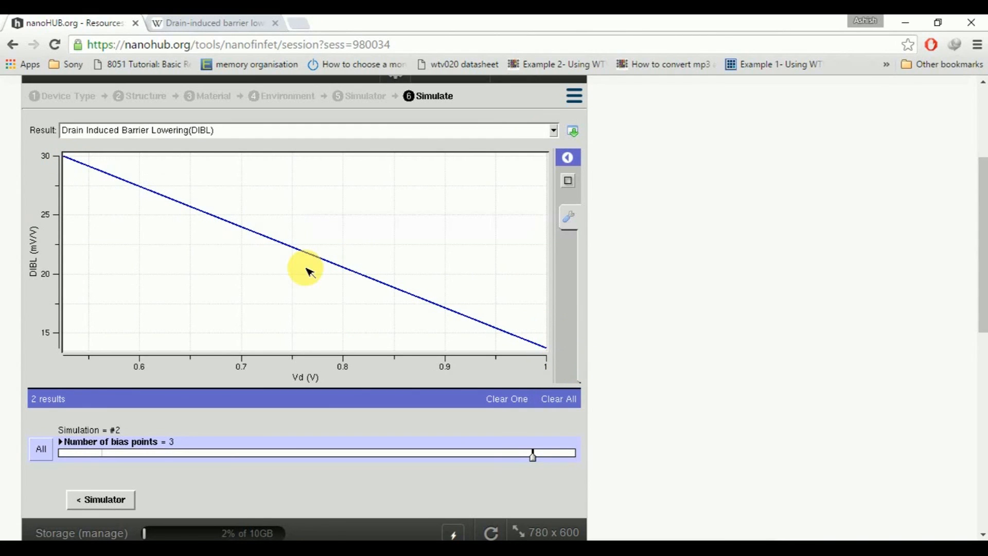
{"action": "mouse_move", "coordinate": [92, 309]}
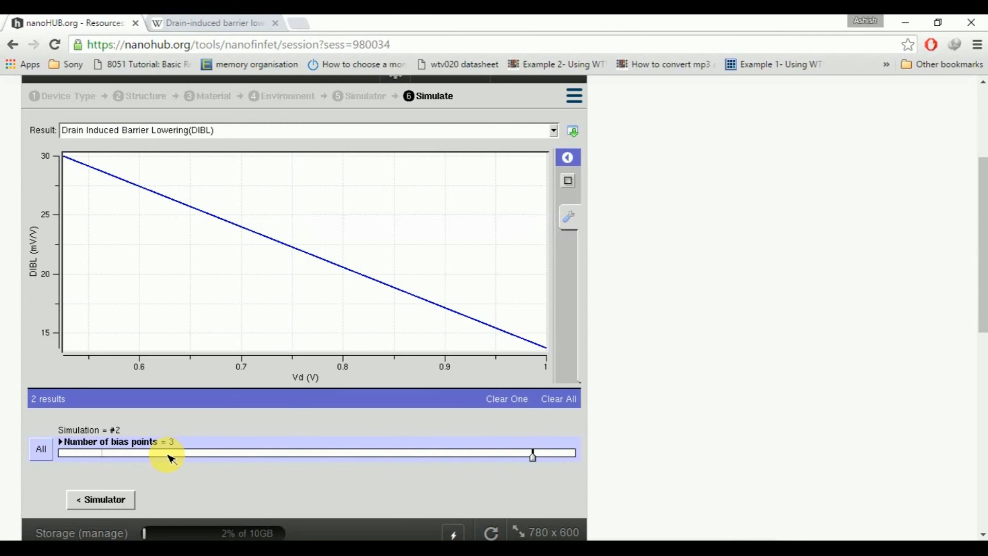
{"action": "mouse_move", "coordinate": [185, 447]}
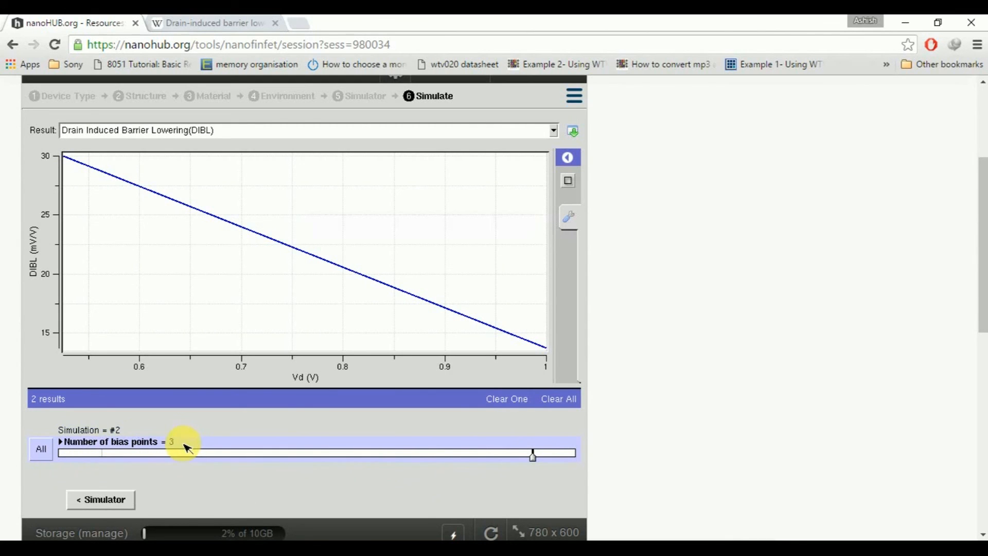
{"action": "mouse_move", "coordinate": [110, 454]}
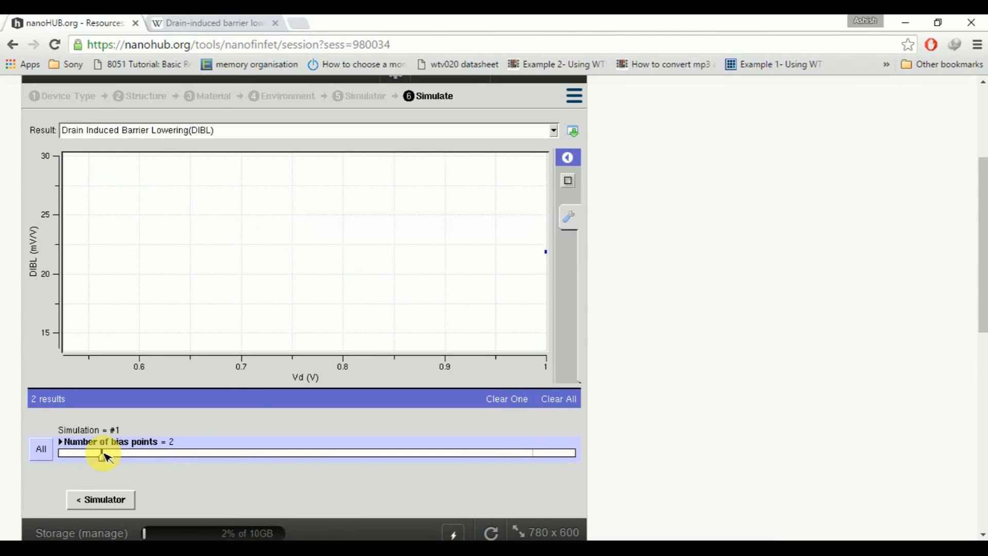
{"action": "mouse_move", "coordinate": [175, 447]}
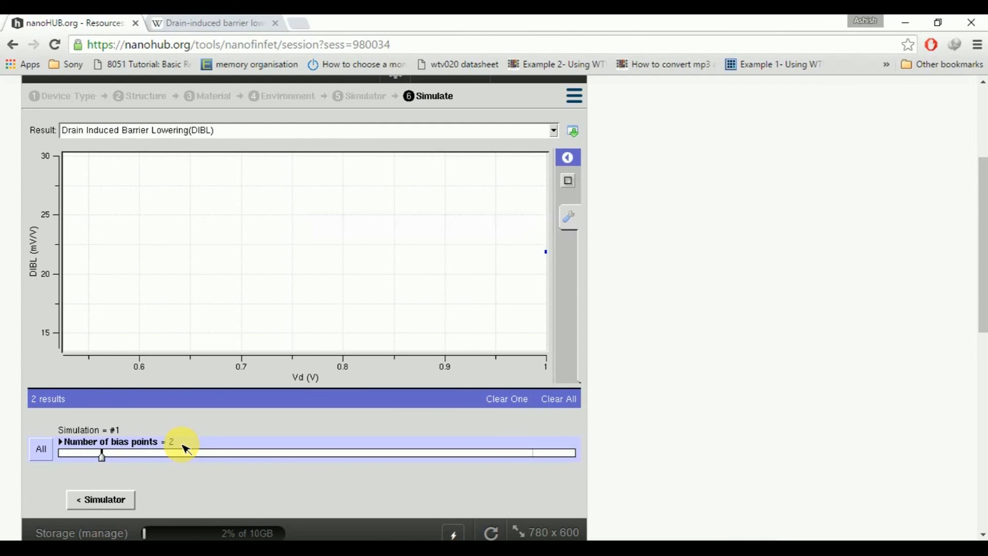
{"action": "mouse_move", "coordinate": [536, 69]}
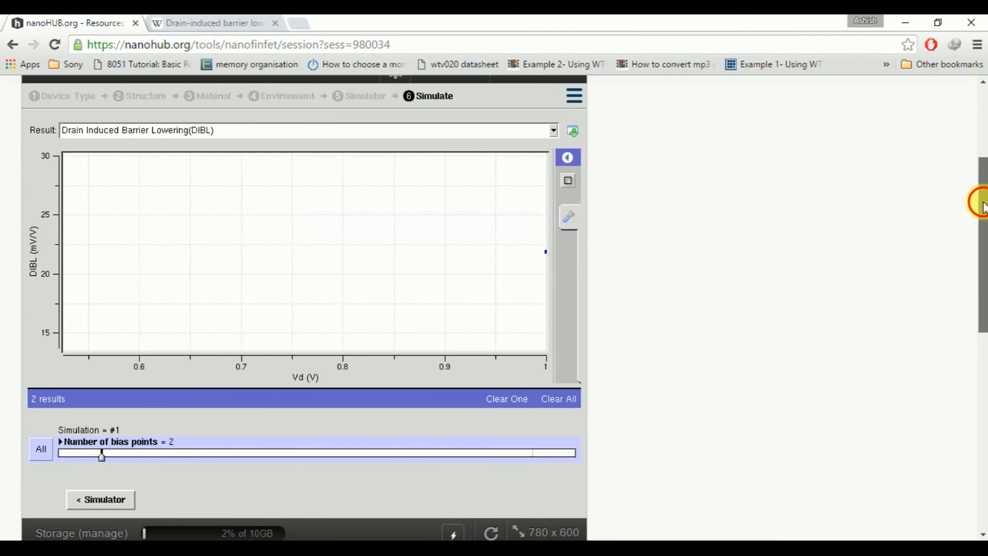
- Scroll up on the first run's DIBL plot, a single point near 21 mV/V
{"action": "scroll", "scroll_direction": "up", "scroll_amount": 3}
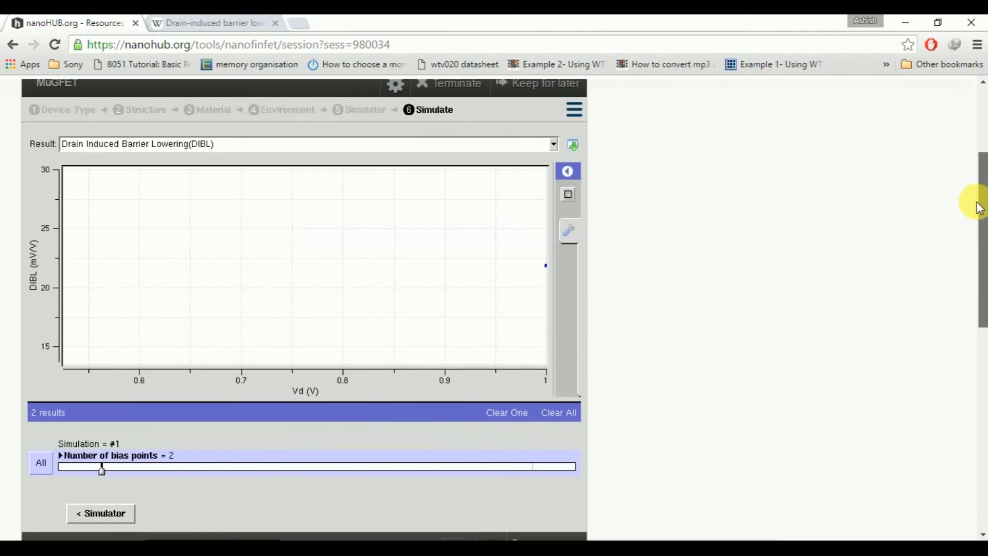
{"action": "scroll", "scroll_direction": "up", "scroll_amount": 3}
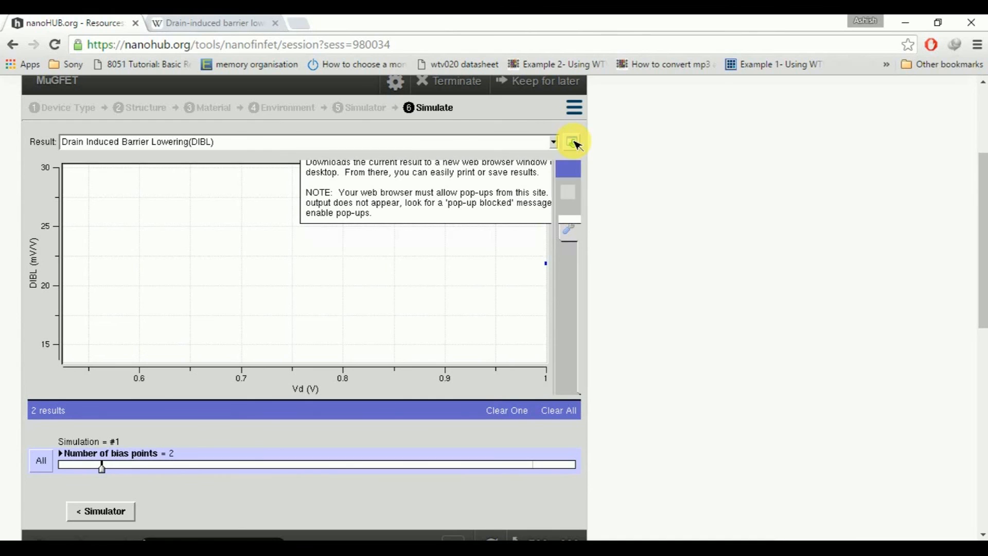
{"action": "left_click", "coordinate": [571, 141]}
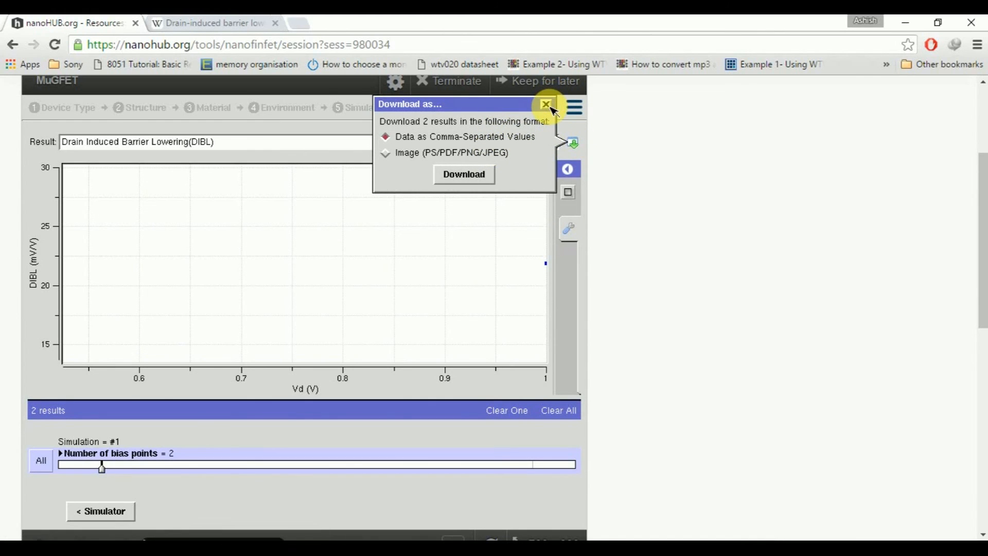
{"action": "left_click", "coordinate": [545, 104]}
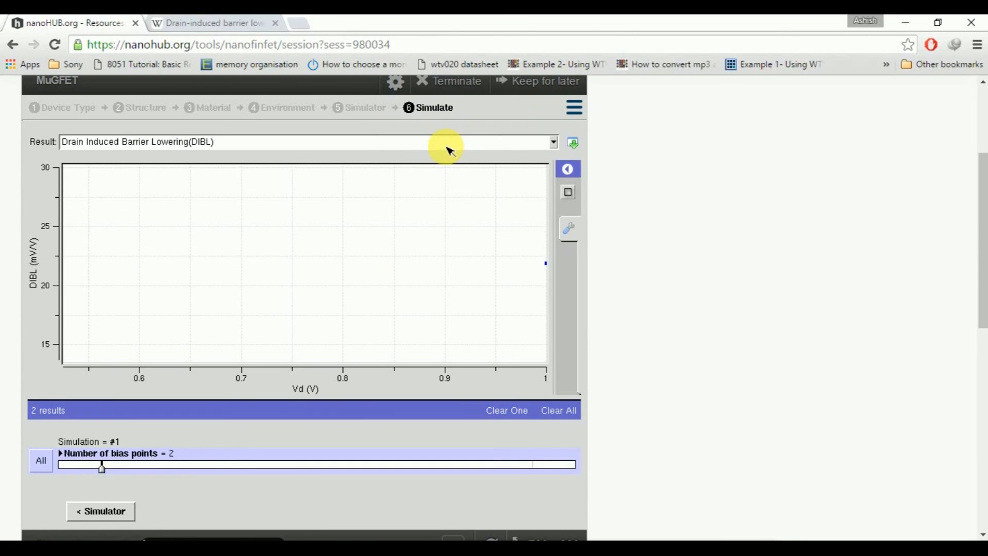
{"action": "mouse_move", "coordinate": [416, 243]}
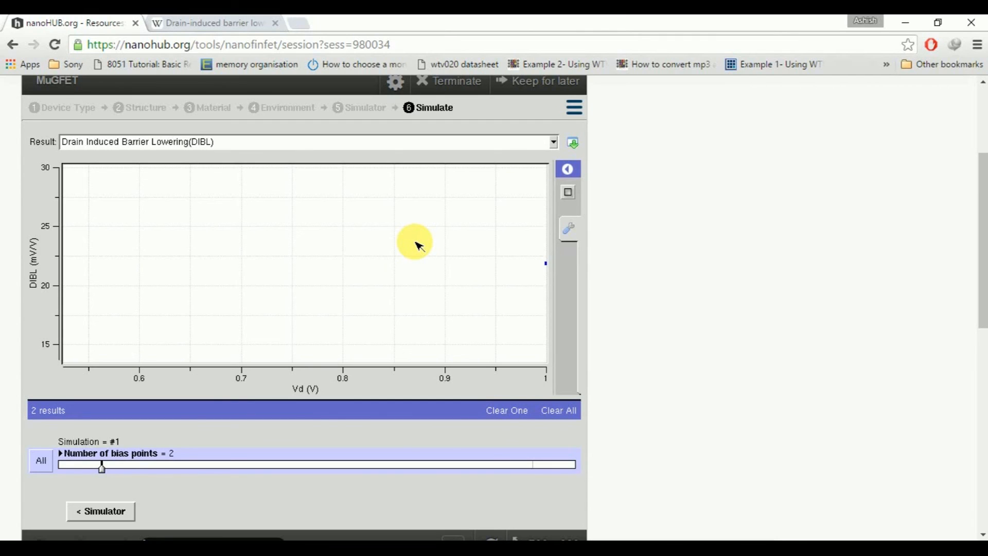
{"action": "mouse_move", "coordinate": [433, 23]}
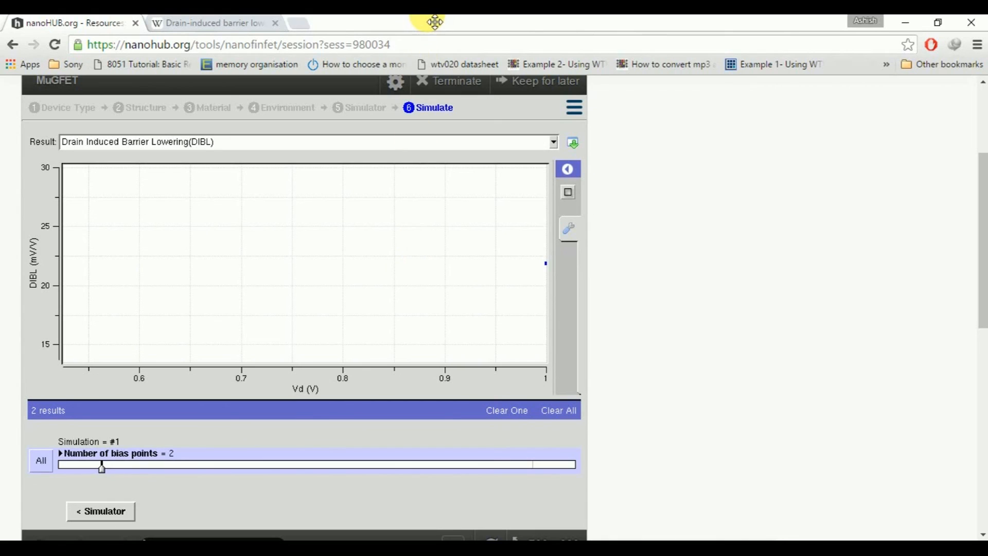